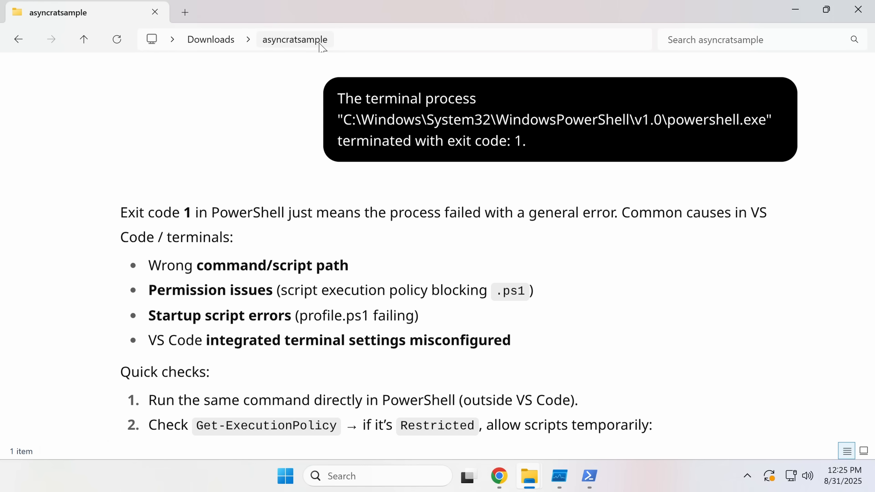
Step: Run aqishe.ps1 in the admin PowerShell with -execution bypass, creating ProgramData\Player800
scroll(down, 3)
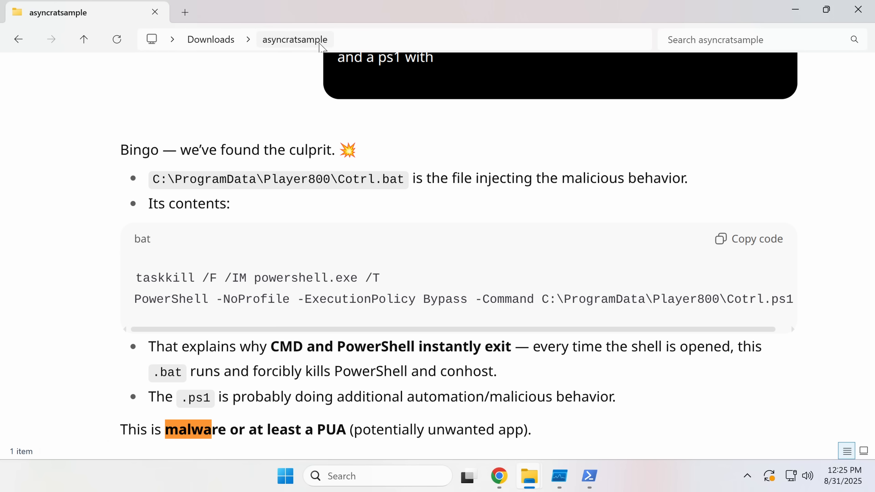
mouse_move(619, 475)
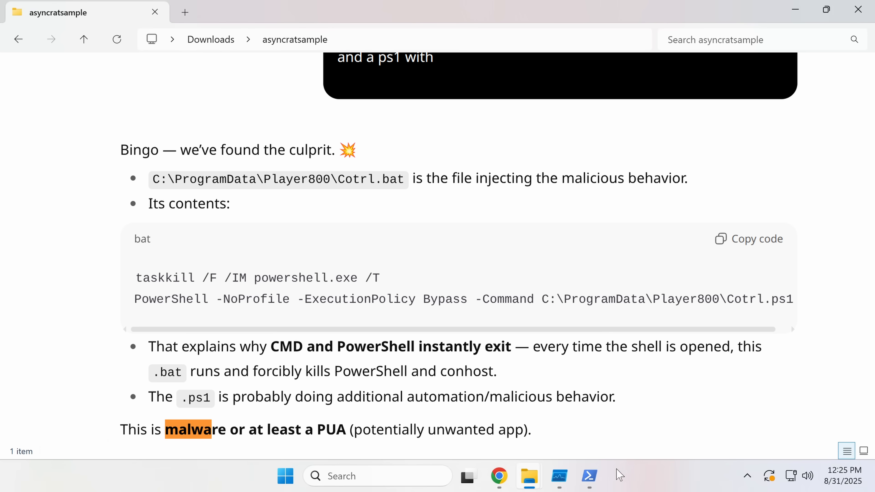
click(527, 476)
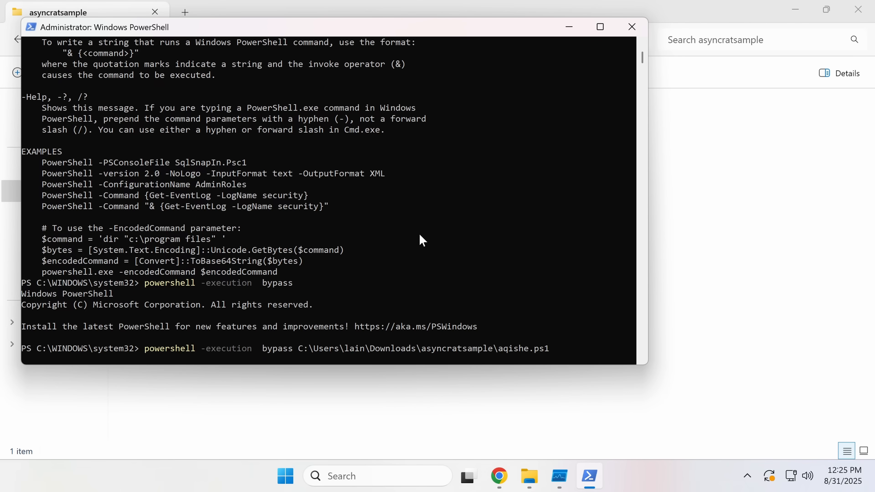
key(Return)
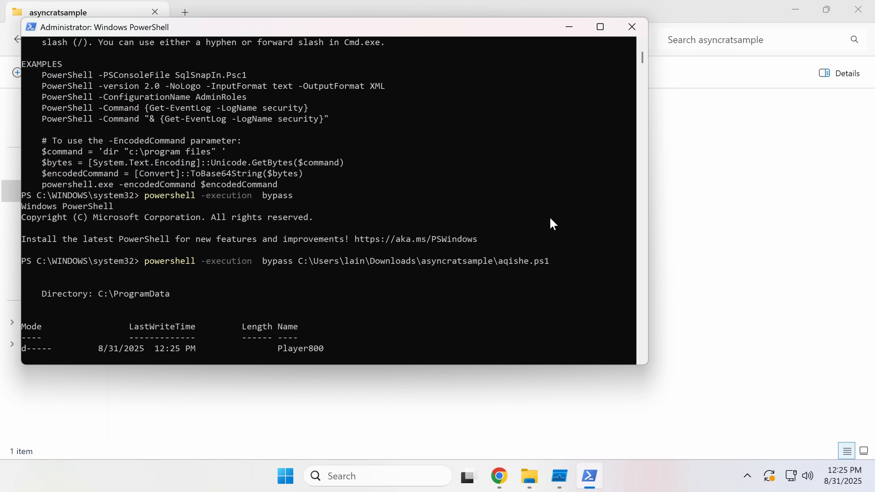
mouse_move(527, 475)
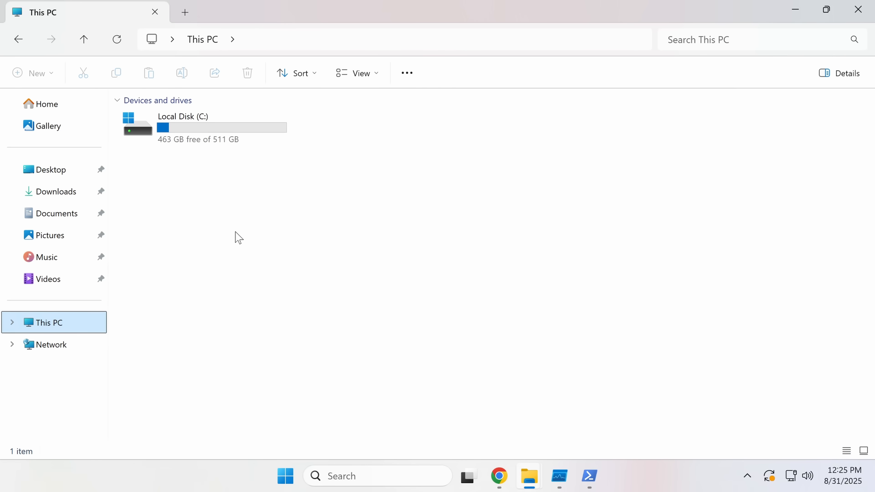
Step: Browse Local Disk (C:) > ProgramData > Player800 to list the dropped Cotrl and xx scripts
double_click(182, 127)
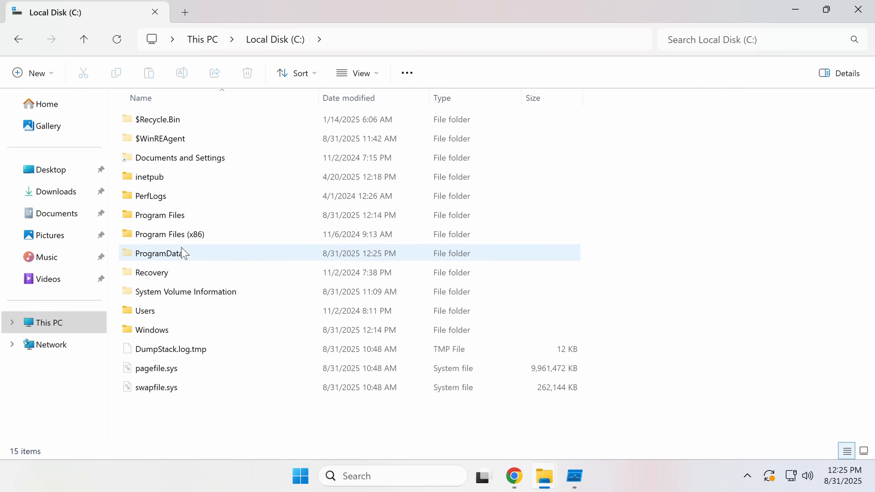
double_click(161, 253)
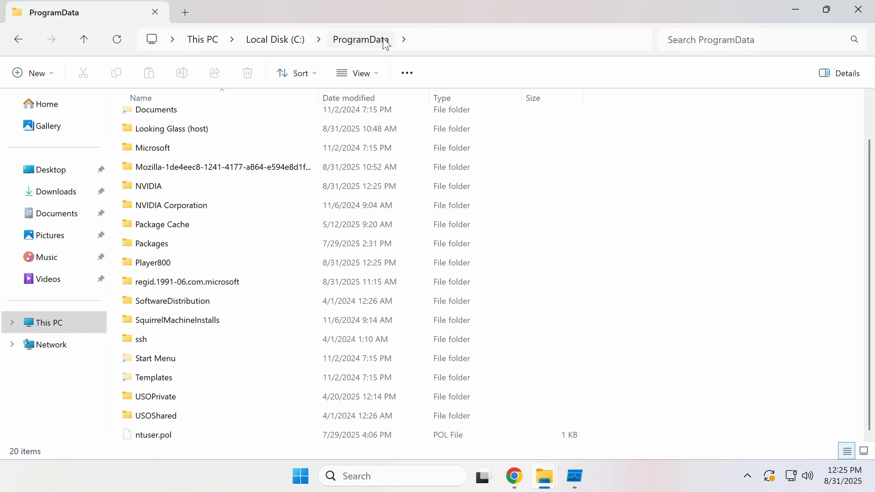
double_click(153, 262)
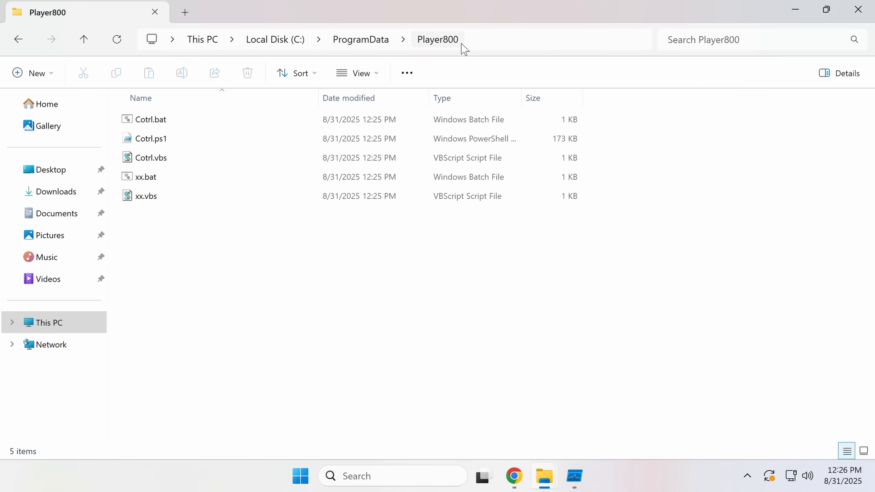
mouse_move(540, 307)
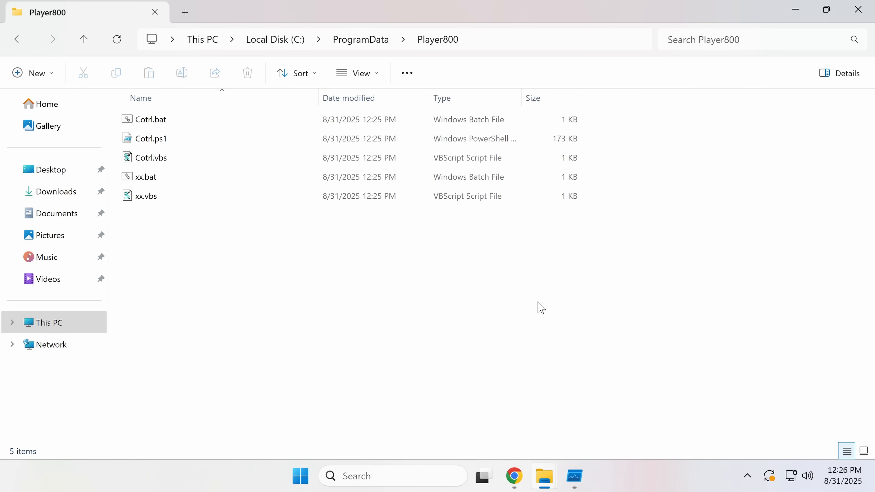
mouse_move(206, 149)
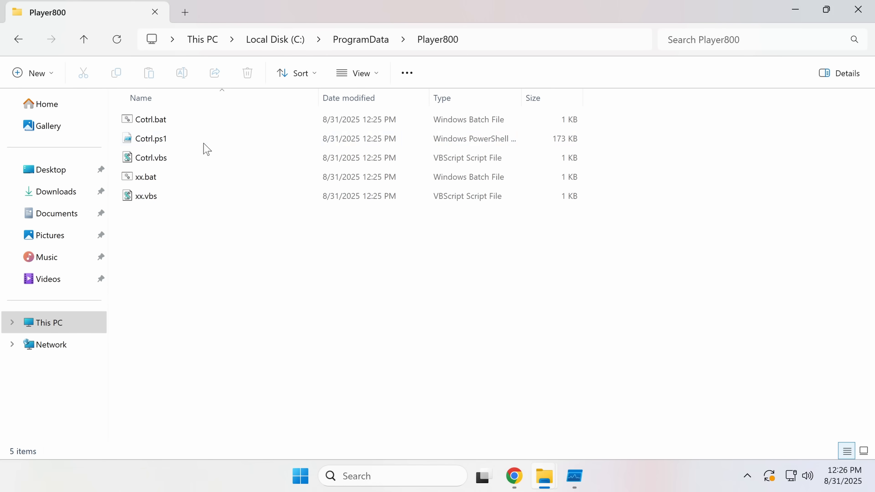
right_click(149, 119)
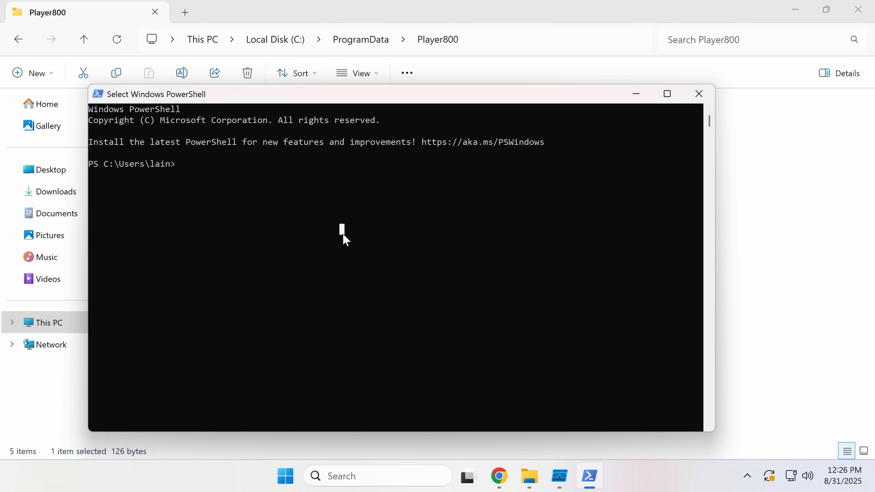
mouse_move(577, 132)
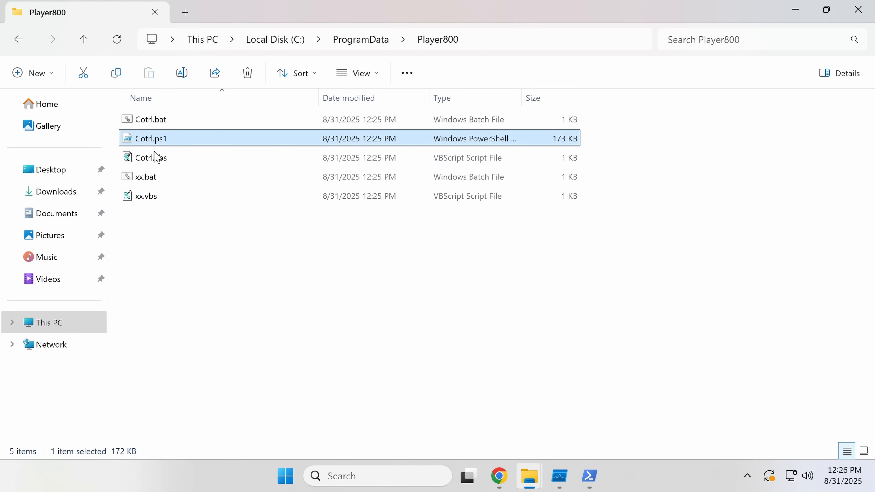
Step: Edit Cotrl.ps1 in PowerShell ISE and scroll through its obfuscated hex payload code
right_click(151, 139)
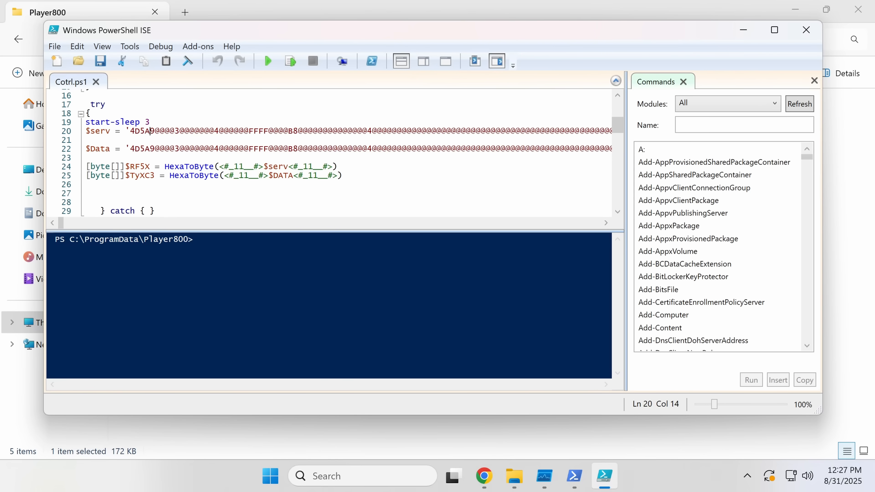
scroll(down, 3)
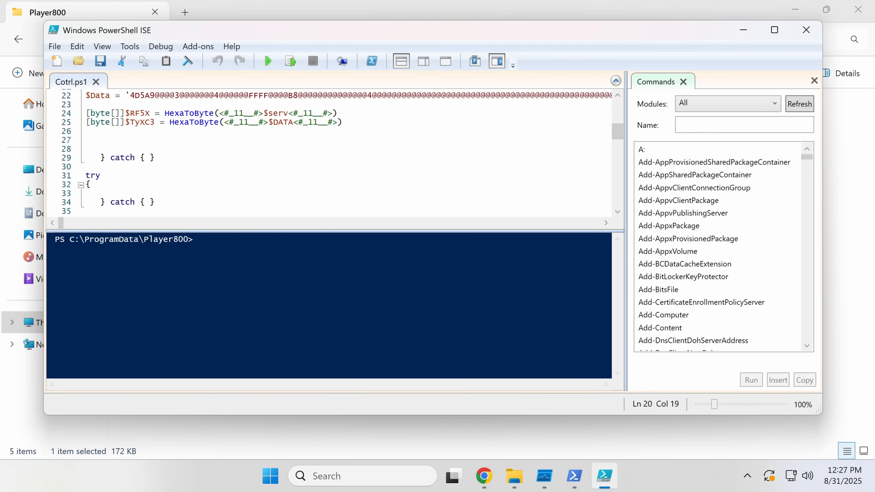
scroll(down, 3)
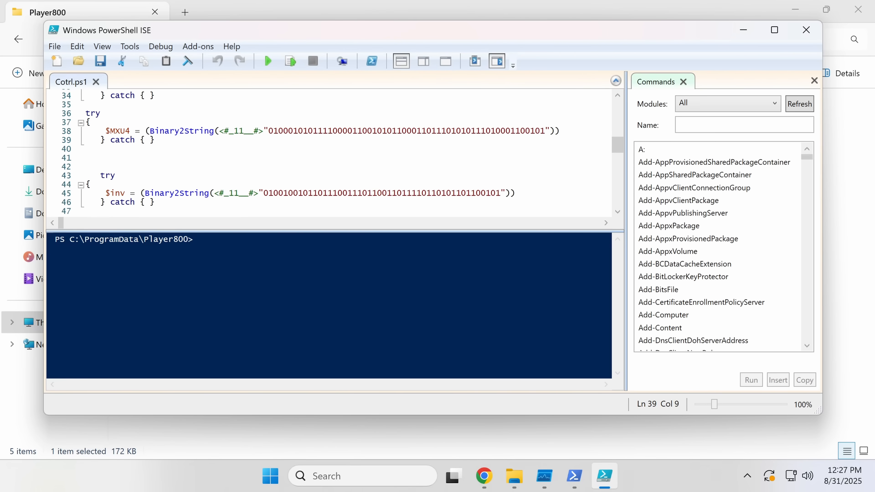
scroll(down, 3)
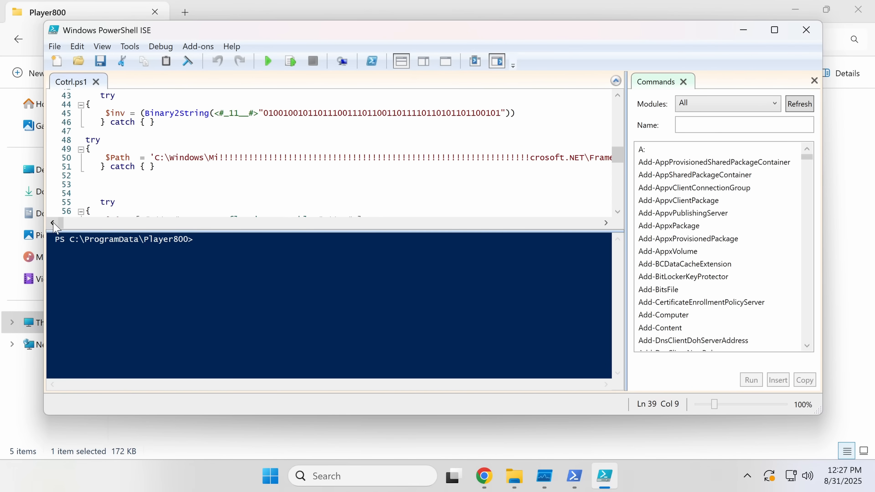
Step: Maximize the ISE editor and read further to the hidden aspnet_compiler.exe path and assembly loading
click(773, 30)
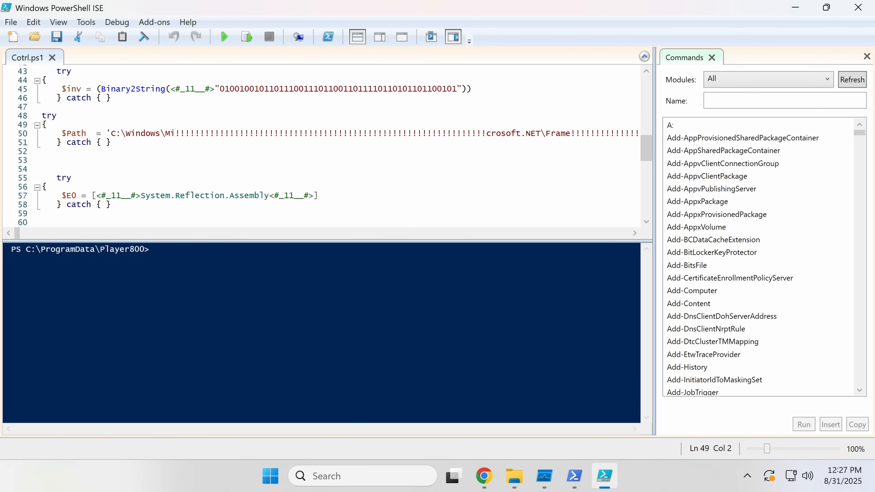
click(671, 125)
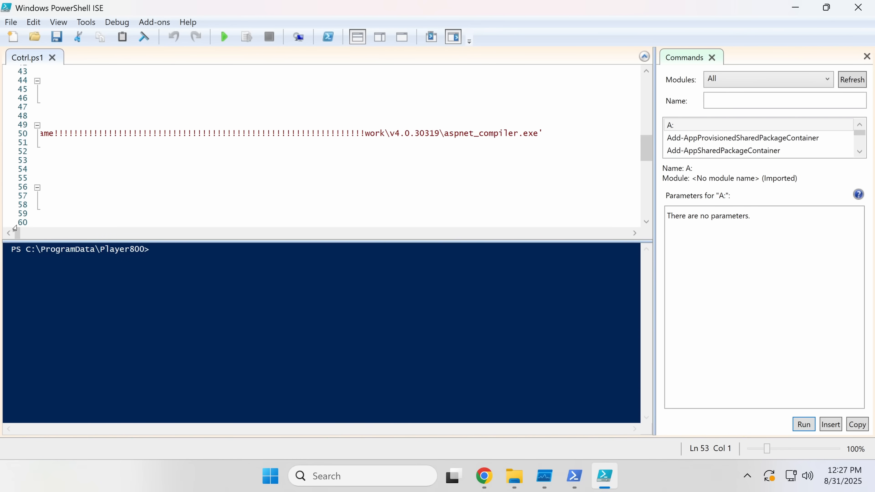
scroll(down, 3)
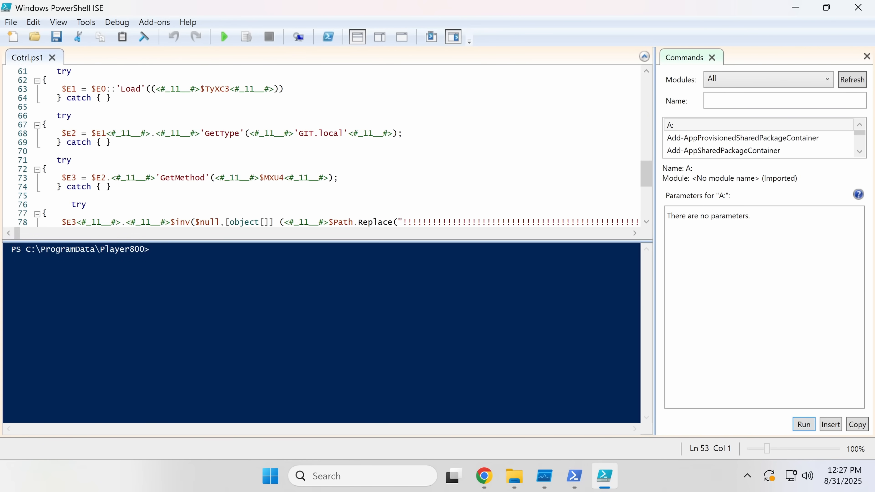
text(powers)
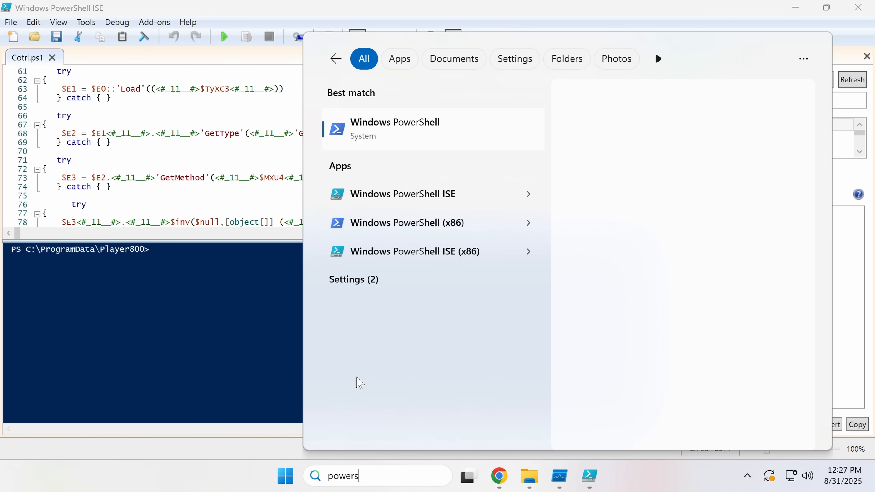
click(394, 128)
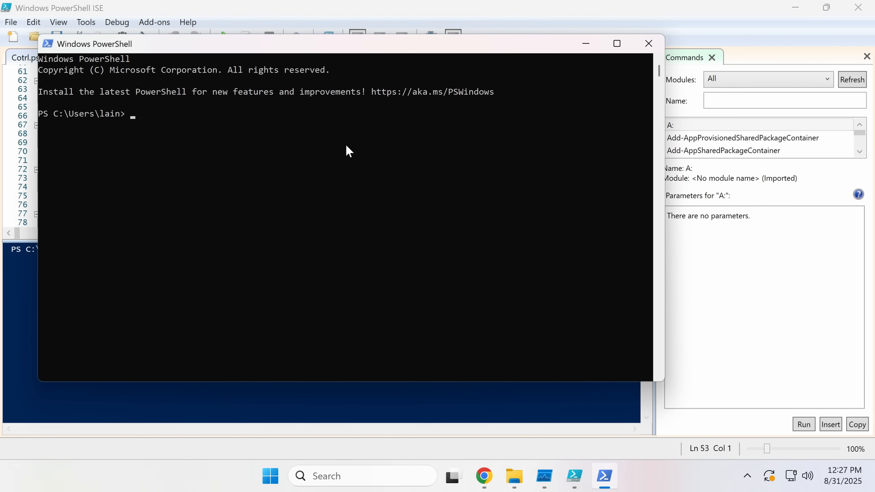
click(648, 43)
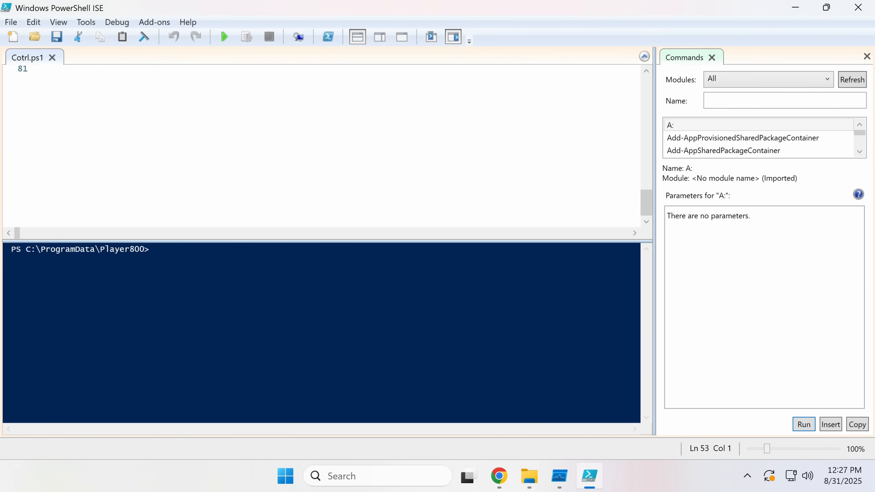
click(529, 476)
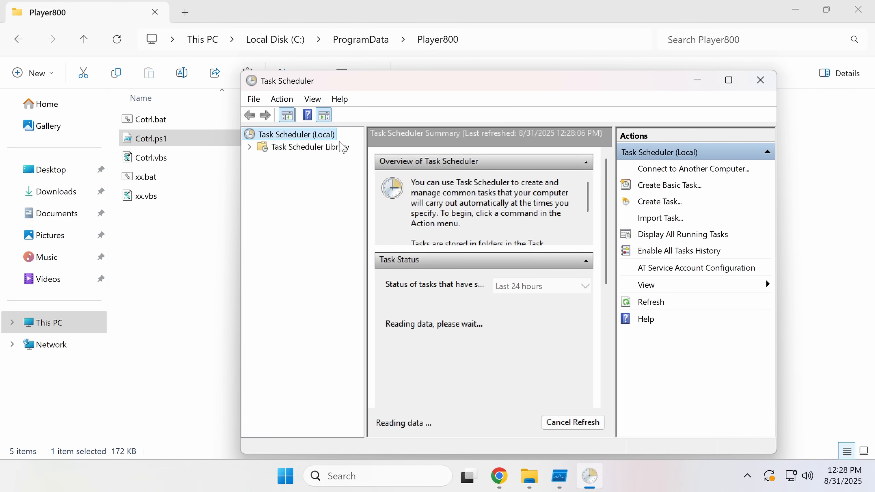
Step: Select the Player800 task in Task Scheduler Library, showing its 12:25 PM trigger repeating every three minutes
click(303, 146)
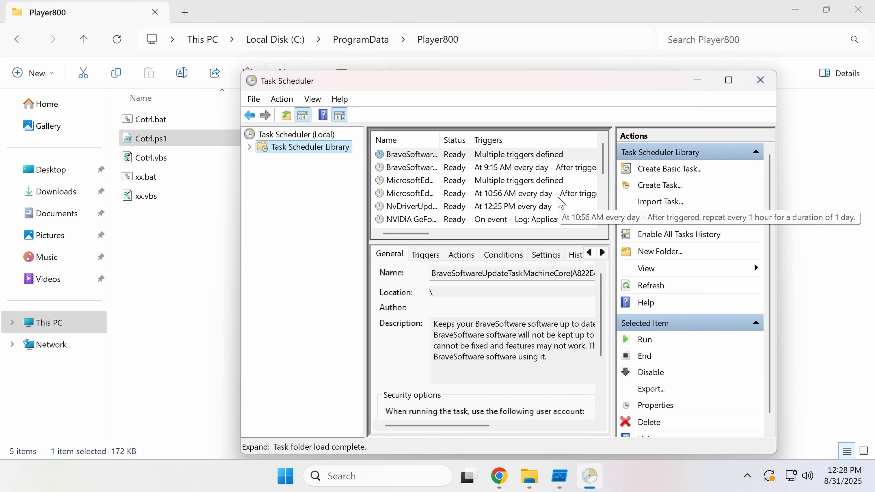
scroll(down, 3)
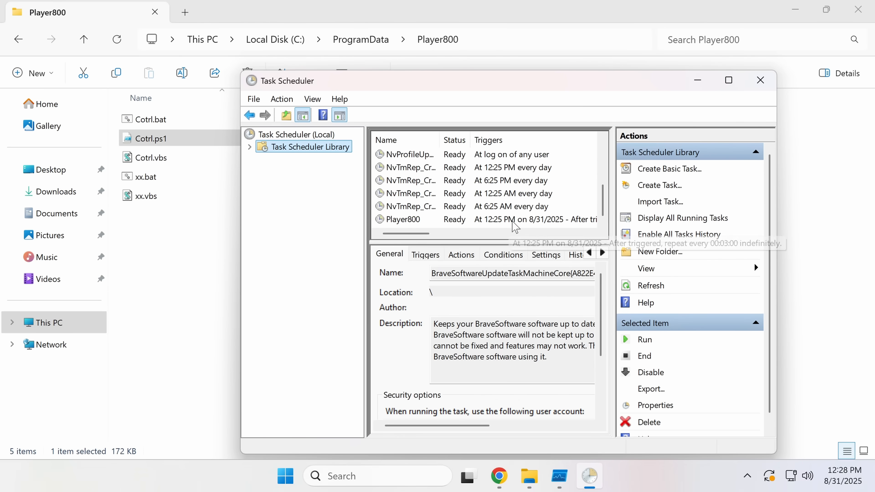
click(403, 220)
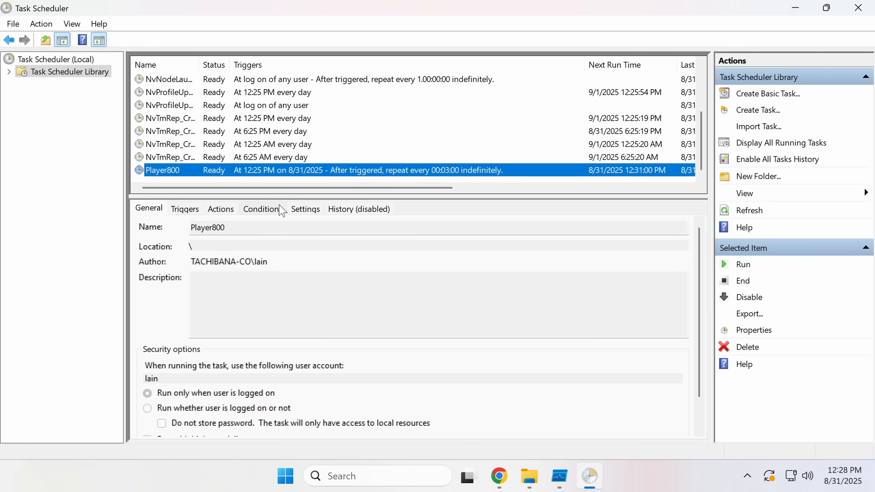
scroll(up, 3)
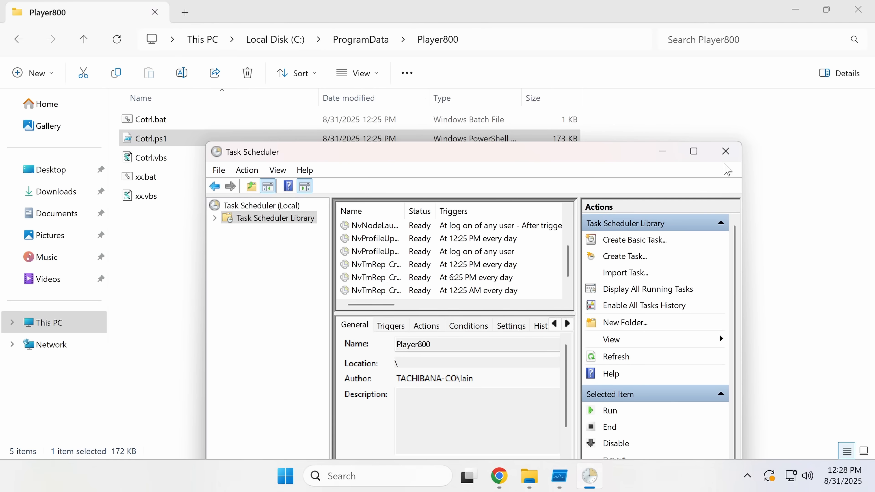
Step: Close Task Scheduler, check C:\Users\Public in File Explorer, and return to the player800 search in Chrome
click(725, 151)
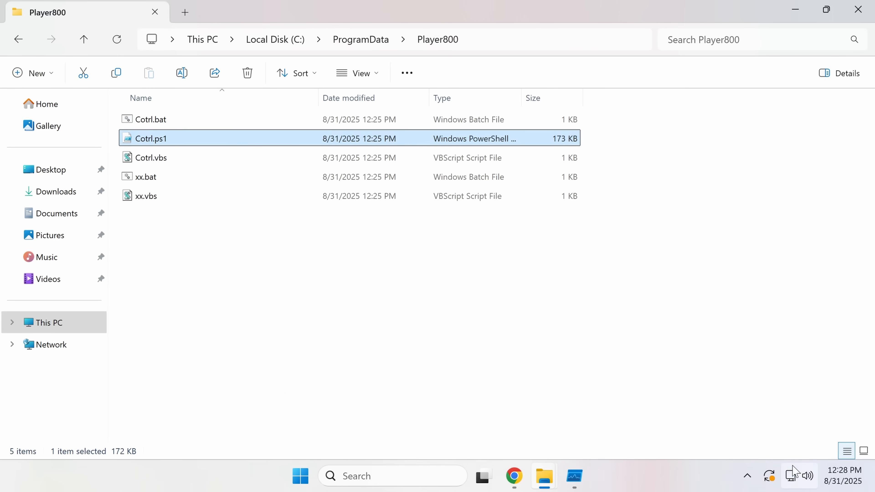
click(334, 279)
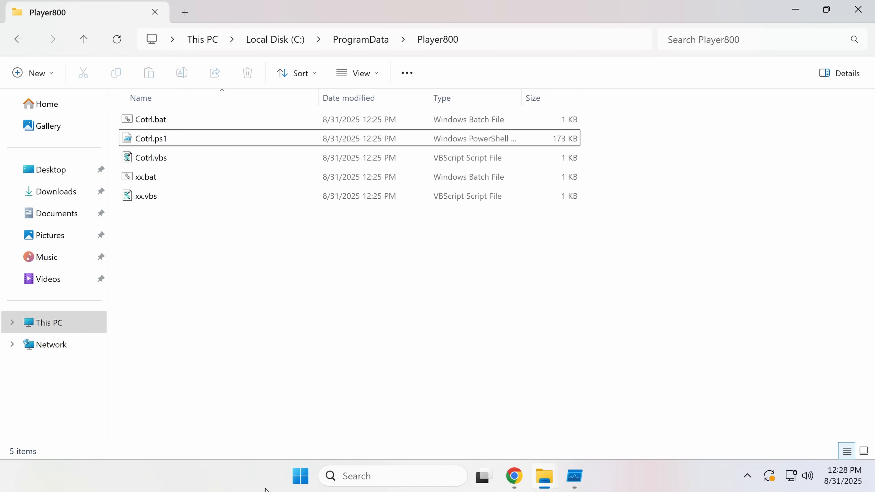
mouse_move(55, 191)
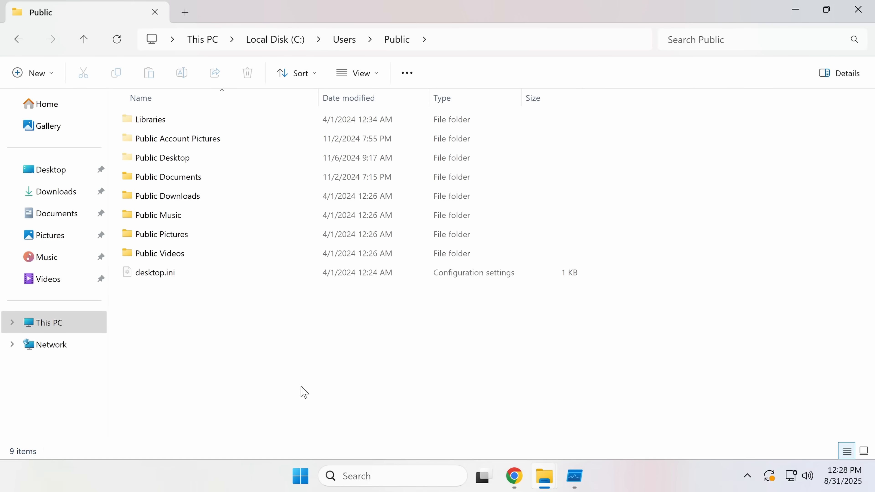
mouse_move(241, 294)
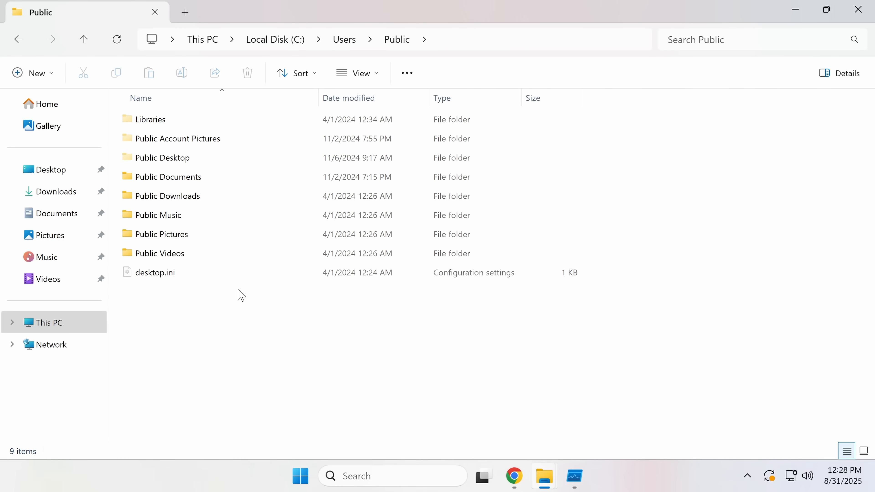
click(513, 475)
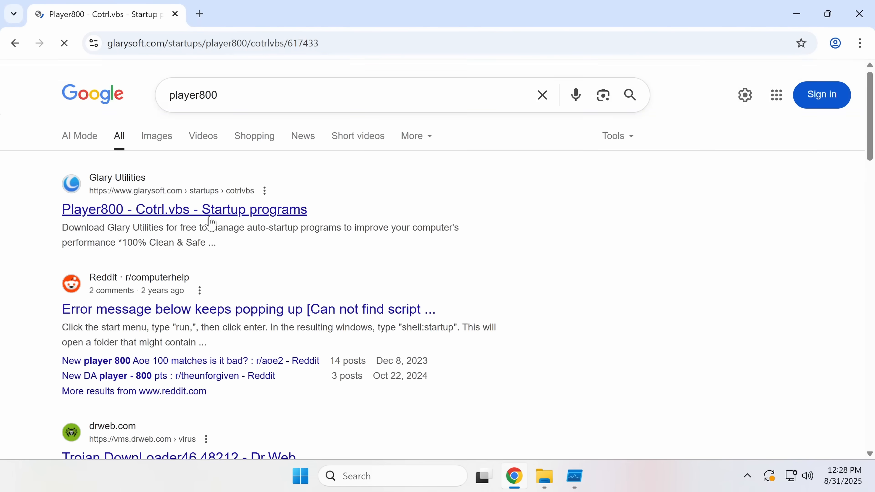
Step: Read the Glarysoft Player800 Cotrl.vbs startup entry page and go back to the search results
click(184, 209)
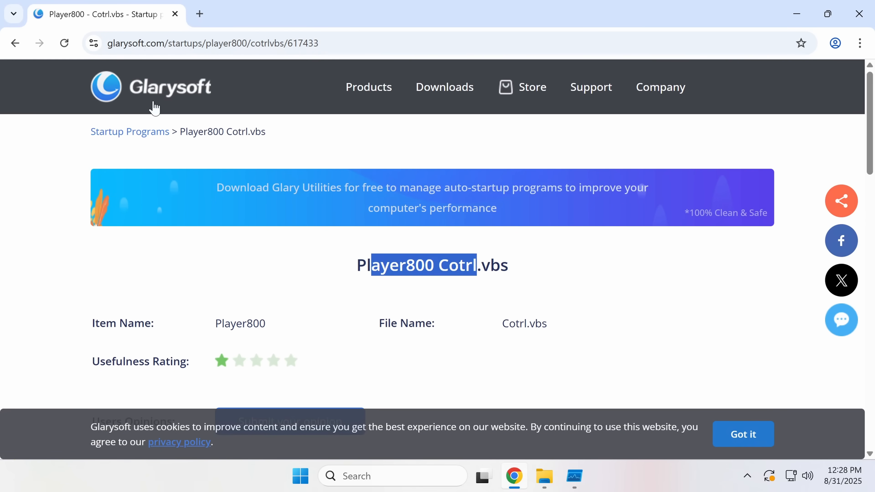
scroll(down, 3)
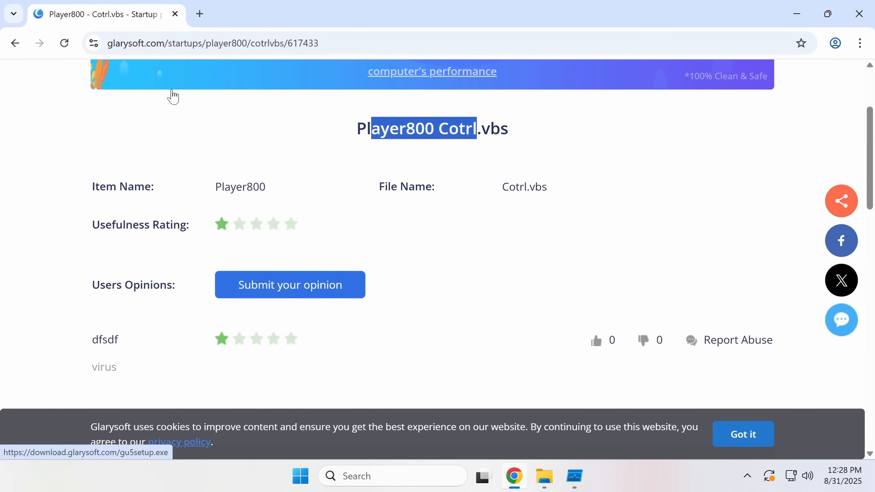
scroll(down, 3)
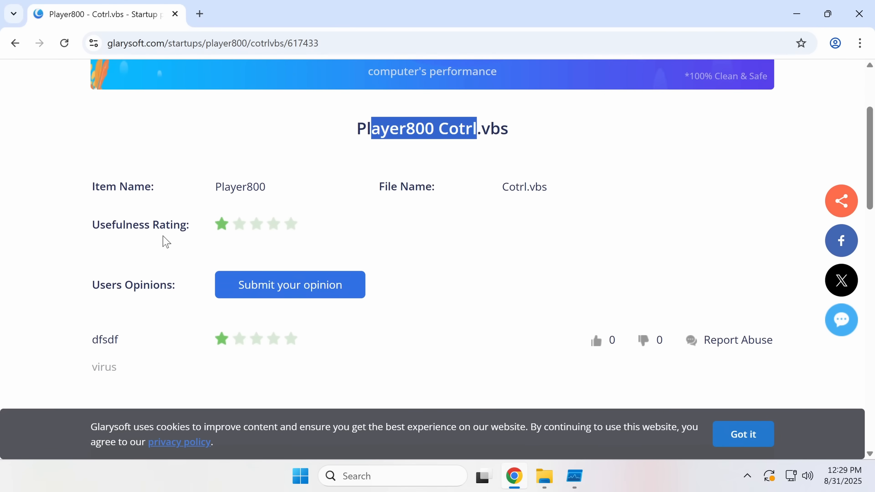
click(14, 42)
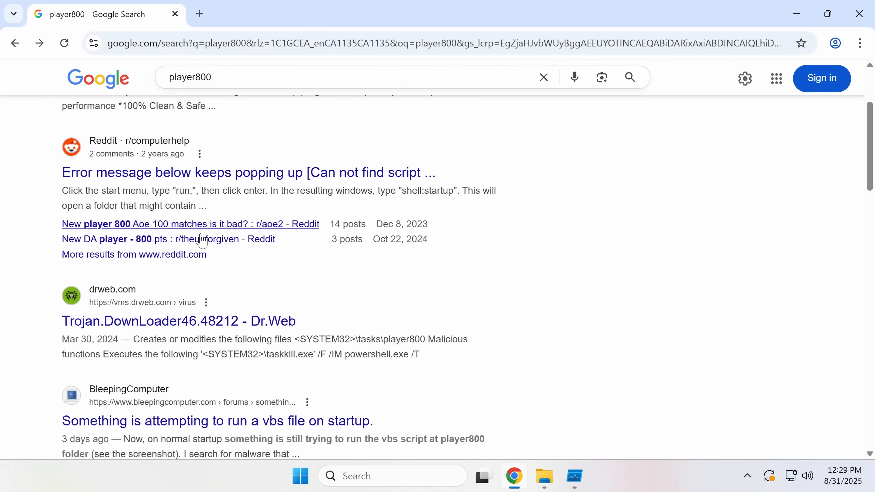
mouse_move(178, 320)
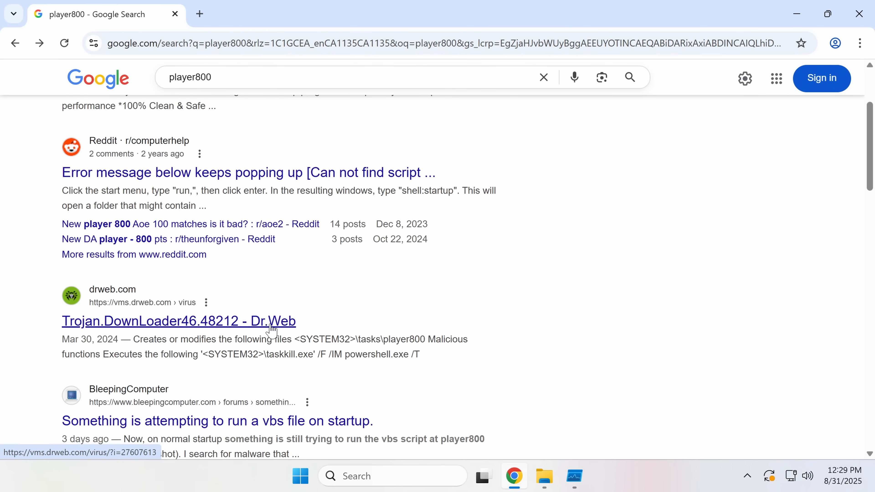
Step: Read through the BleepingComputer thread about a vbs file running on startup
click(217, 421)
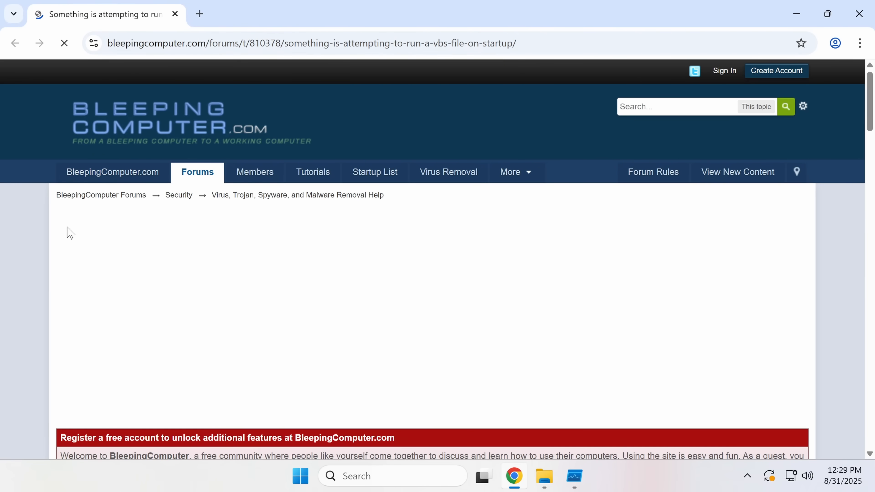
scroll(down, 3)
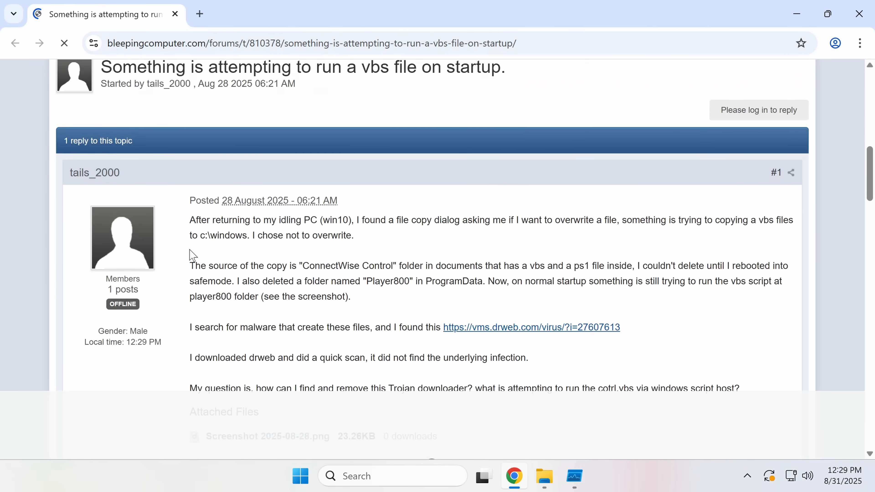
scroll(down, 3)
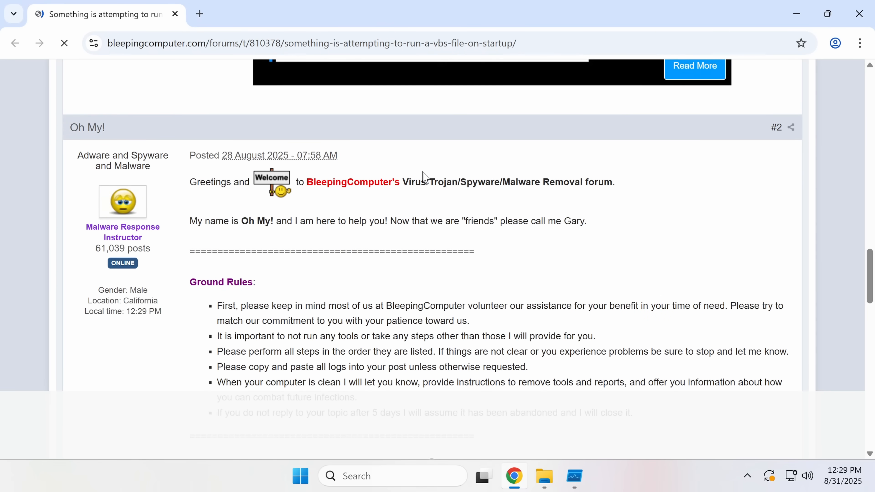
scroll(down, 3)
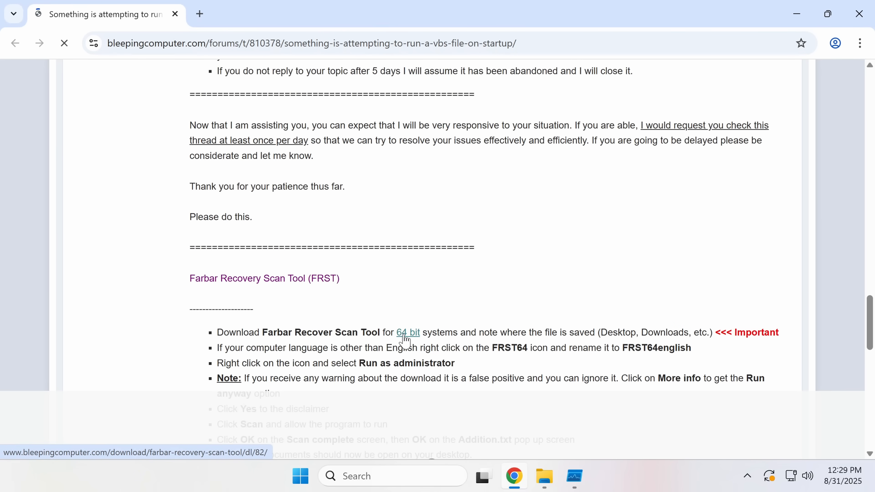
scroll(down, 3)
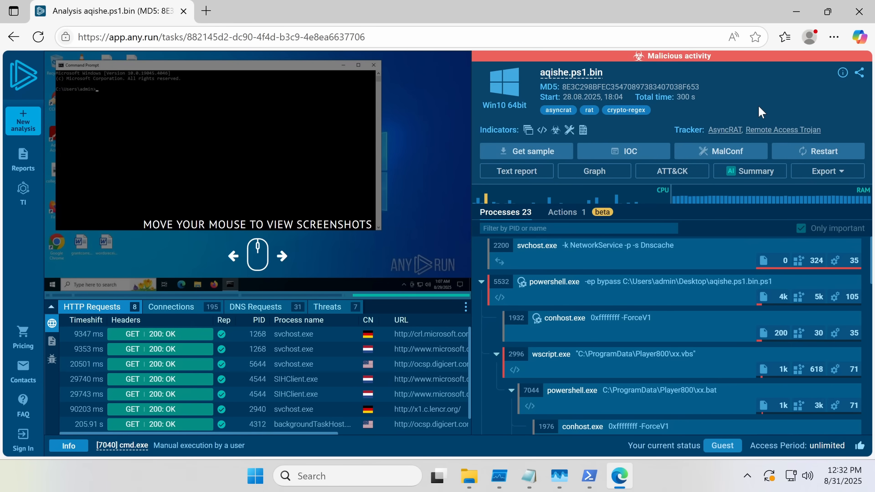
Step: View the ANY.RUN report full screen and check the powershell.exe process details in the process tree
key(F11)
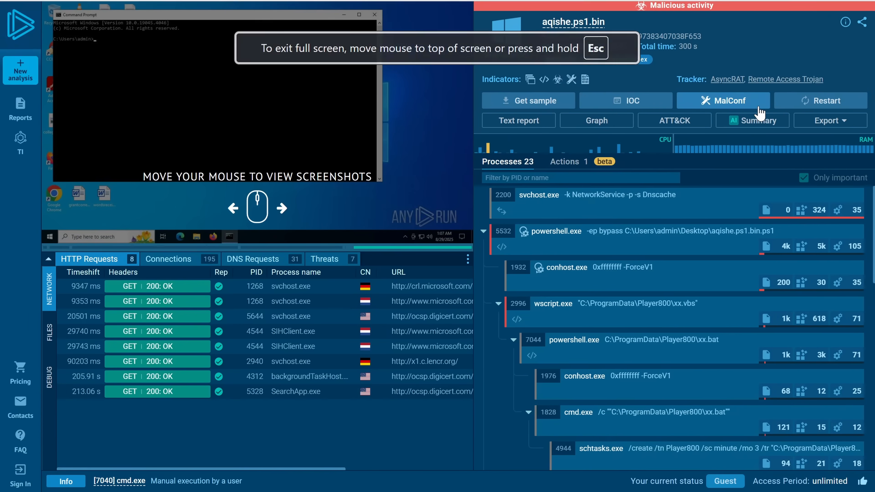
mouse_move(560, 252)
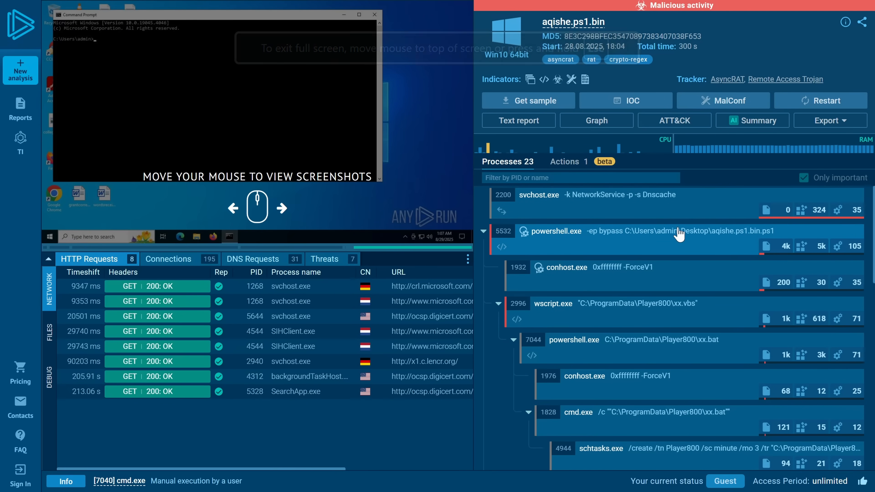
mouse_move(596, 259)
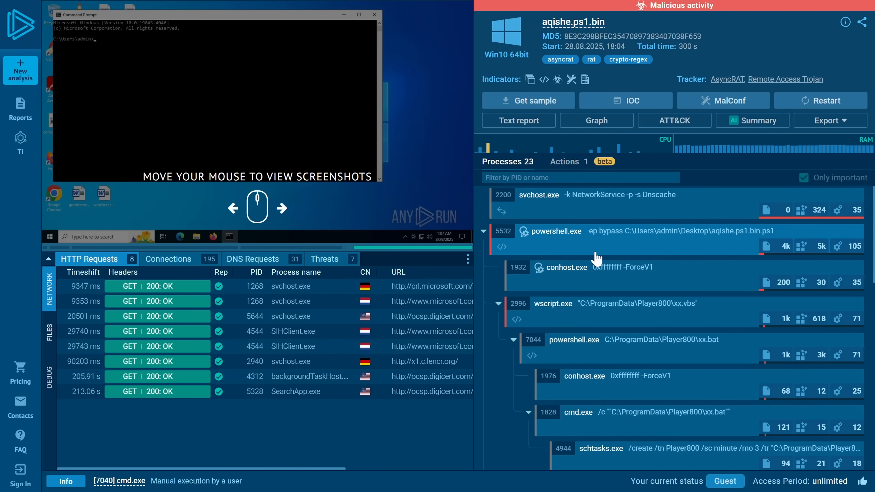
mouse_move(731, 313)
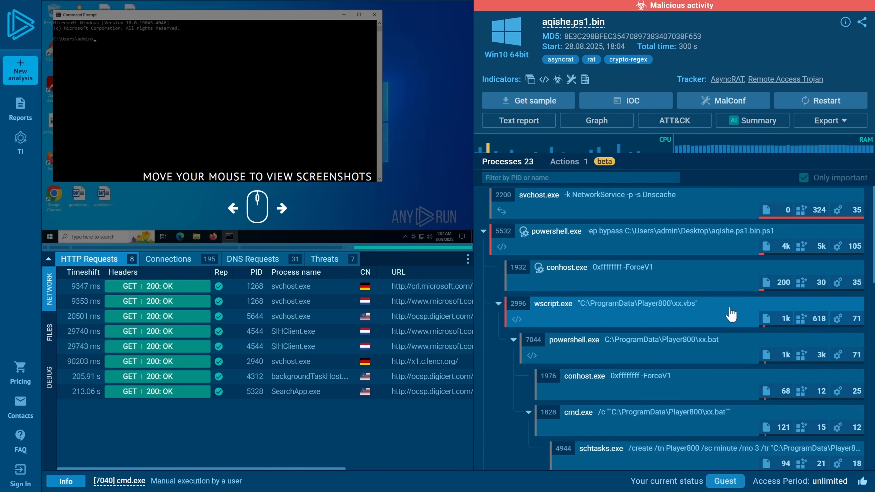
mouse_move(649, 309)
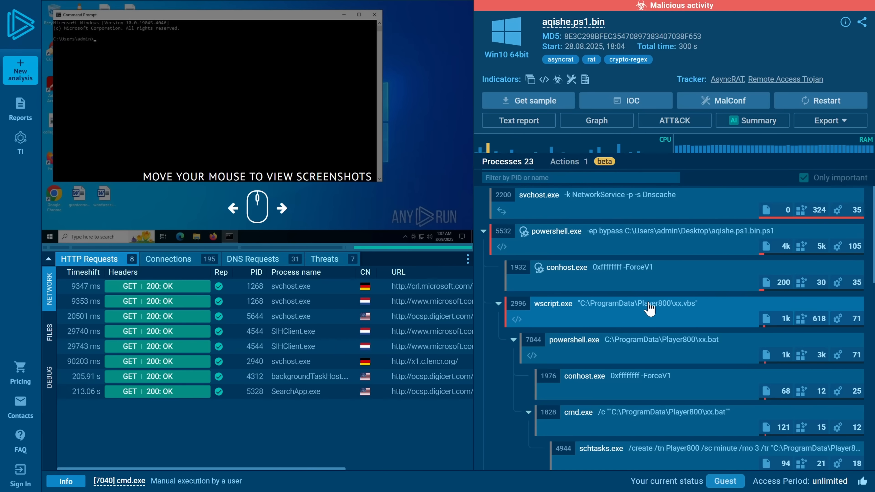
mouse_move(687, 344)
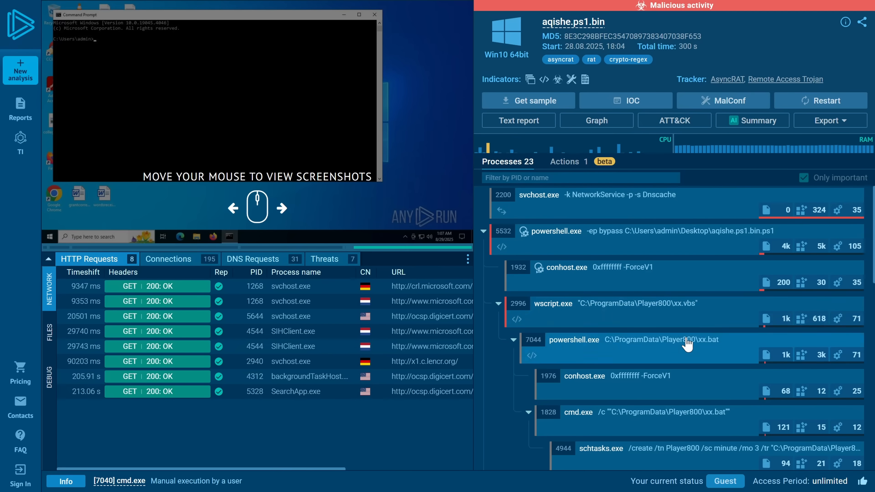
mouse_move(680, 313)
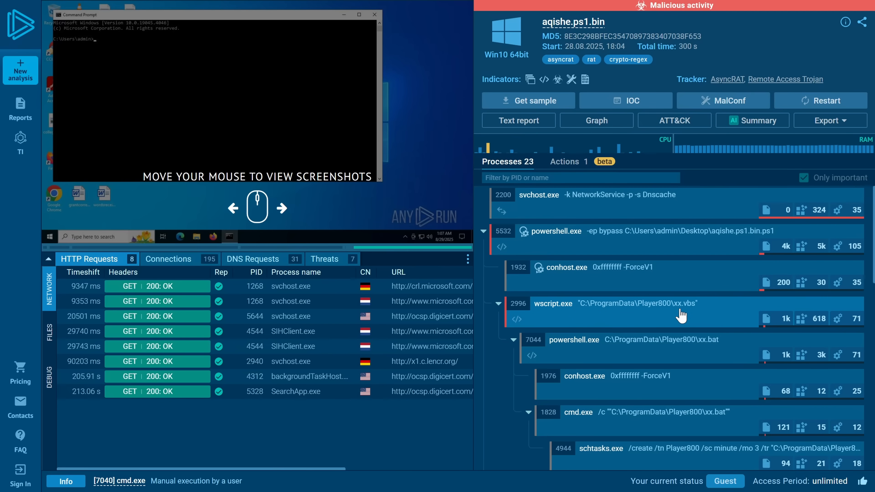
mouse_move(620, 322)
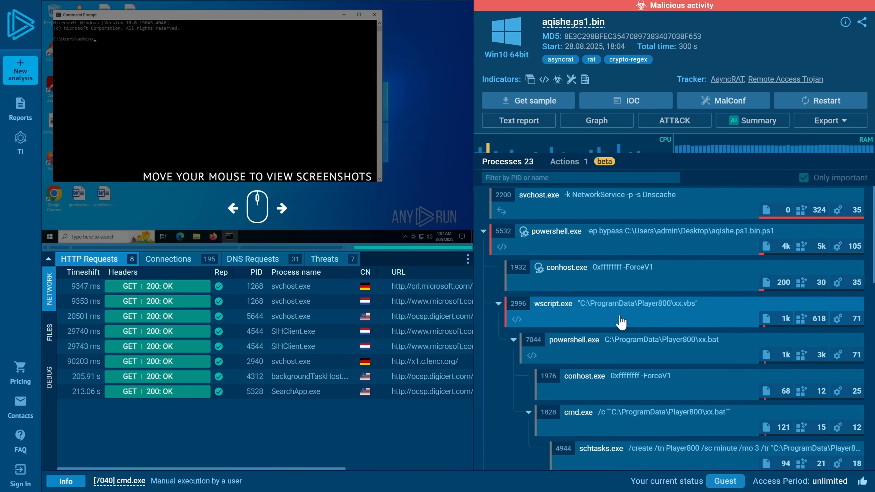
mouse_move(644, 297)
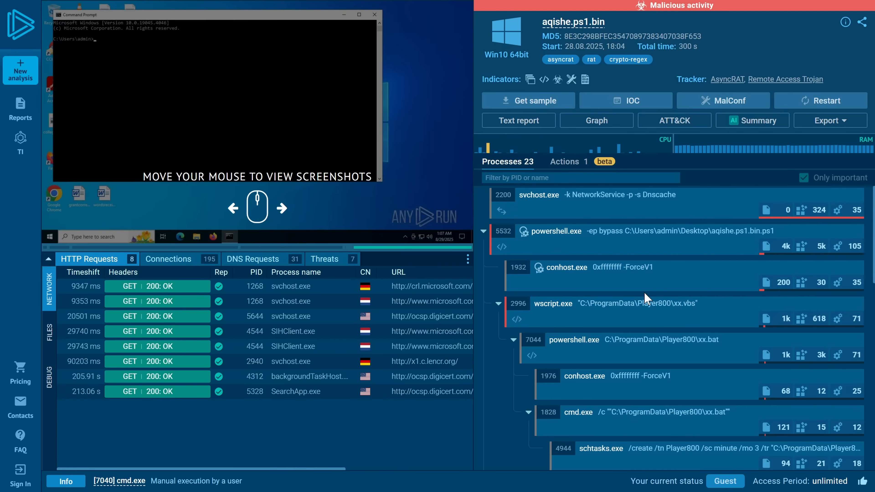
scroll(down, 3)
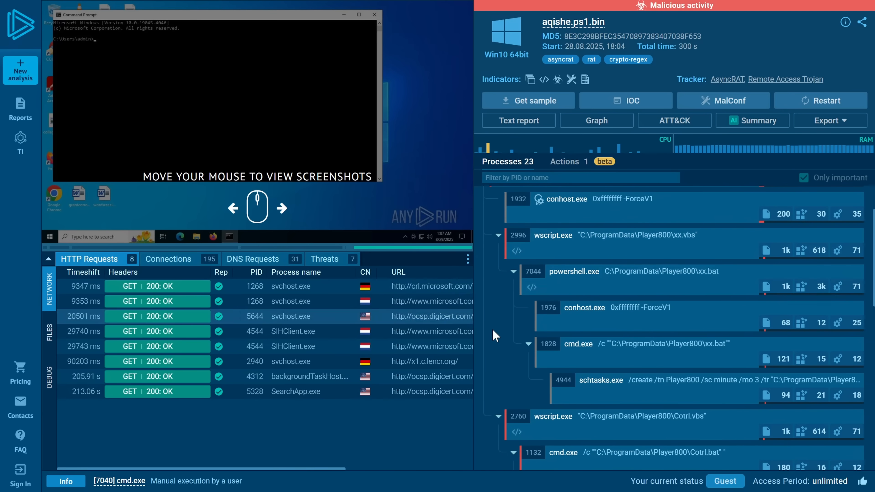
mouse_move(584, 285)
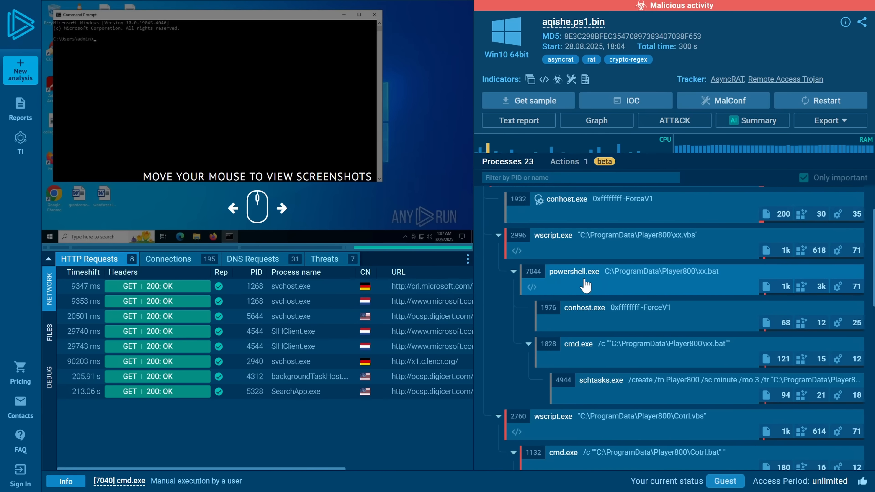
mouse_move(622, 360)
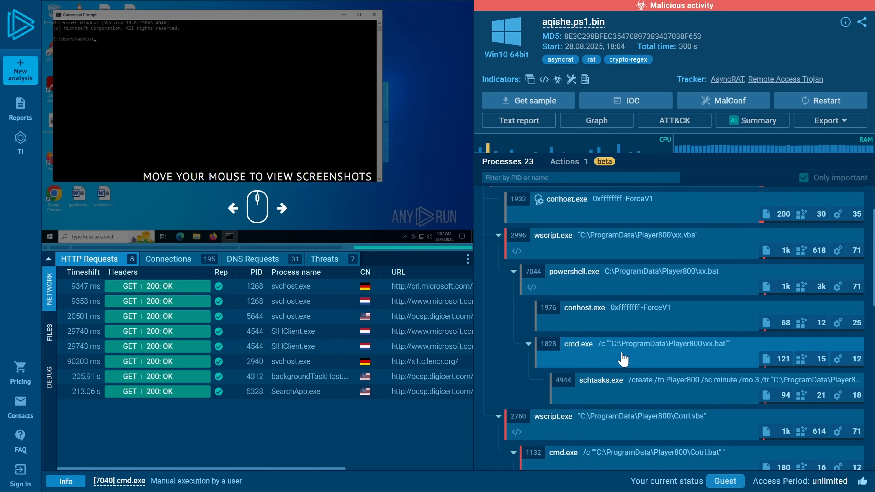
mouse_move(594, 394)
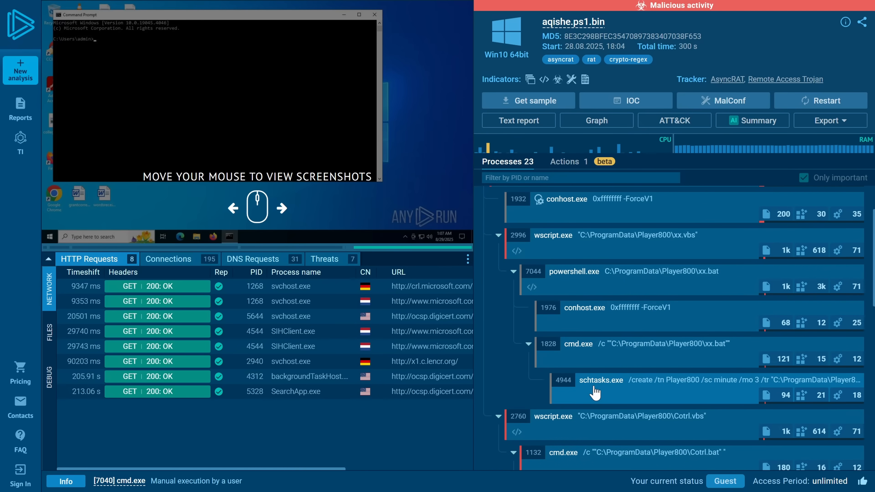
scroll(down, 3)
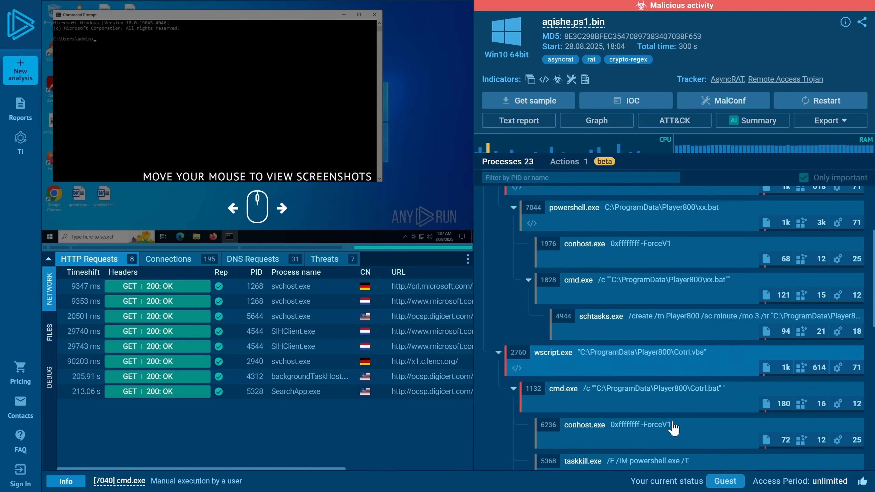
scroll(down, 3)
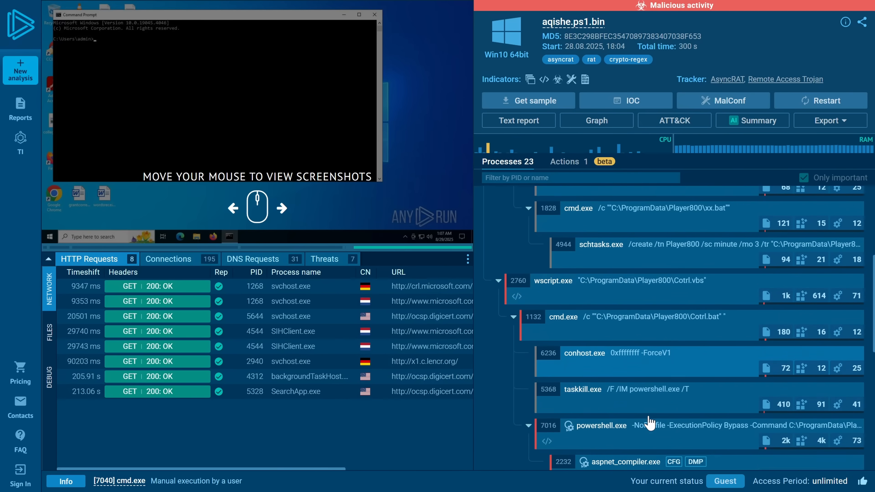
mouse_move(686, 434)
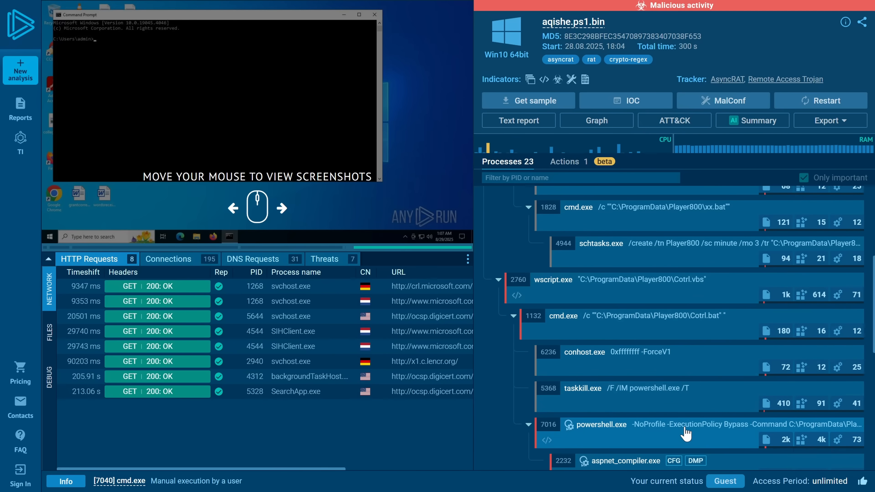
click(601, 424)
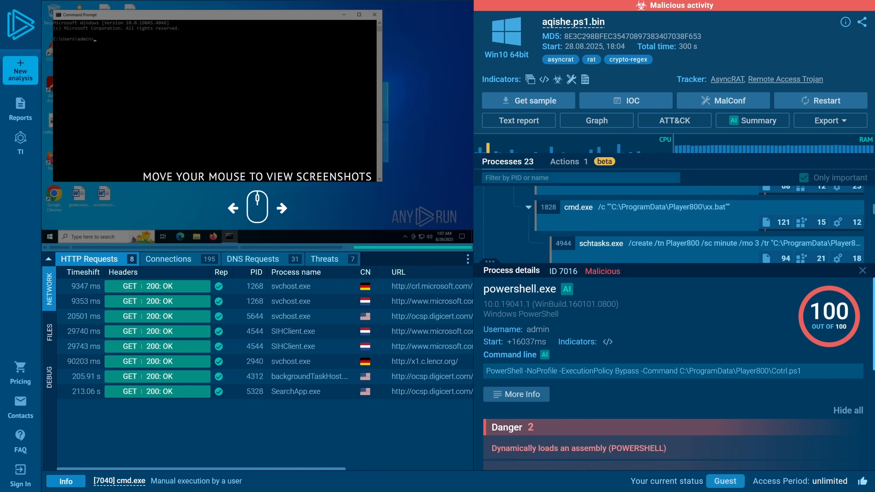
click(862, 271)
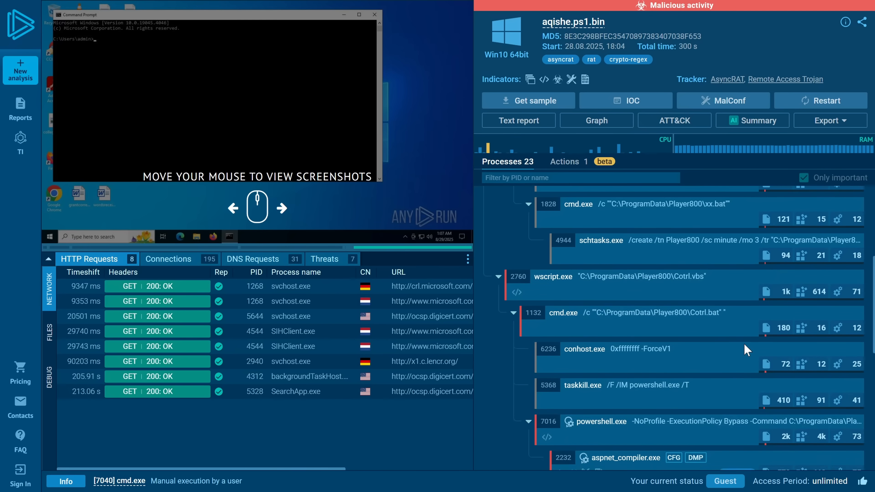
Step: Scroll the process tree down to the aspnet_compiler.exe process tagged asyncrat
scroll(down, 3)
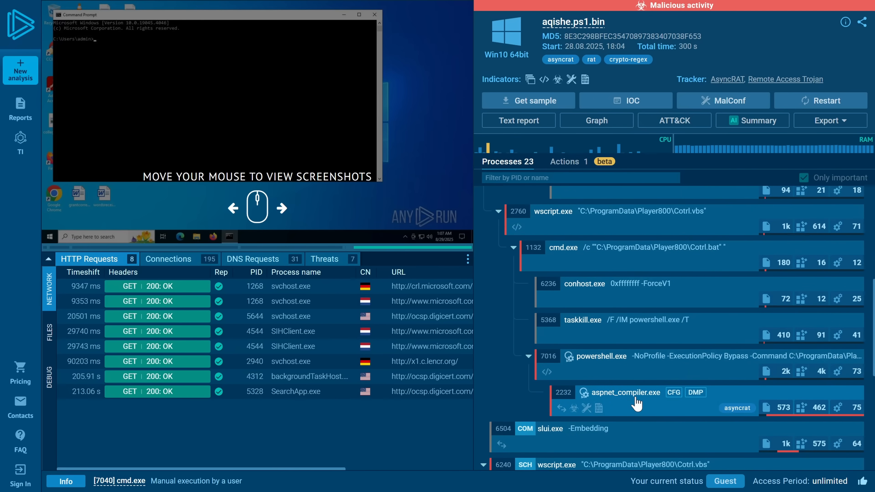
scroll(down, 3)
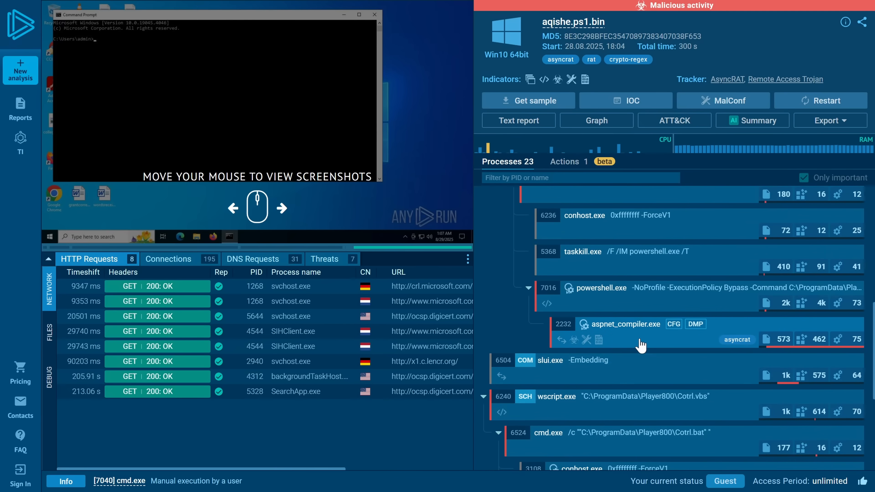
mouse_move(633, 367)
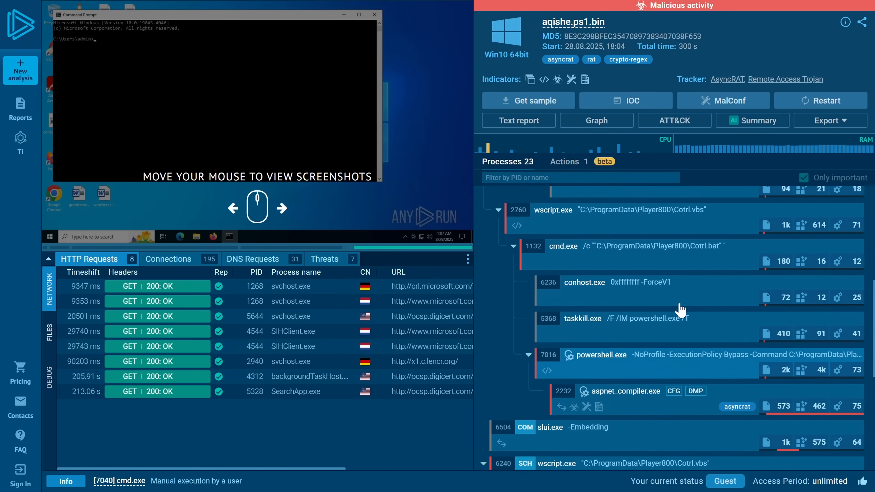
scroll(down, 3)
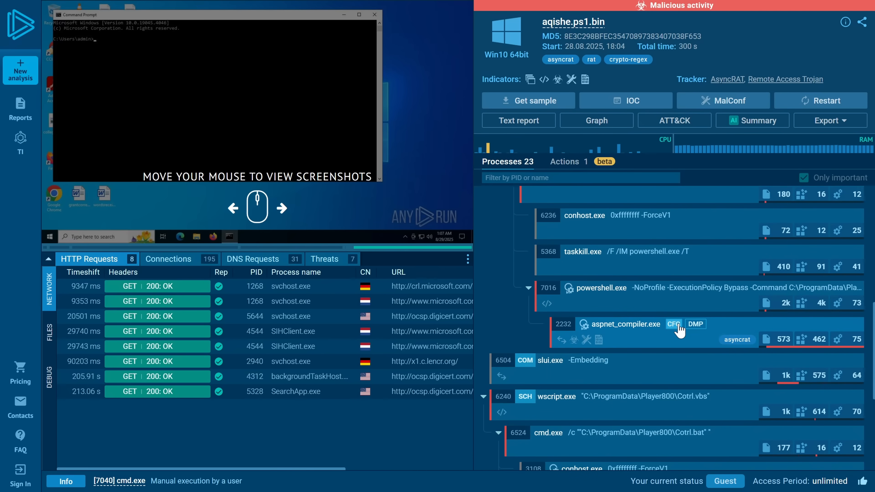
scroll(down, 3)
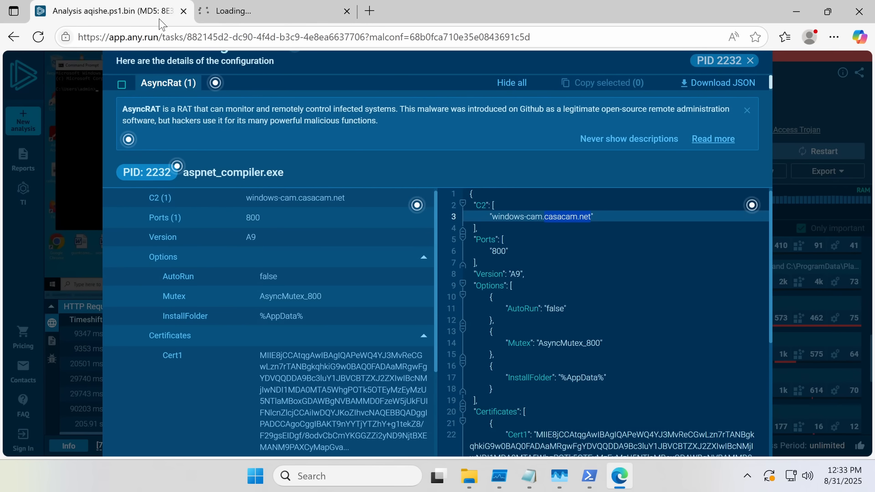
Step: Bring up the Win+X system tools menu from the Start button
right_click(270, 475)
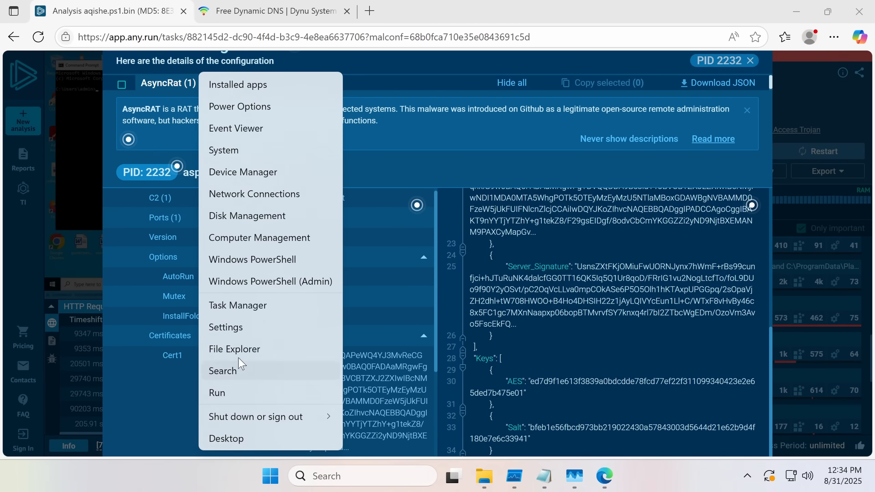
mouse_move(225, 399)
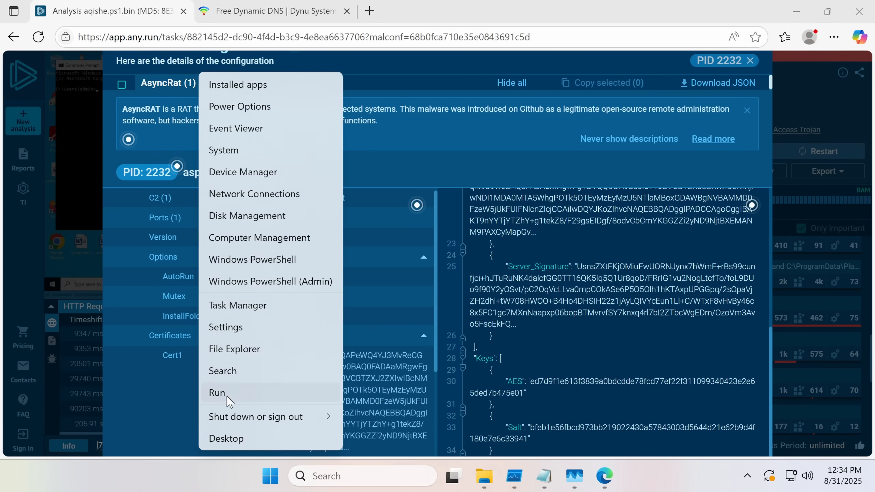
Step: Run %appdata% to check Roaming and AppData for an AsyncRAT install folder, then minimize Explorer
click(216, 392)
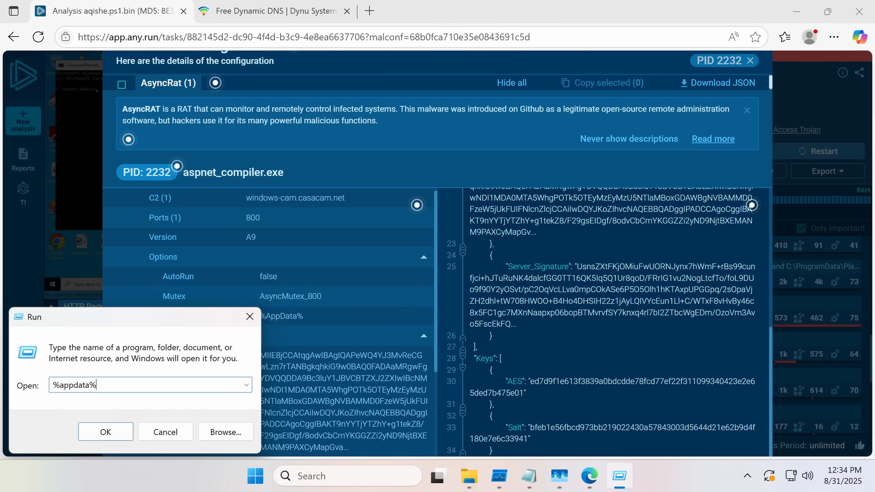
click(105, 432)
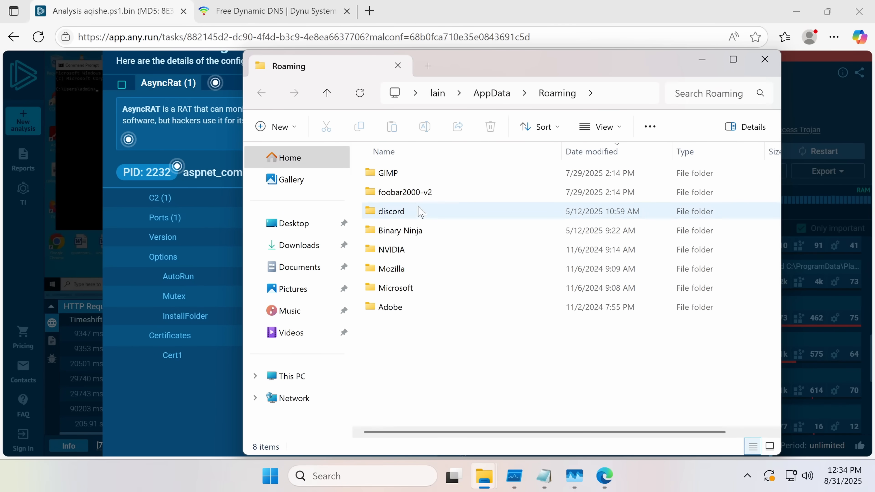
mouse_move(491, 93)
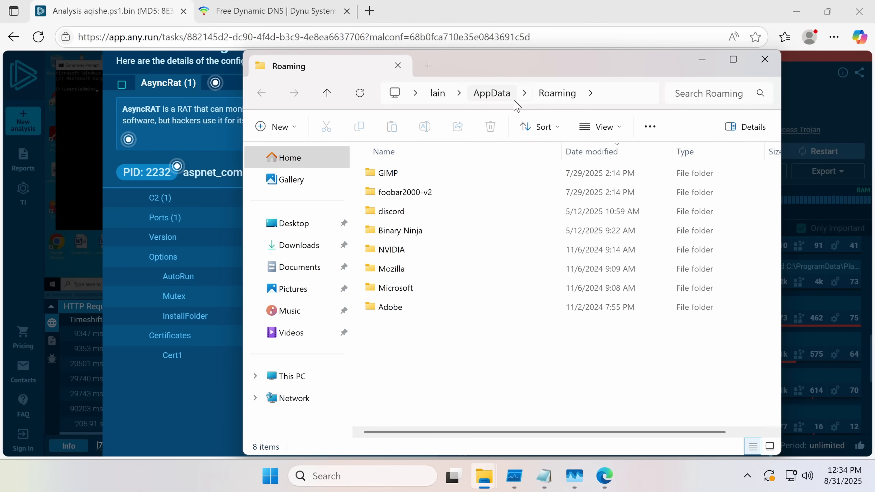
click(490, 93)
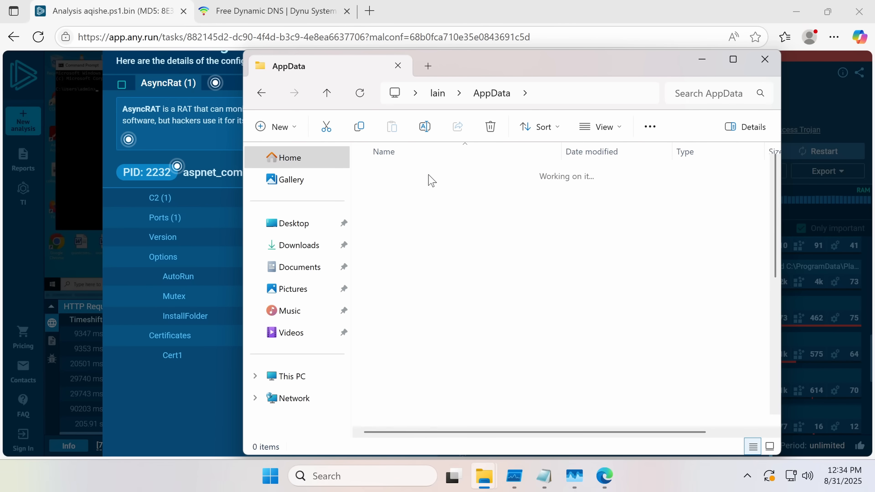
click(765, 59)
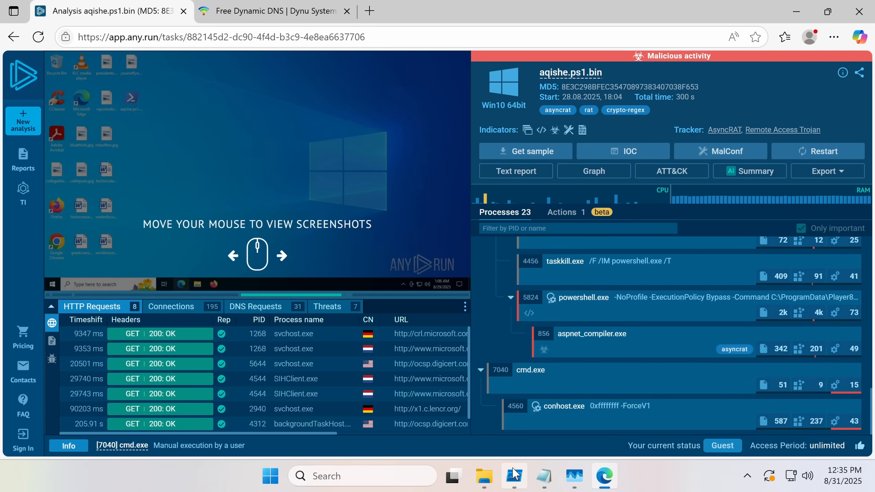
mouse_move(534, 406)
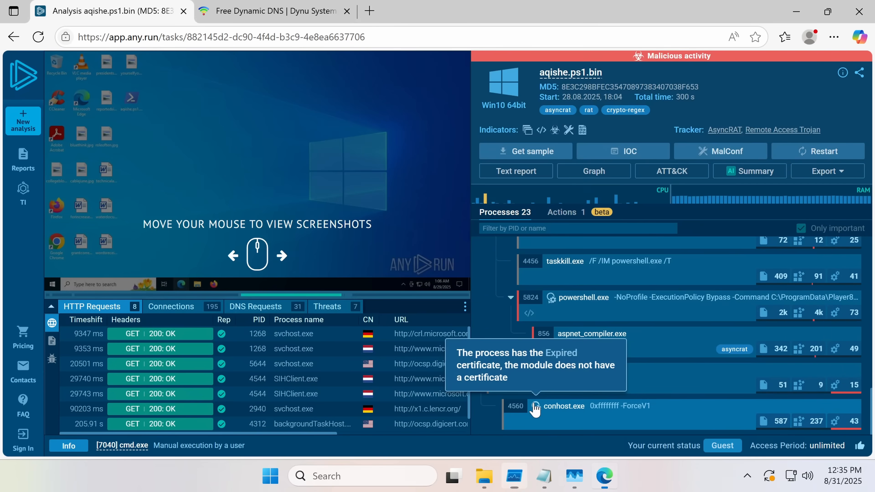
mouse_move(555, 326)
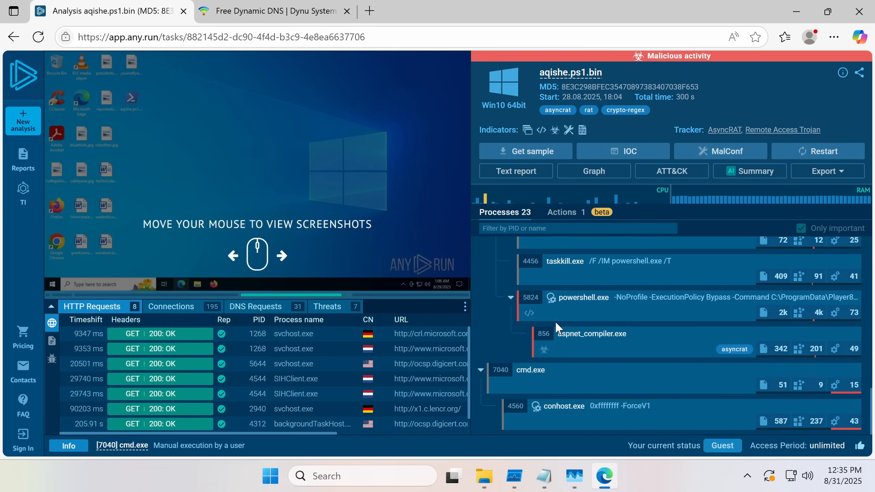
mouse_move(483, 476)
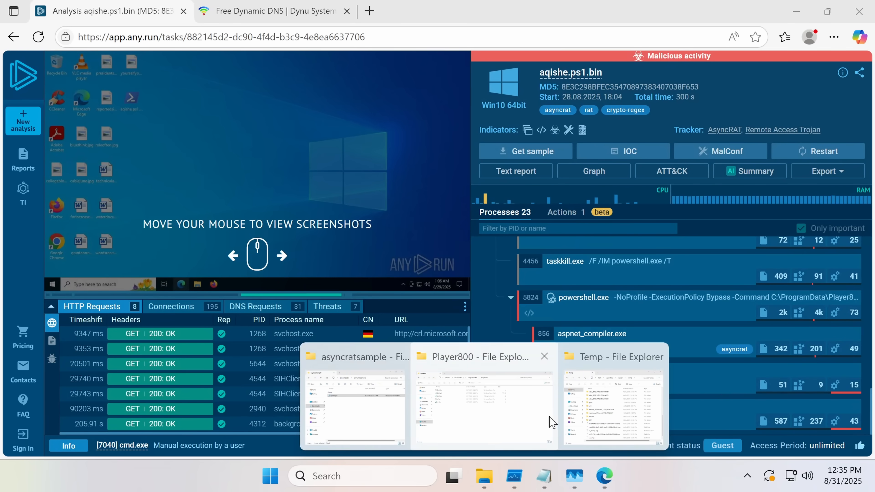
Step: Switch to the ProgramData\Player800 Explorer window and restore it down from full screen
click(482, 396)
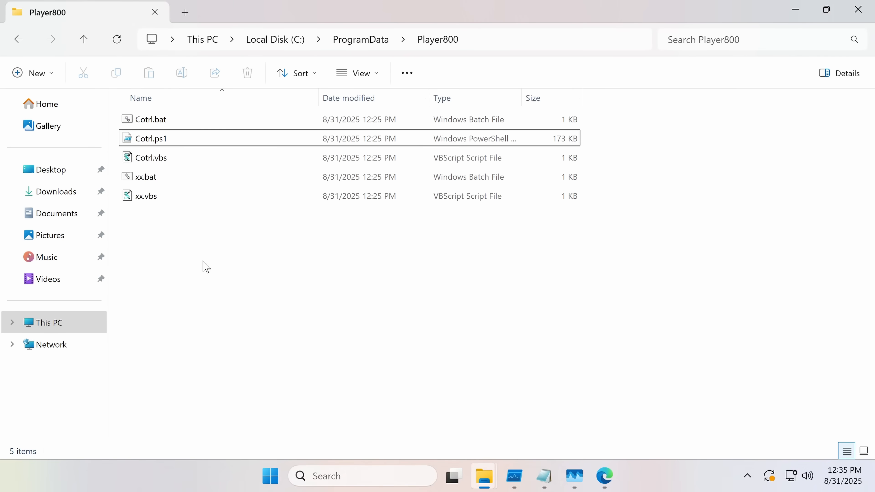
click(603, 476)
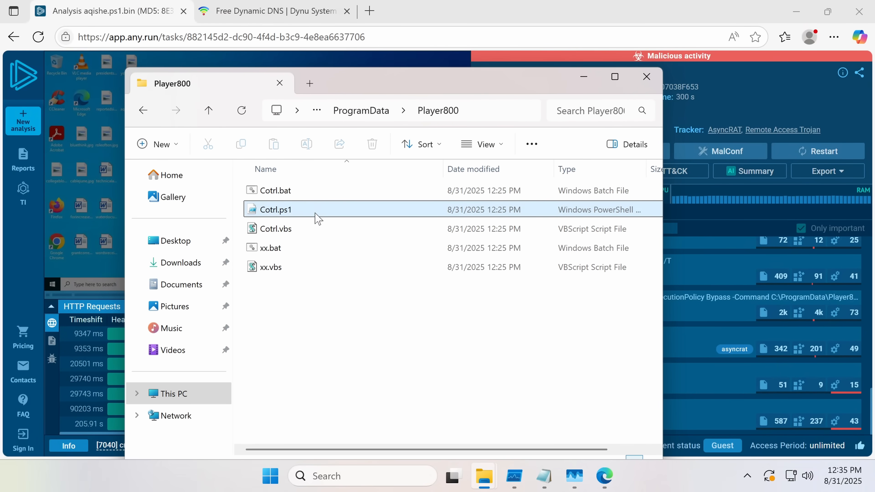
mouse_move(315, 217)
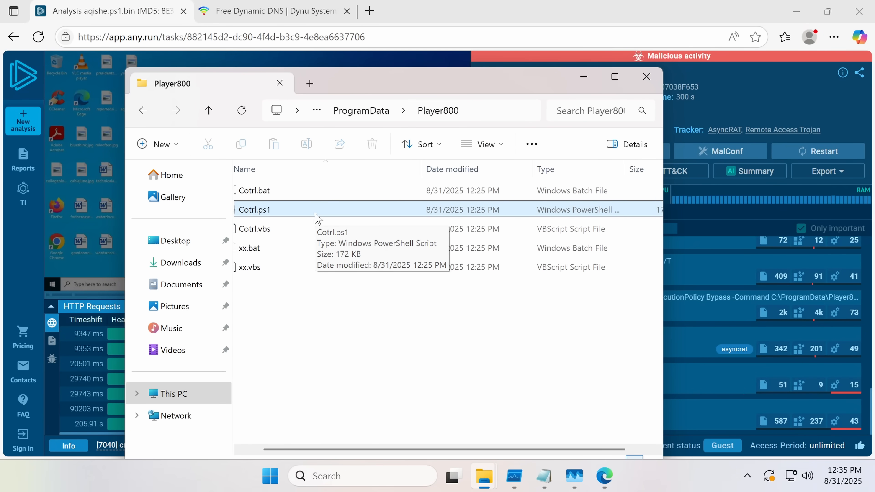
mouse_move(317, 216)
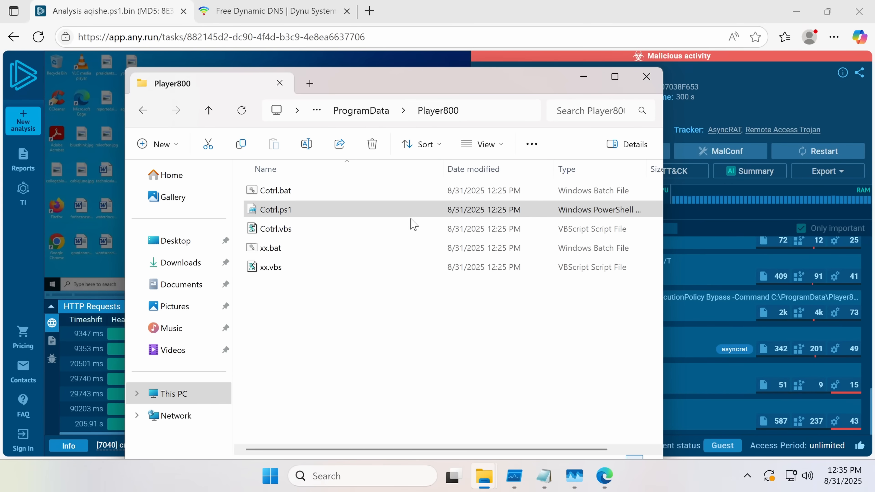
Step: Open Cotrl.ps1 in Notepad and read its first obfuscated try blocks
double_click(275, 209)
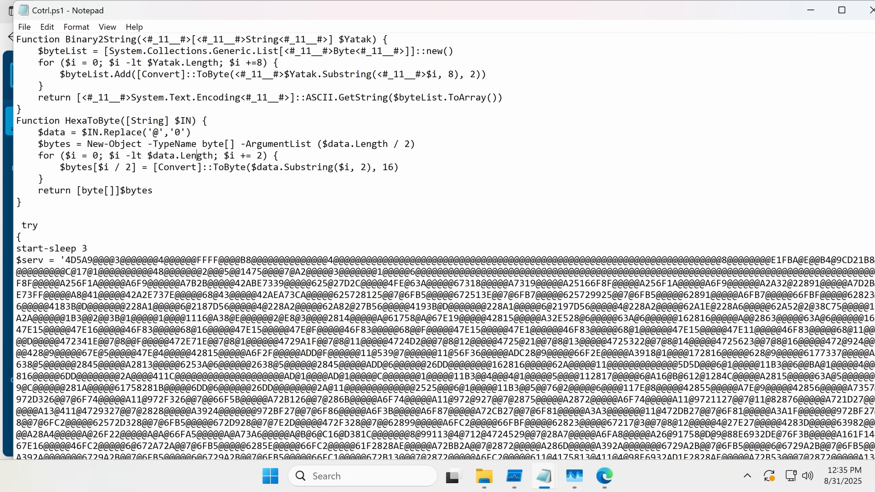
scroll(down, 3)
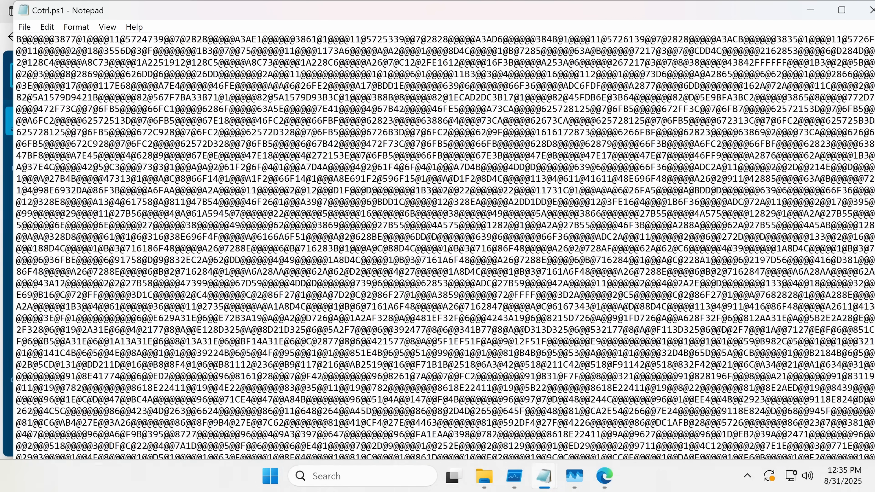
scroll(up, 3)
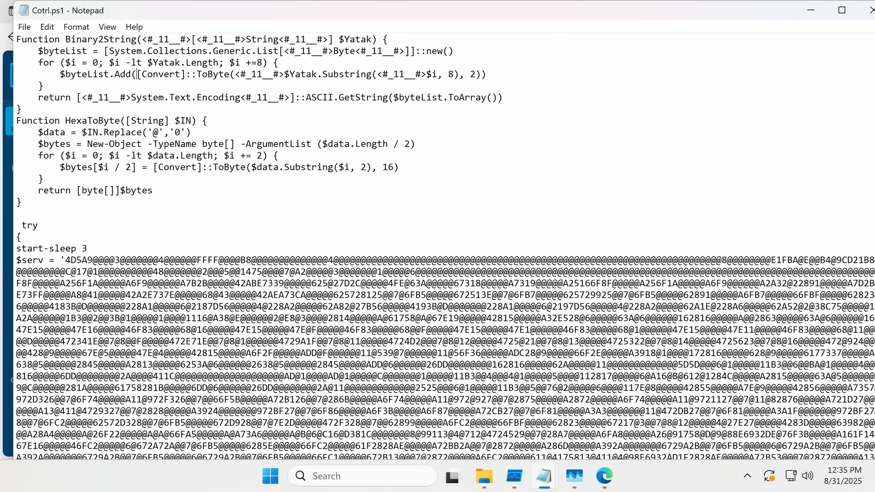
scroll(down, 3)
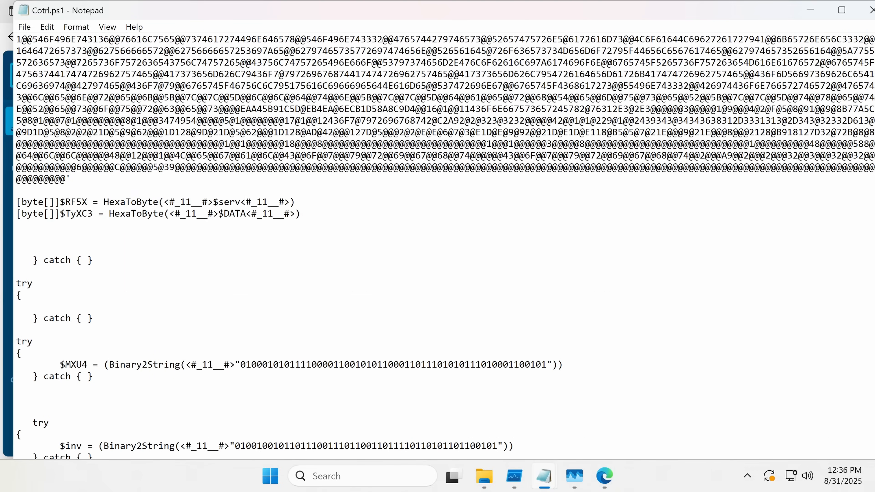
Step: Examine the $TyXC3 variable and the assembly-loading code down to the GIT.local invocation
double_click(69, 214)
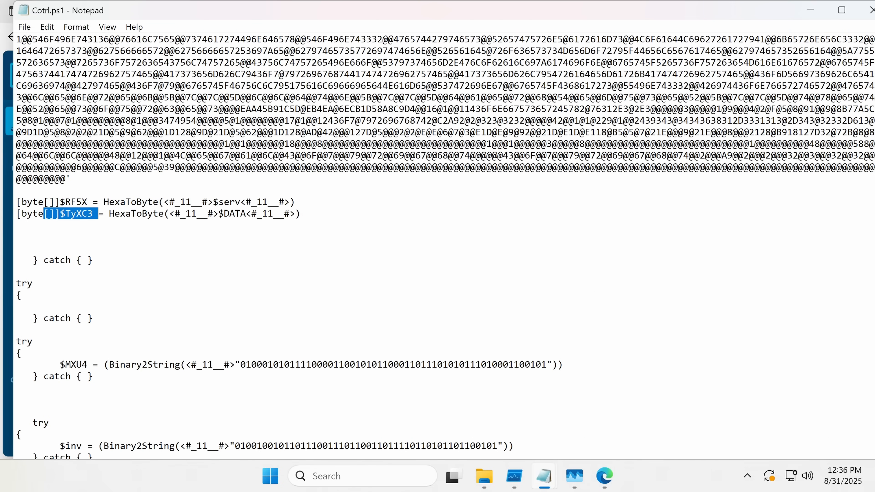
scroll(up, 3)
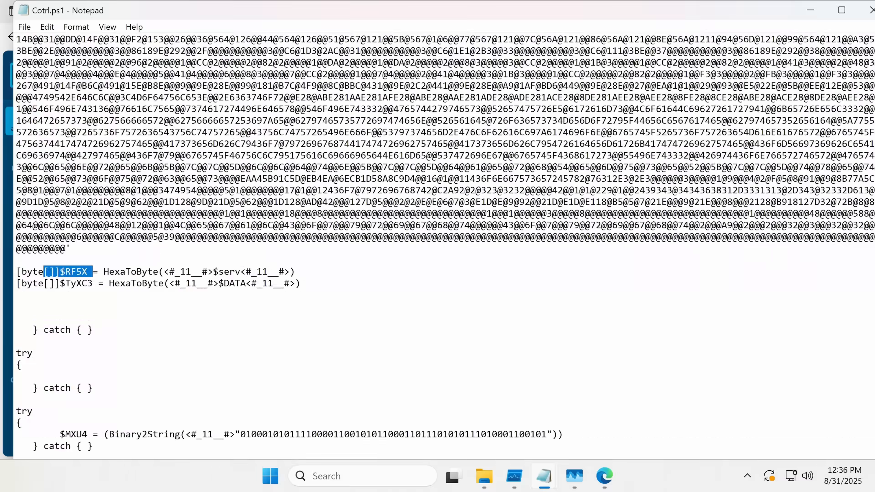
scroll(down, 3)
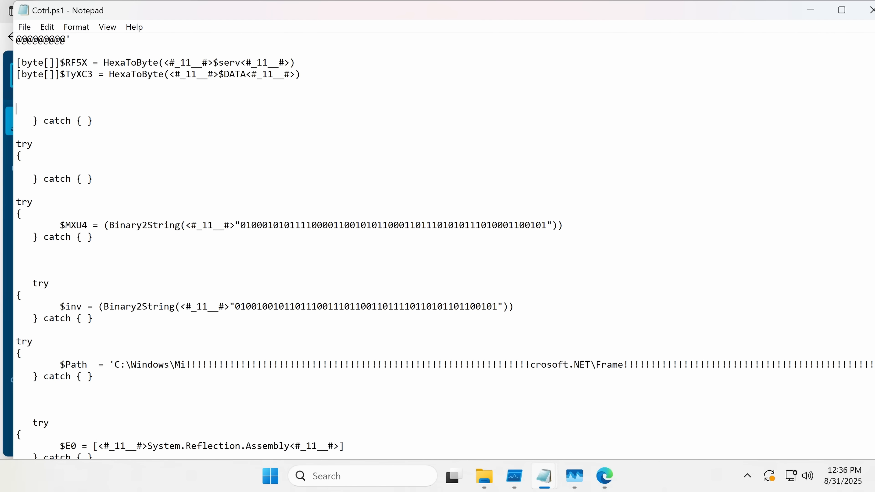
scroll(down, 3)
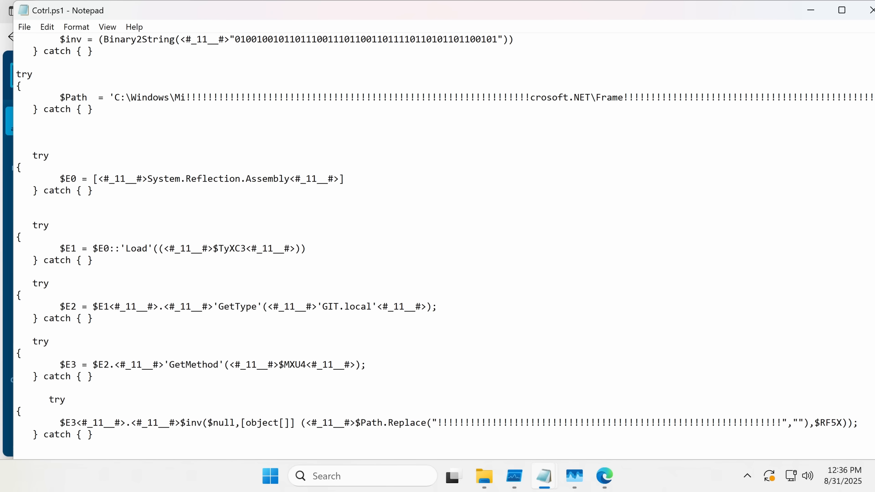
scroll(up, 3)
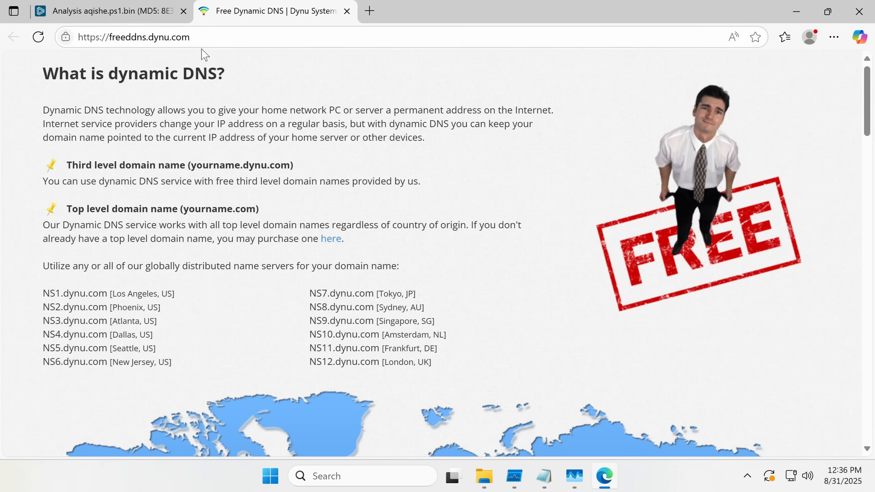
Step: View the ANY.RUN report's DNS requests and try windows-cam.casacam.net in a new tab
click(106, 11)
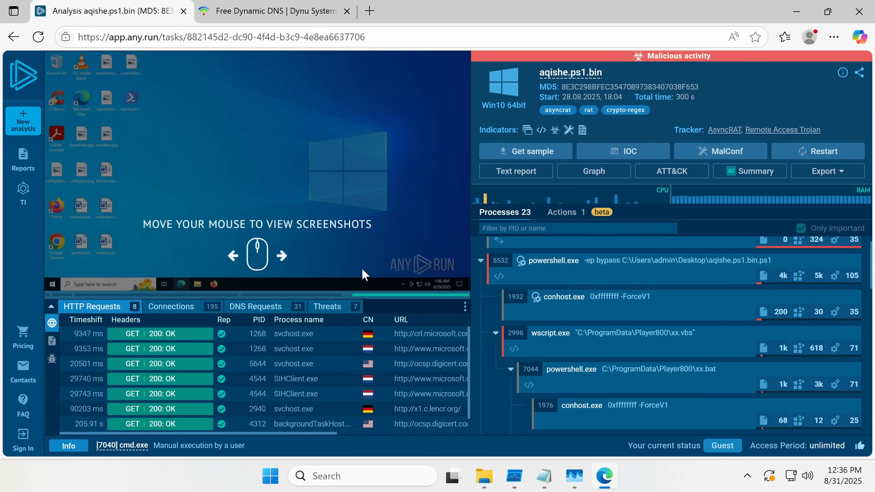
click(256, 306)
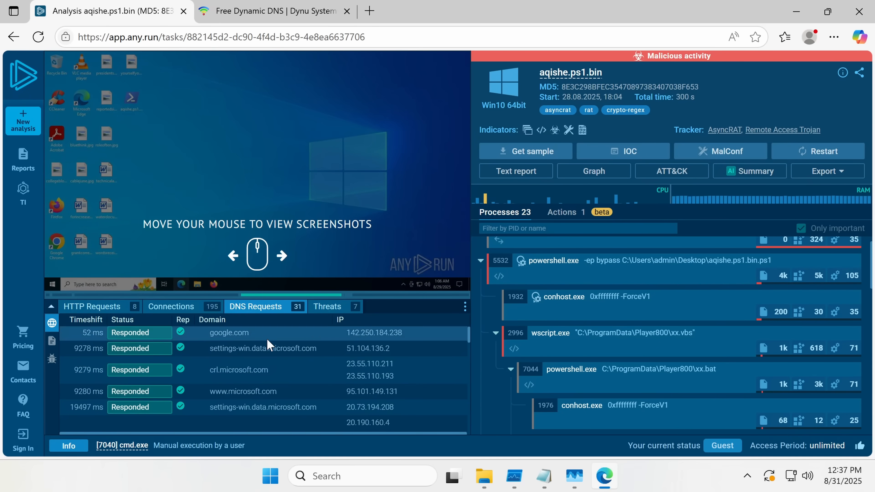
scroll(down, 3)
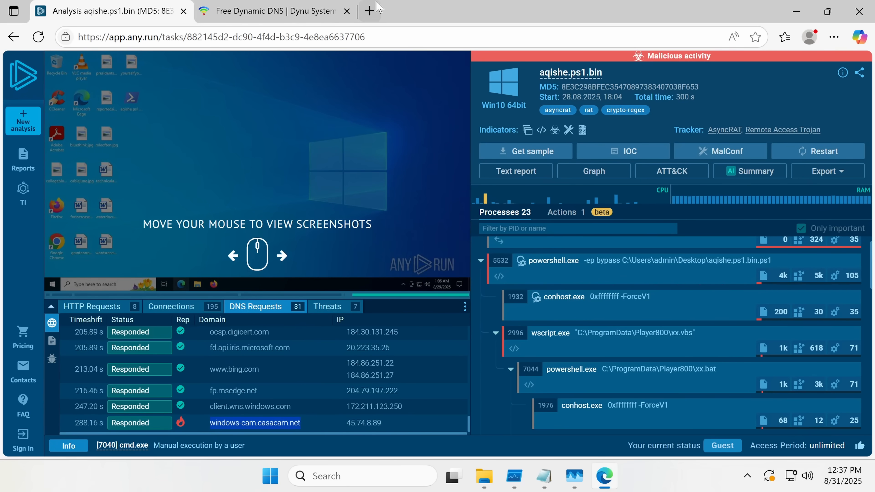
click(375, 10)
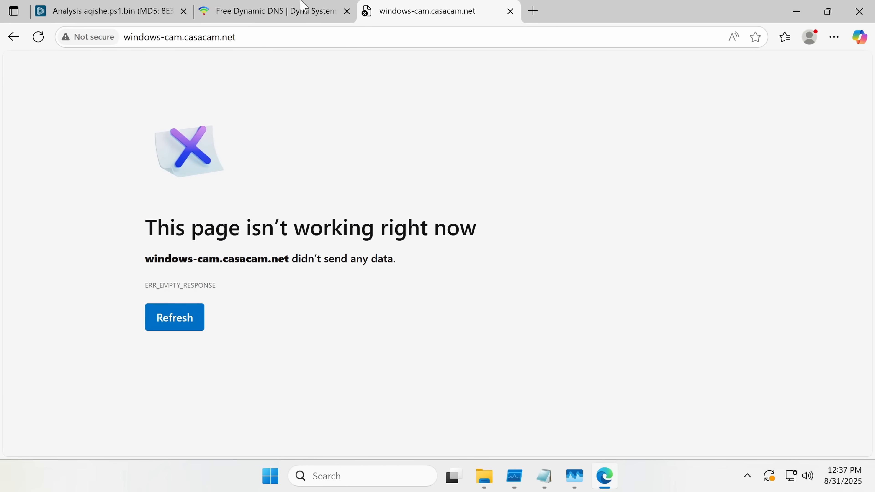
Step: Compare the failed page's address with the Dynu DNS page, then return to the ANY.RUN report
click(178, 37)
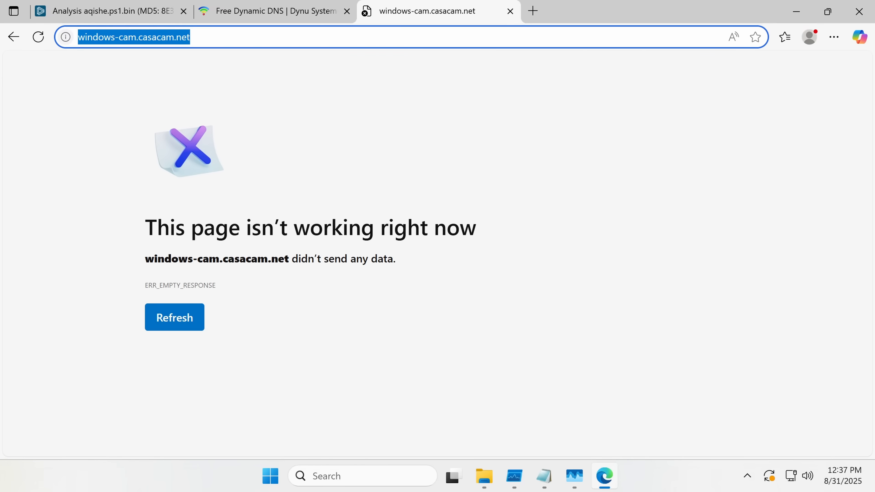
click(273, 11)
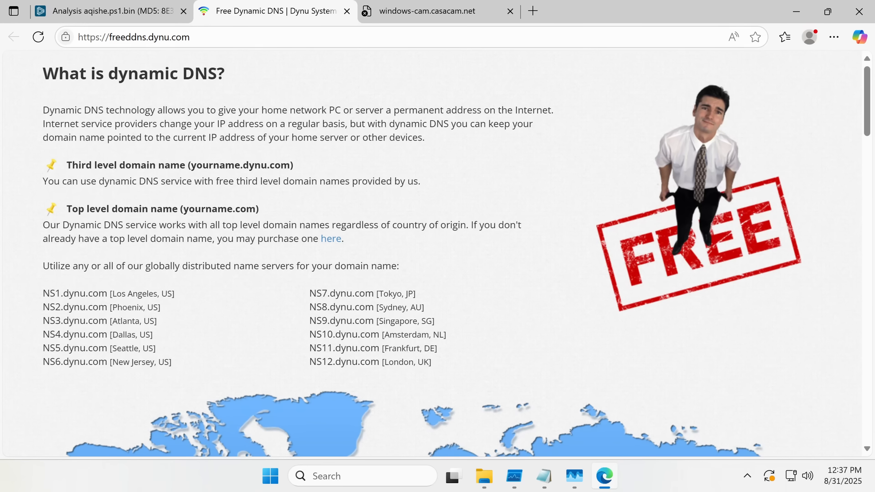
click(426, 11)
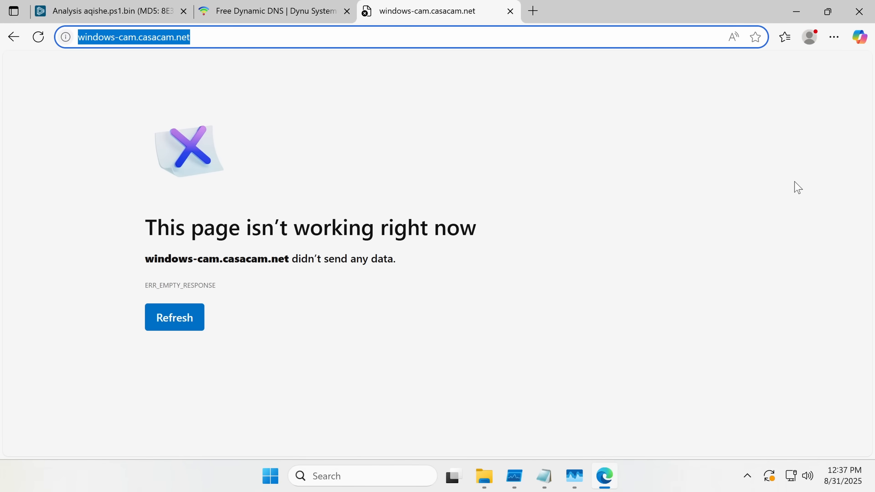
mouse_move(381, 65)
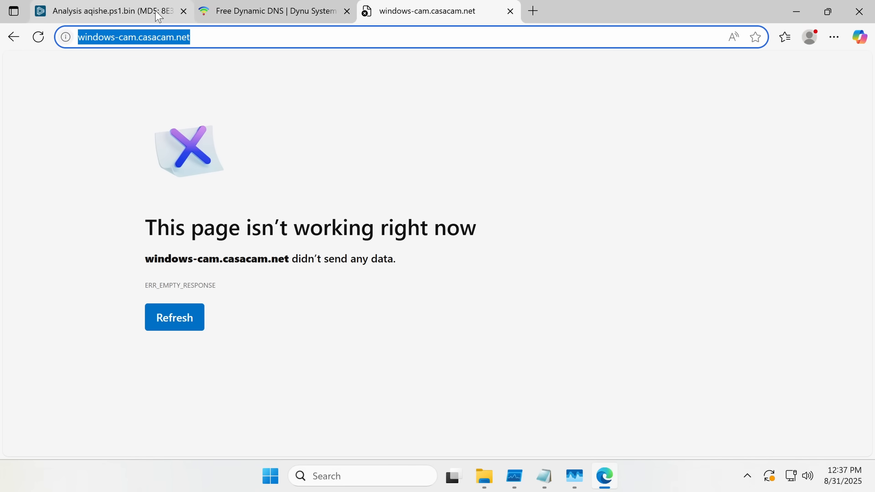
click(106, 10)
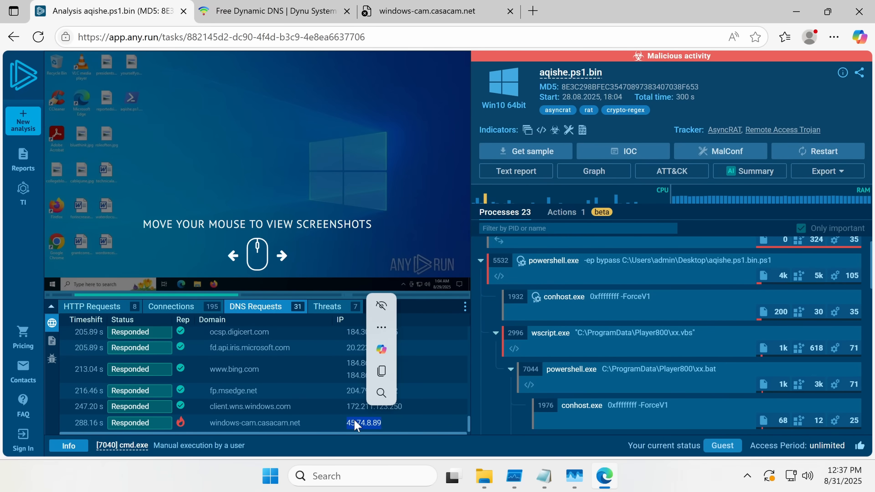
Step: Switch to Process Monitor to filter events to aspnet_compiler.exe
click(172, 306)
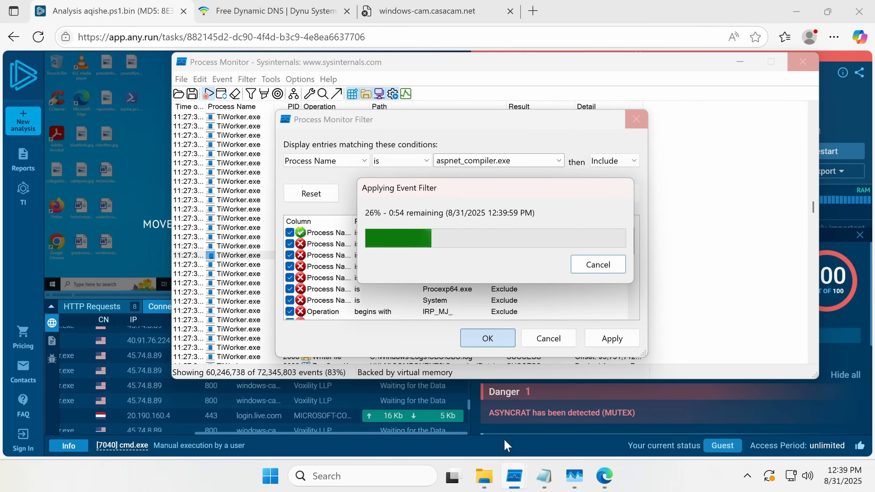
right_click(270, 476)
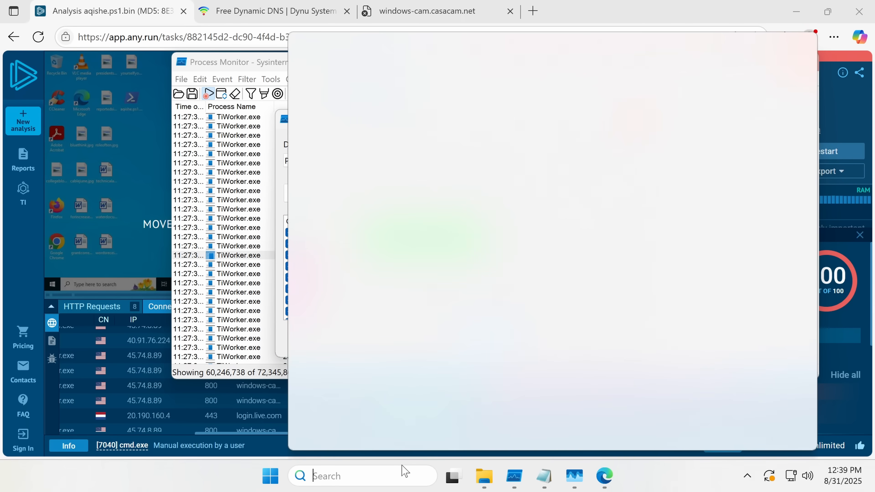
Step: Launch Autoruns from Start search and agree to the Sysinternals license
text(autoruns.exe)
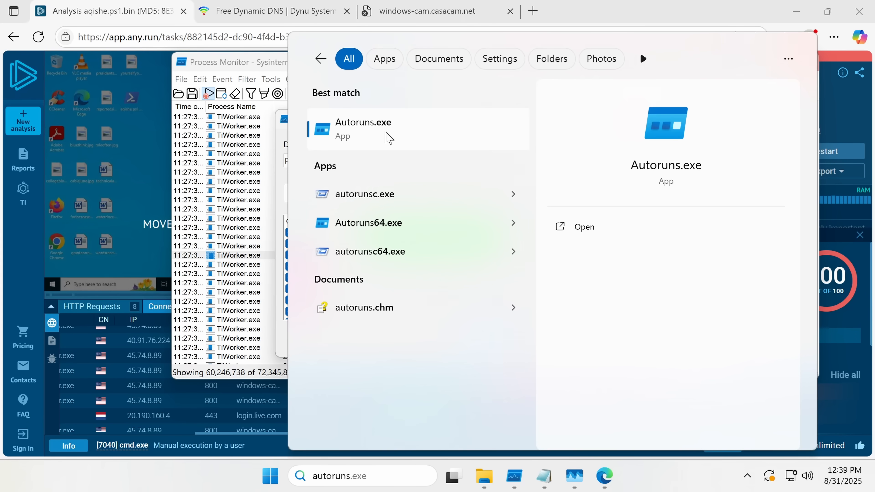
click(584, 226)
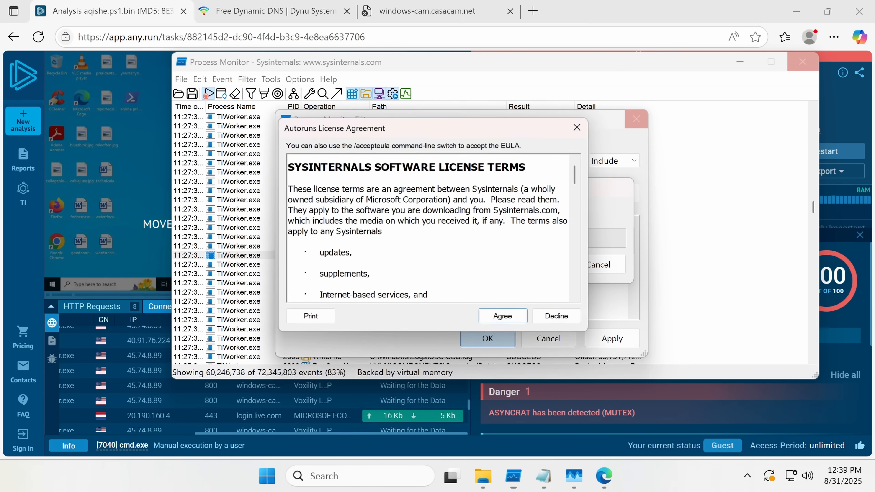
click(501, 316)
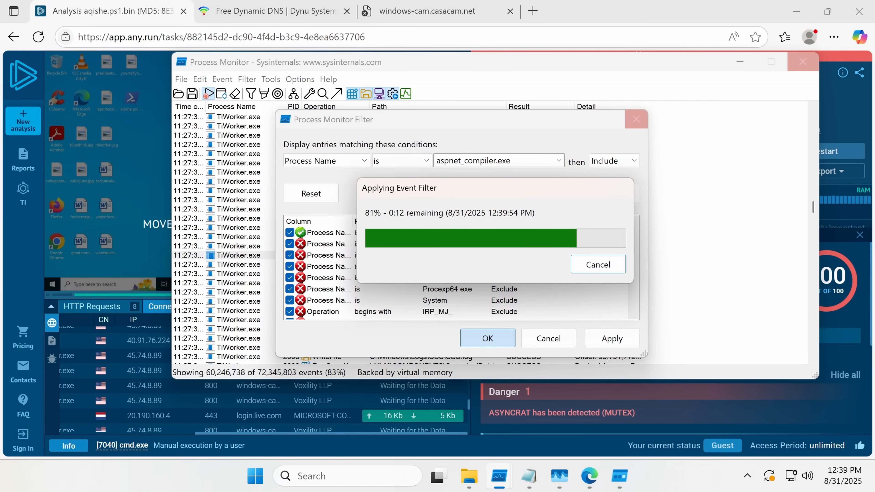
Step: Apply the aspnet_compiler.exe filter and inspect its TCP Reconnect event to 45.74.8.89
click(487, 338)
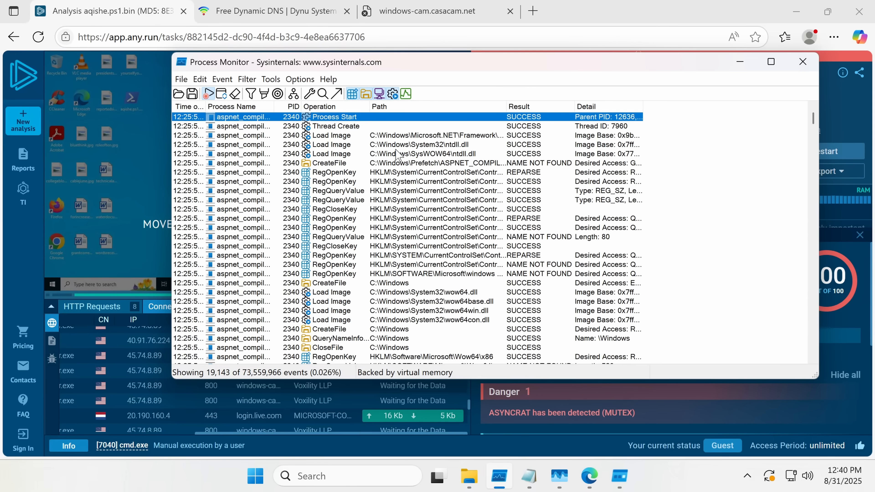
mouse_move(525, 102)
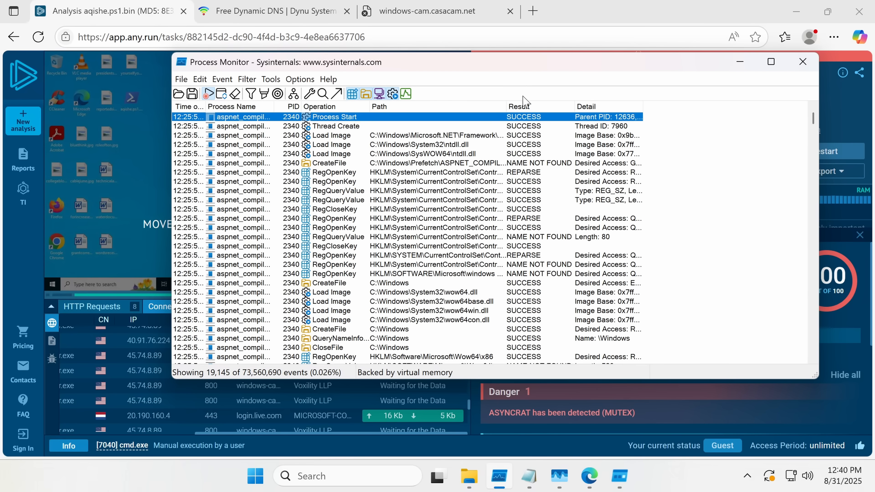
scroll(down, 3)
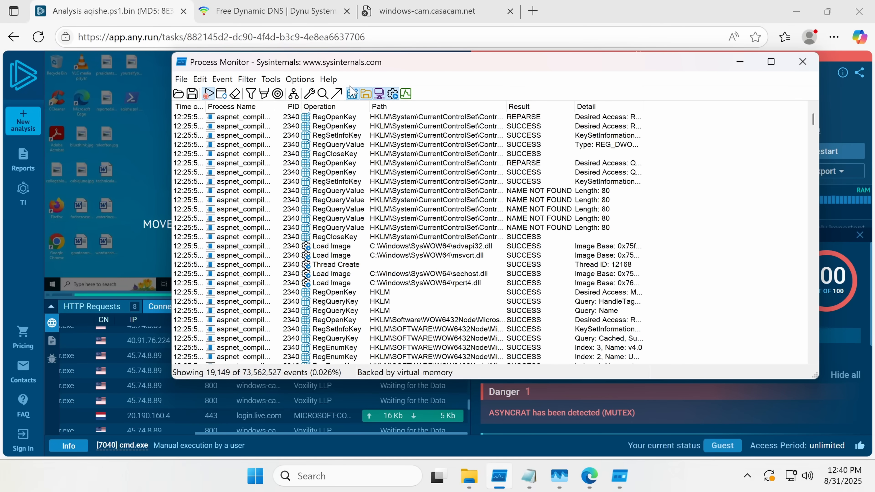
click(352, 93)
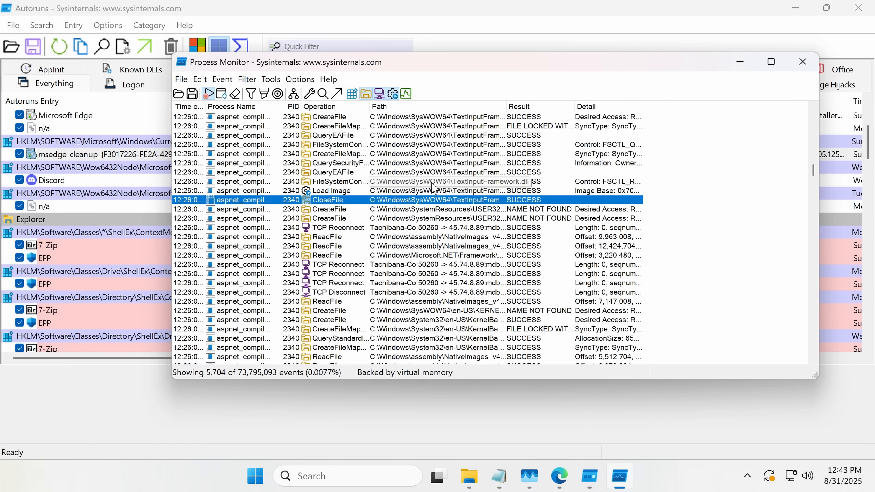
click(335, 226)
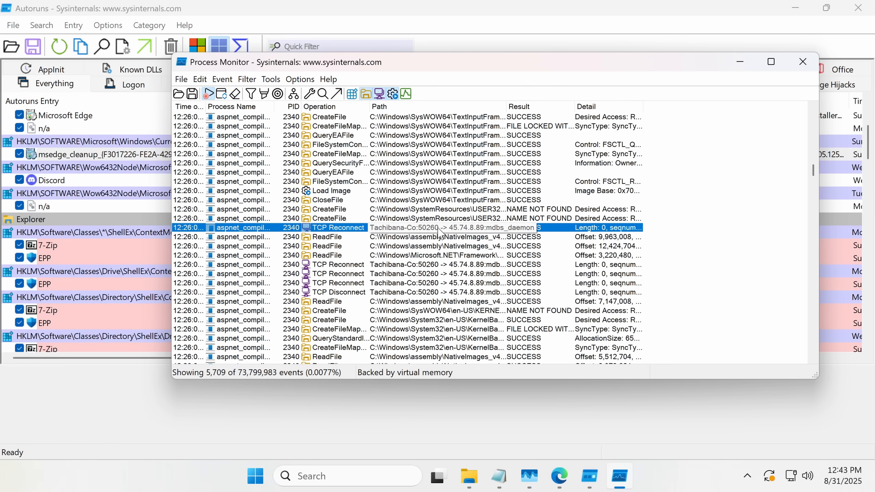
mouse_move(462, 237)
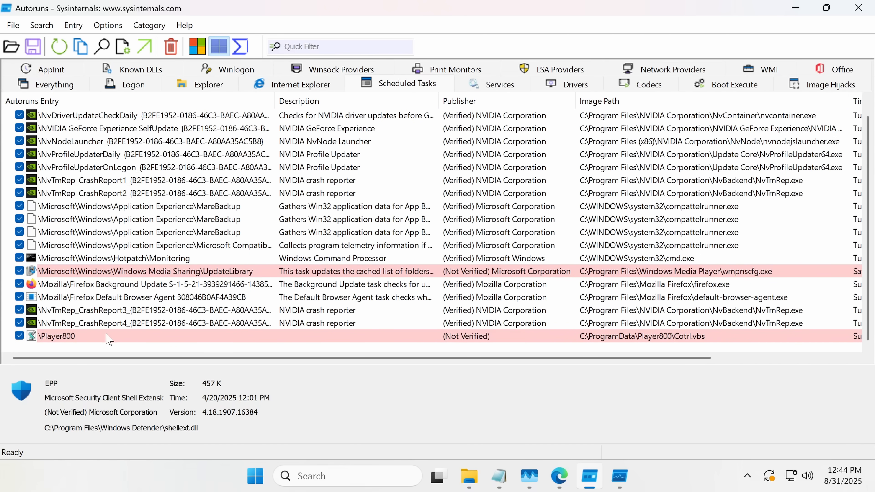
Step: Inspect the Player800 scheduled task running Cotrl.vbs, then bring up Task Manager
click(56, 335)
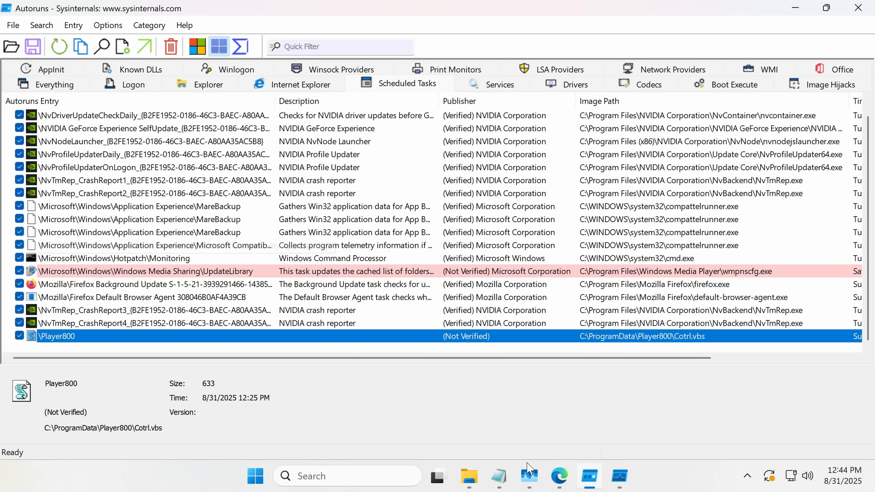
click(527, 475)
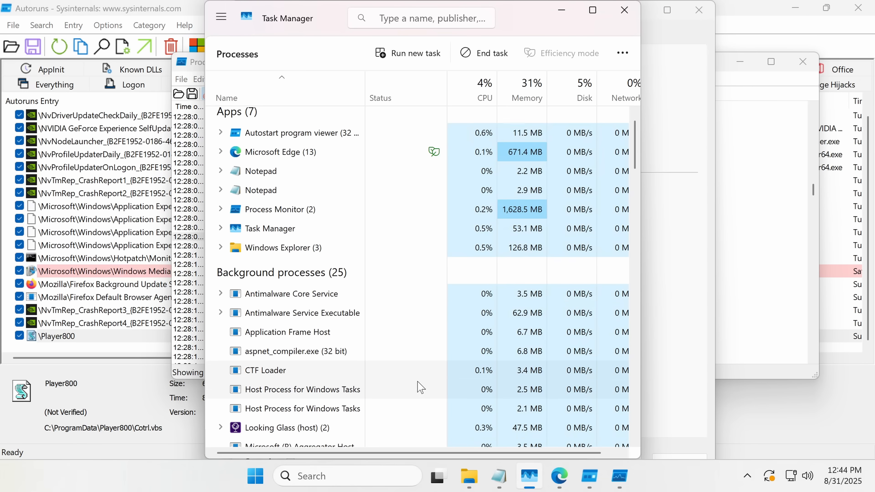
Step: Create a memory dump file of the running aspnet_compiler.exe process
scroll(down, 3)
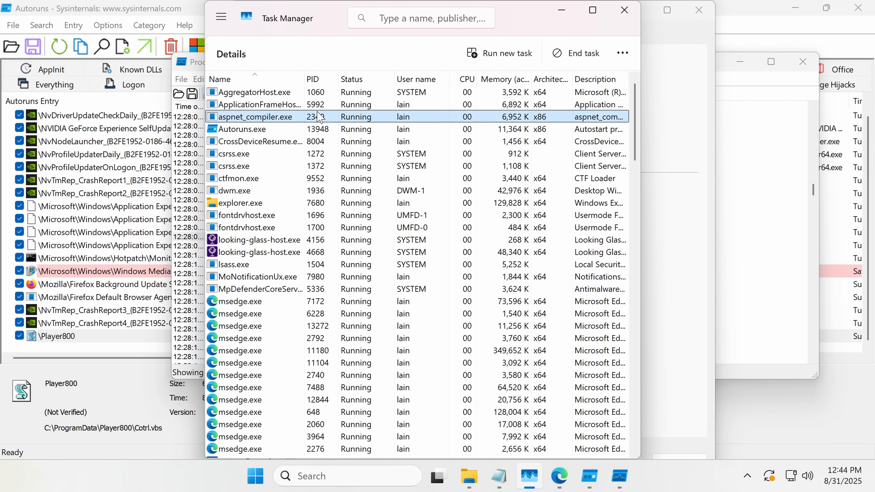
right_click(254, 116)
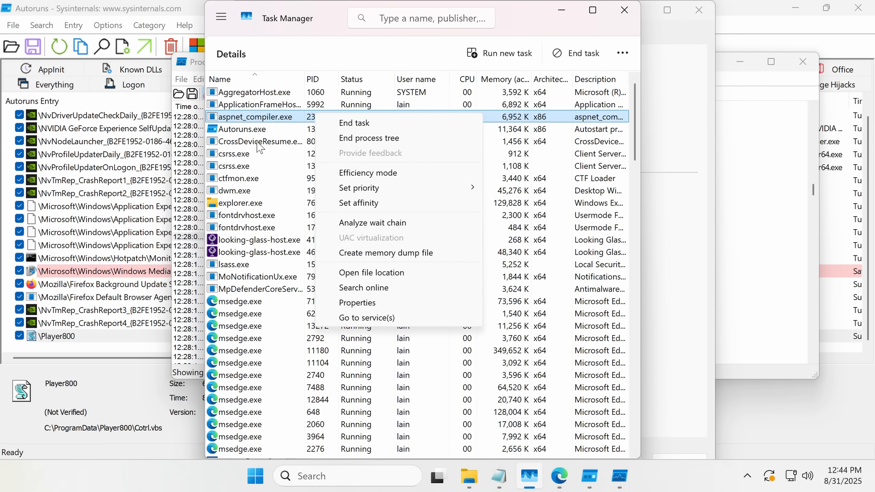
mouse_move(424, 218)
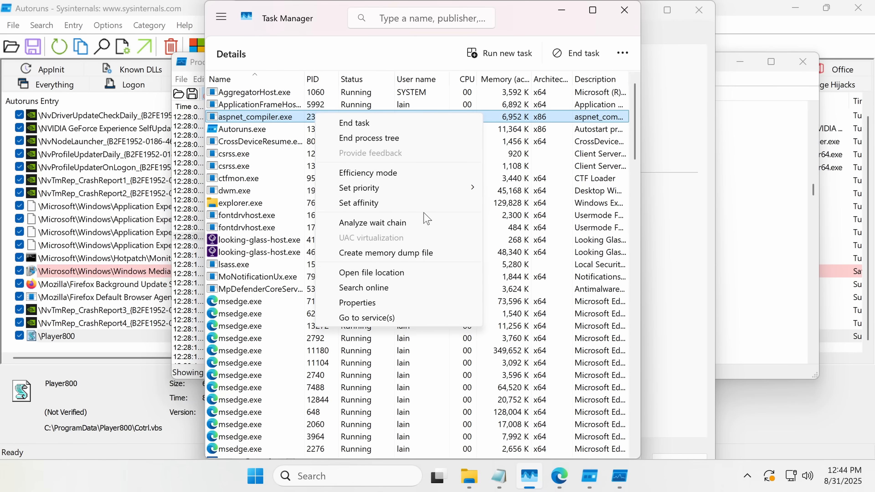
click(384, 253)
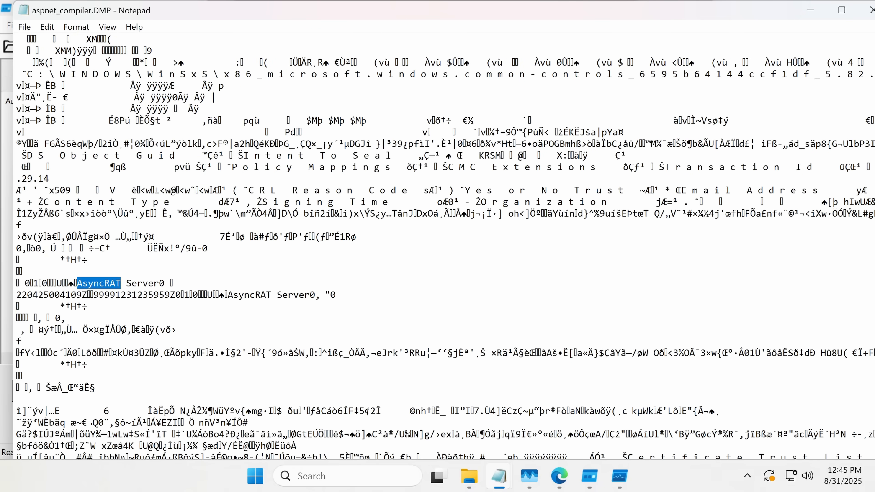
Step: Scroll through aspnet_compiler.DMP past crypto strings toward the AsyncRAT Server strings
click(92, 283)
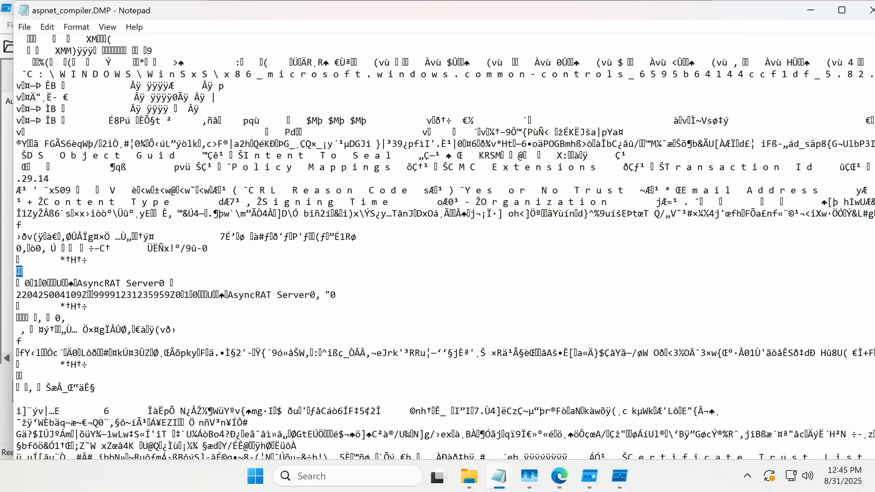
scroll(down, 3)
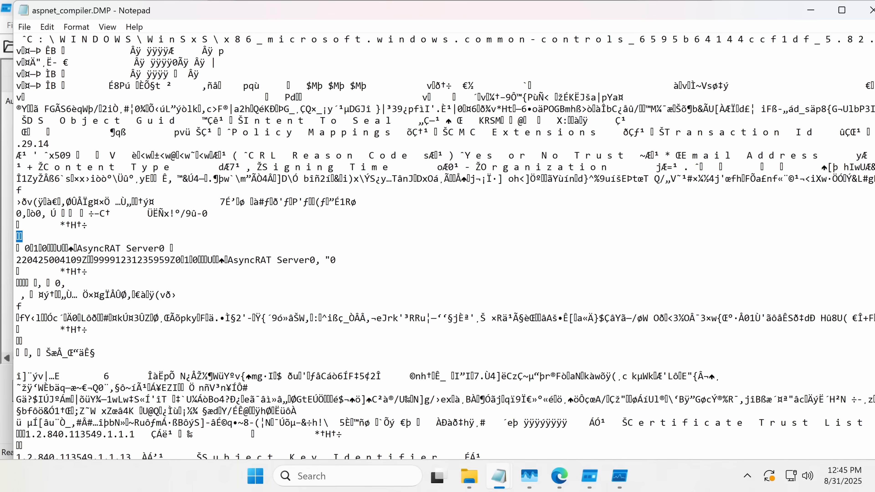
scroll(down, 3)
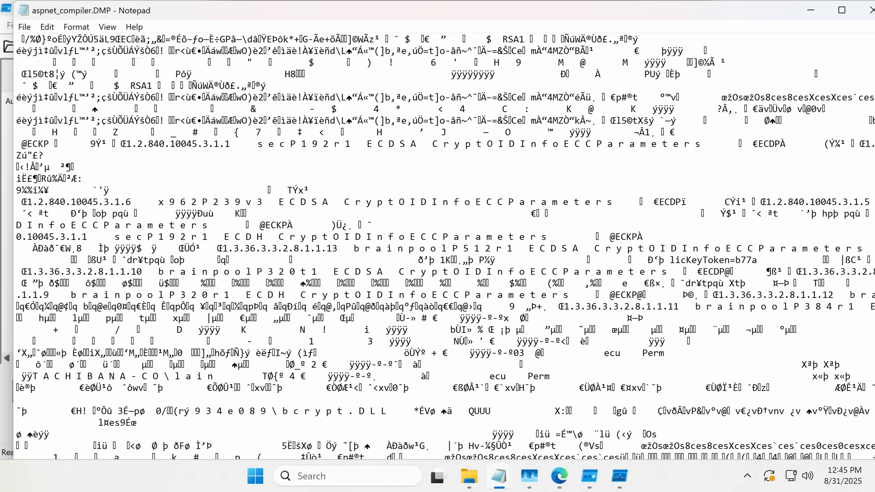
scroll(down, 3)
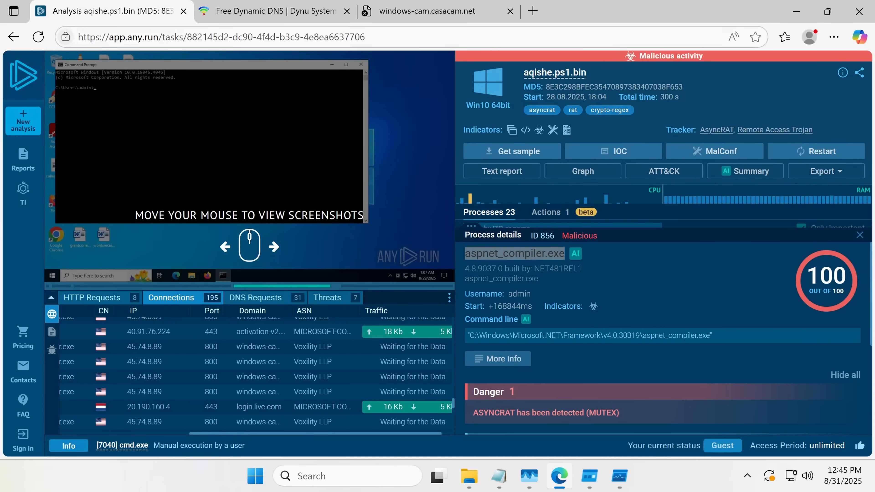
Step: Search Bing for Emsisoft Emergency Kit and open the official emsisoft.com page
text(emisoft emerg)
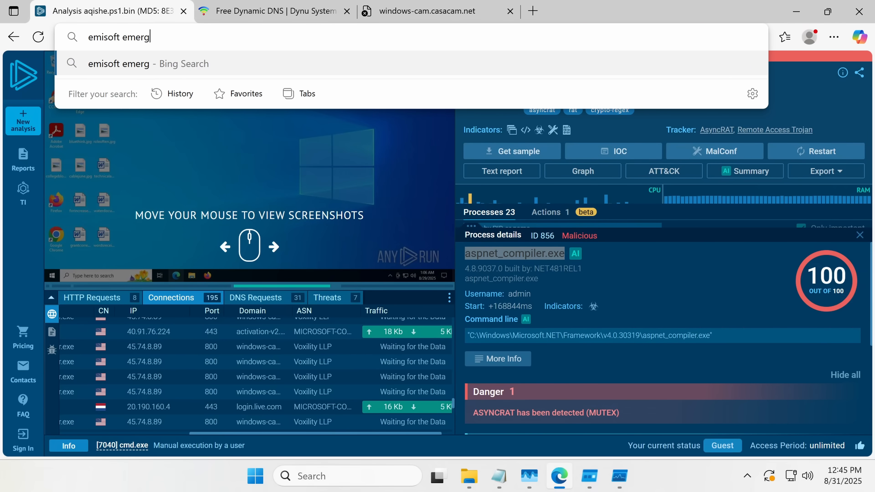
key(Return)
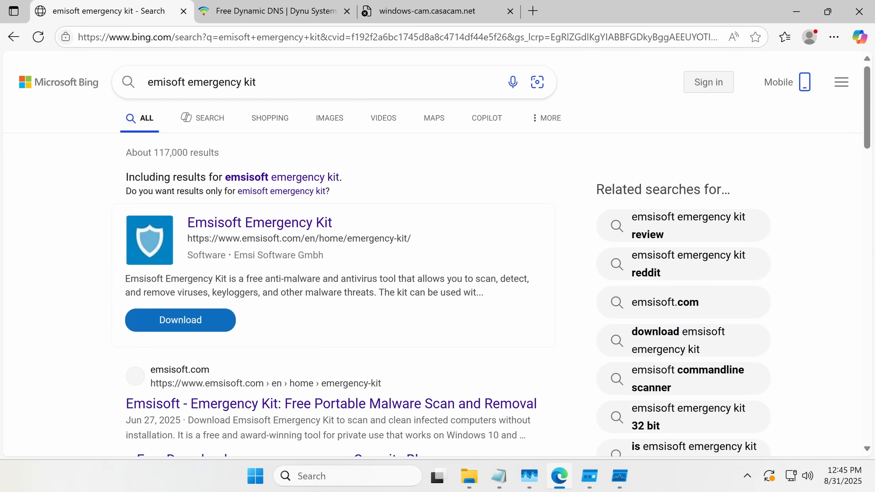
click(259, 222)
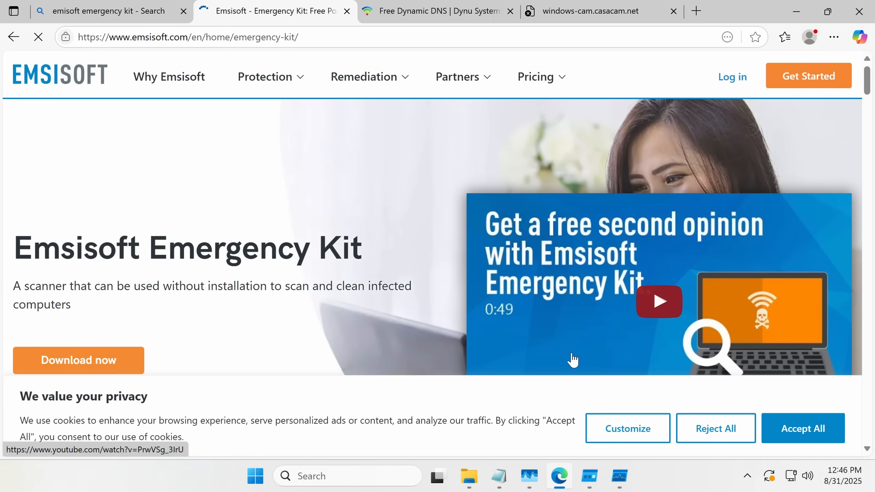
Step: Download EmsisoftEmergencyKit.exe and show it in Edge's downloads panel
click(78, 360)
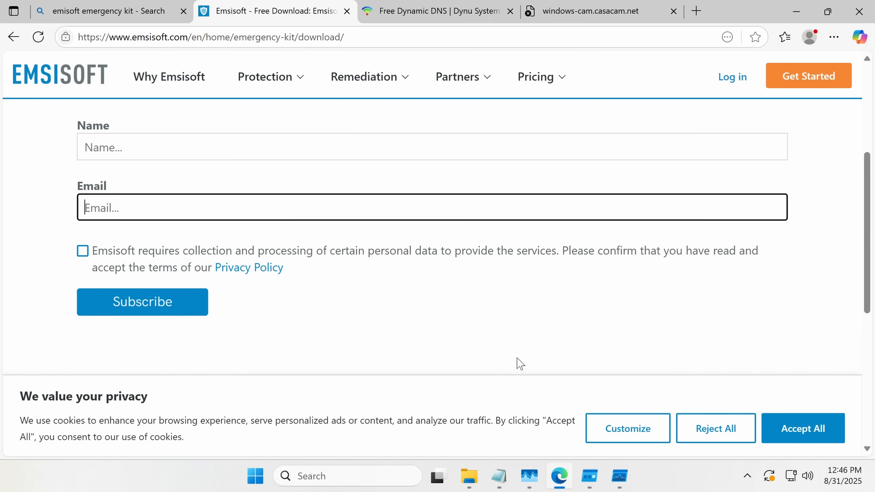
click(142, 302)
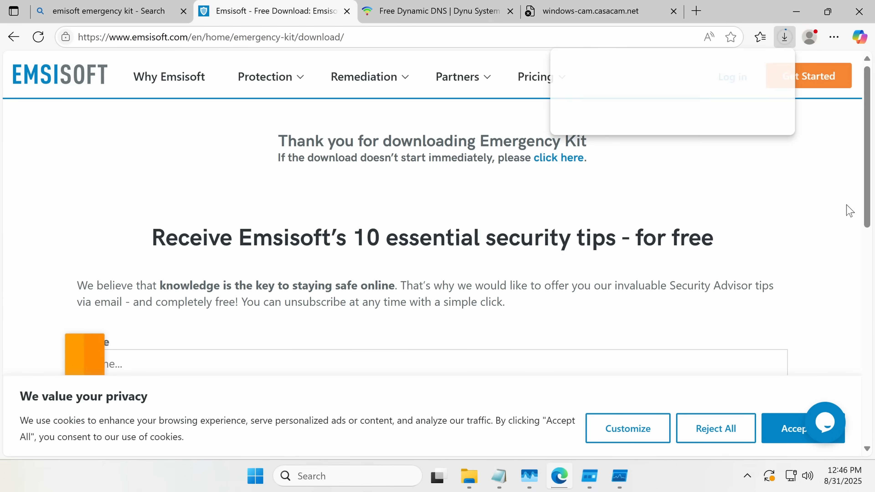
click(783, 37)
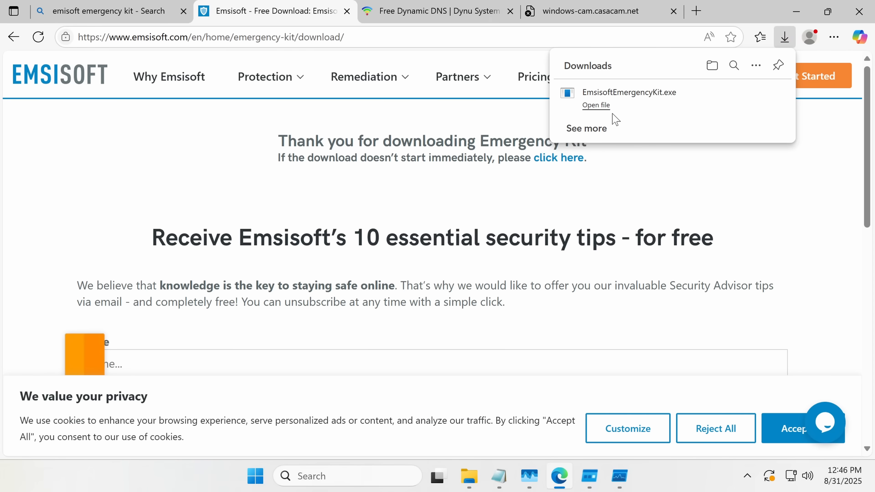
mouse_move(629, 101)
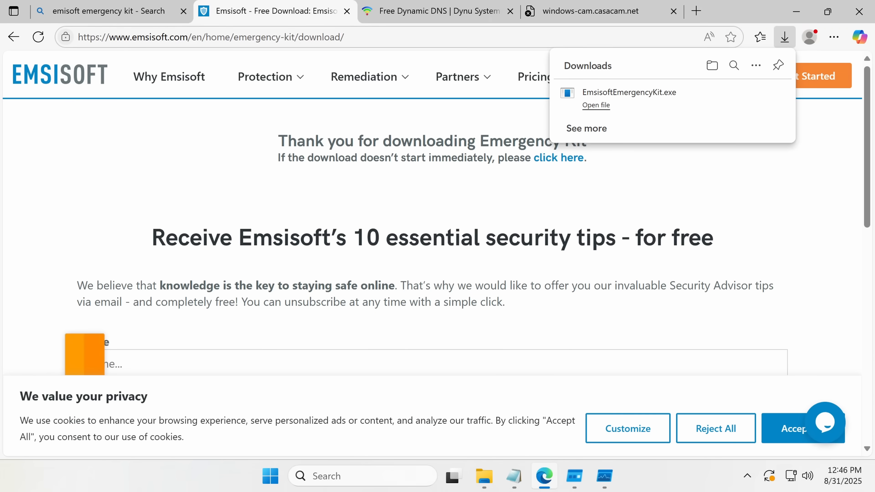
Step: Run the Emergency Kit, accept its license and start a Malware Scan
click(438, 10)
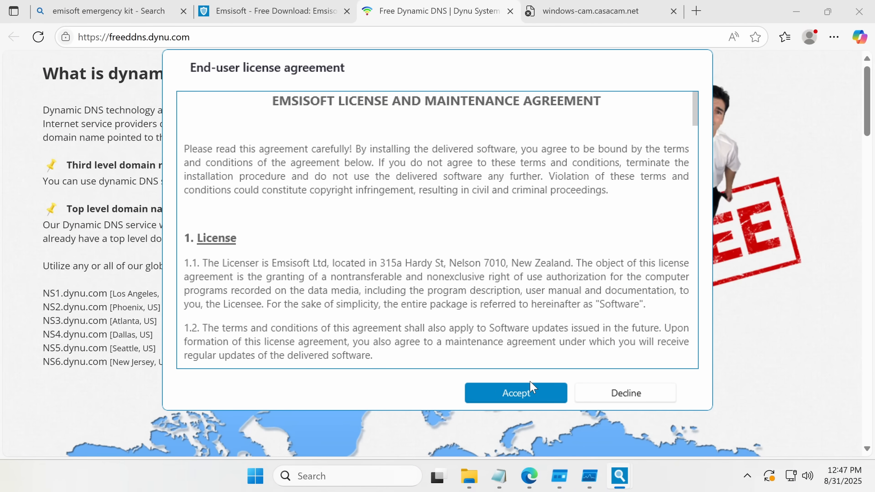
click(515, 392)
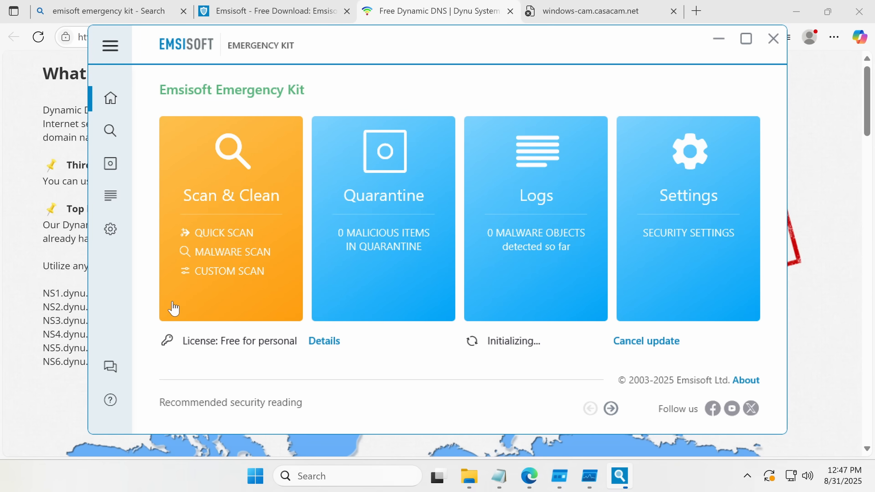
mouse_move(232, 252)
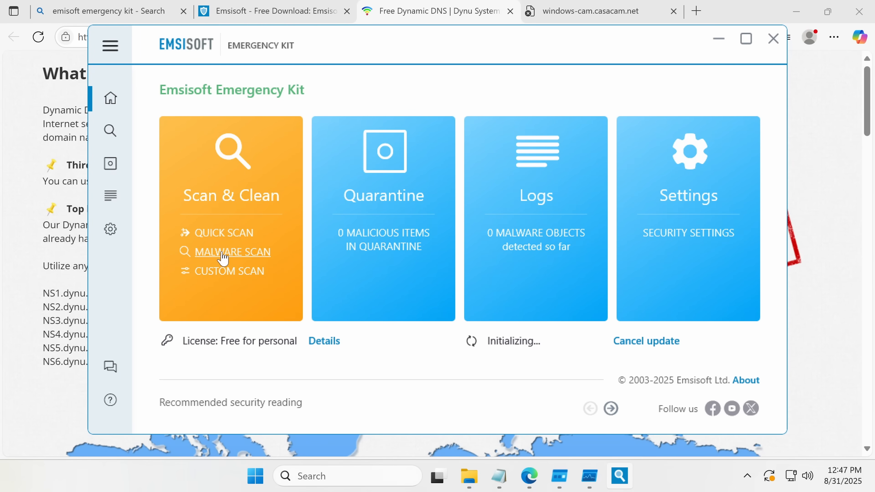
click(232, 252)
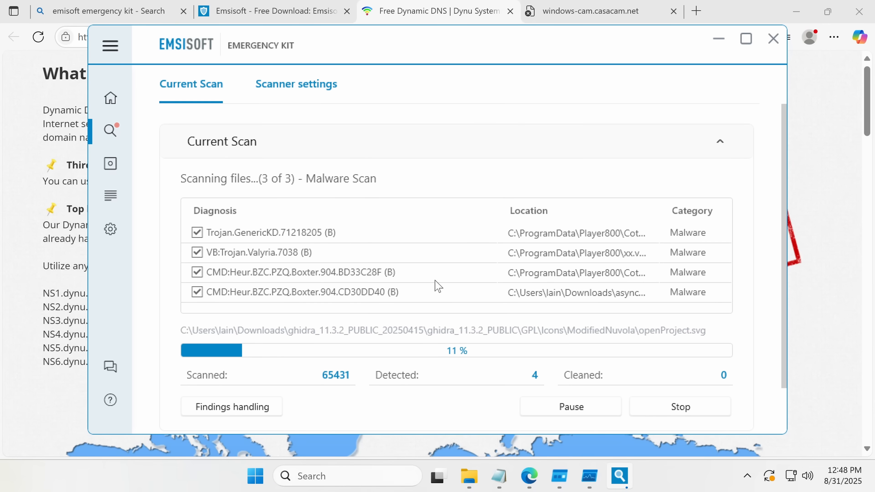
mouse_move(645, 225)
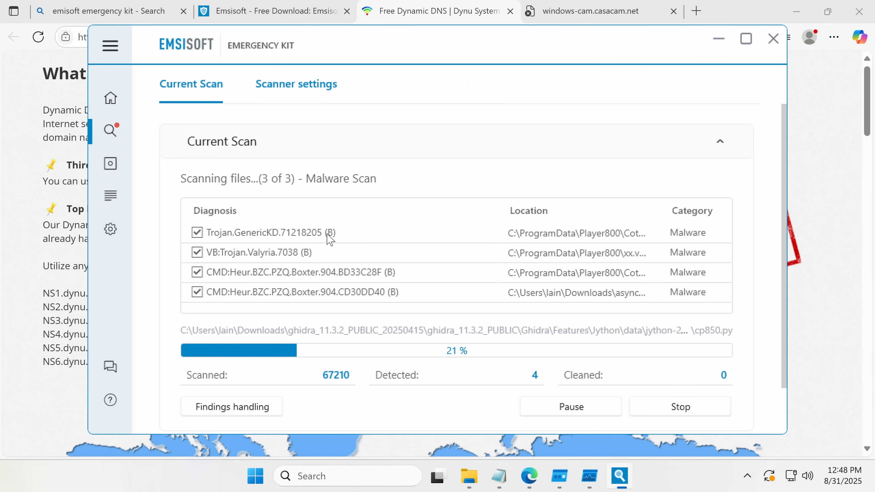
Step: Glance at the asyncratsample folder in Downloads and return to the scan detecting four threats
click(469, 476)
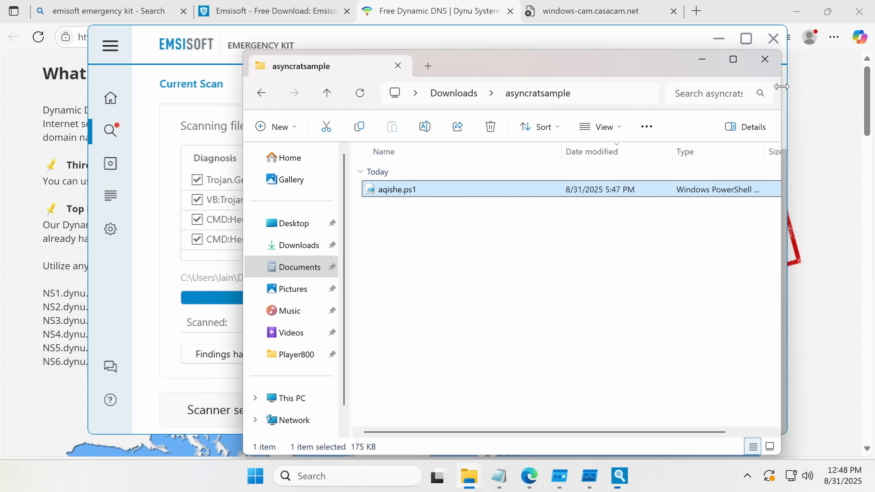
click(764, 59)
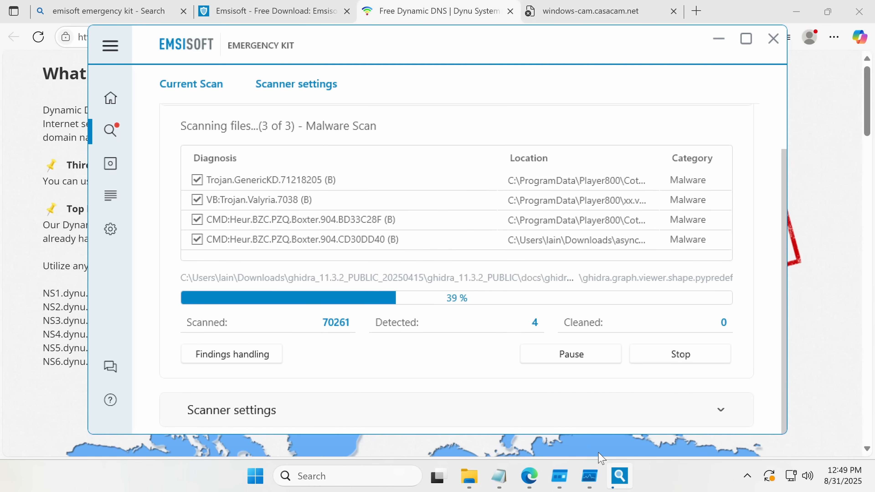
Step: Quarantine the five detected AsyncRAT threats and dismiss the protection upsell prompt
click(231, 354)
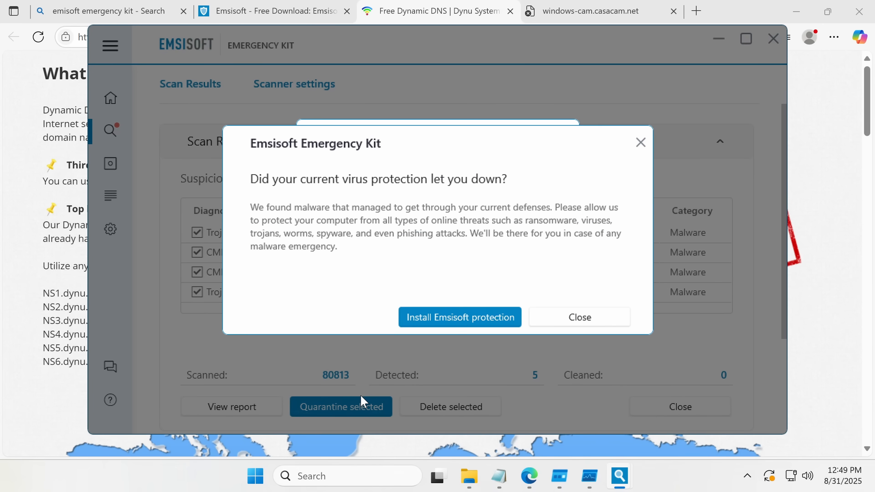
click(341, 405)
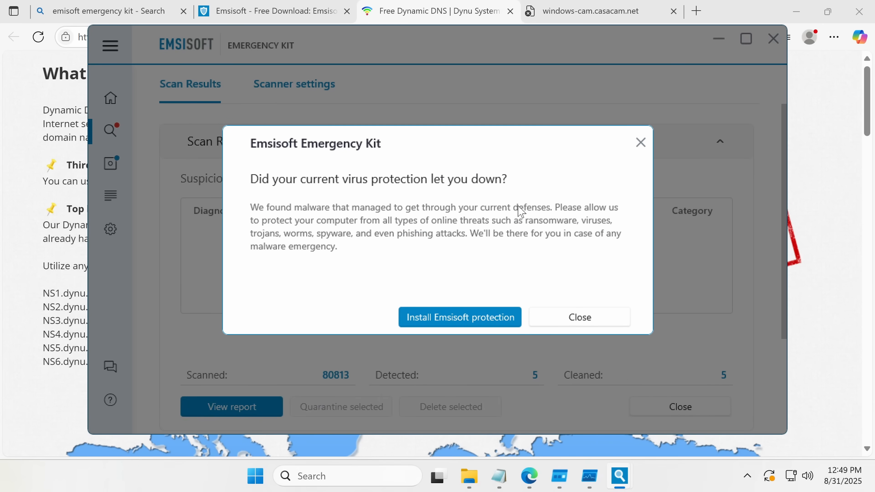
click(579, 317)
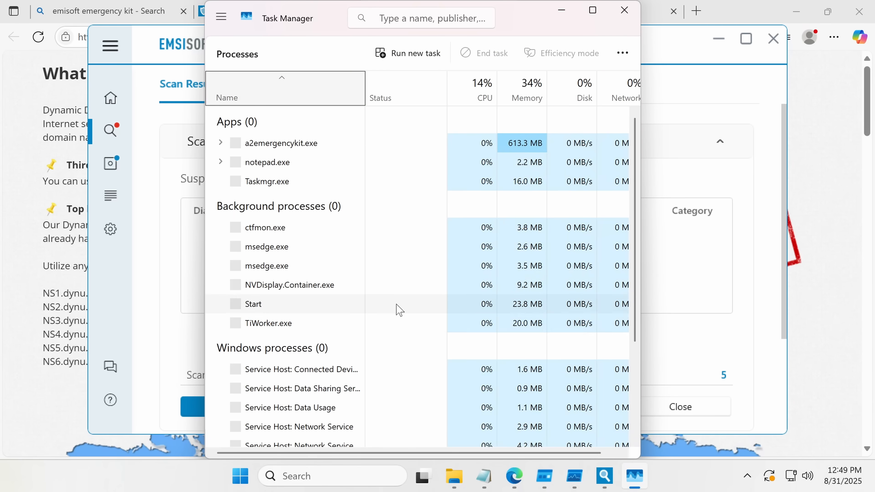
Step: Switch Task Manager to the Details list and locate aspnet_compiler.exe among running processes
click(221, 17)
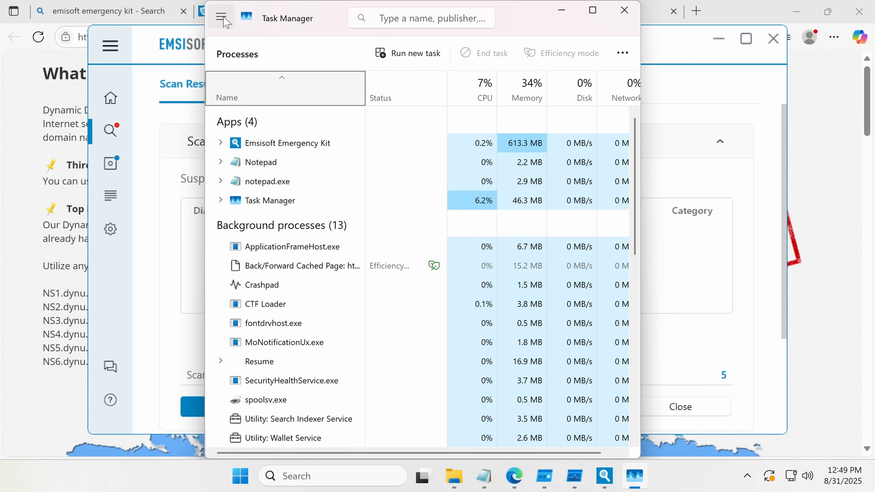
click(221, 17)
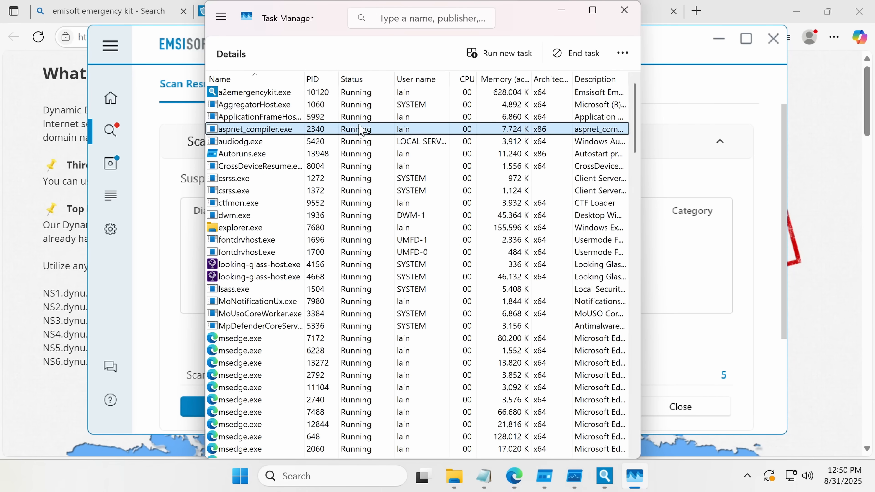
scroll(down, 3)
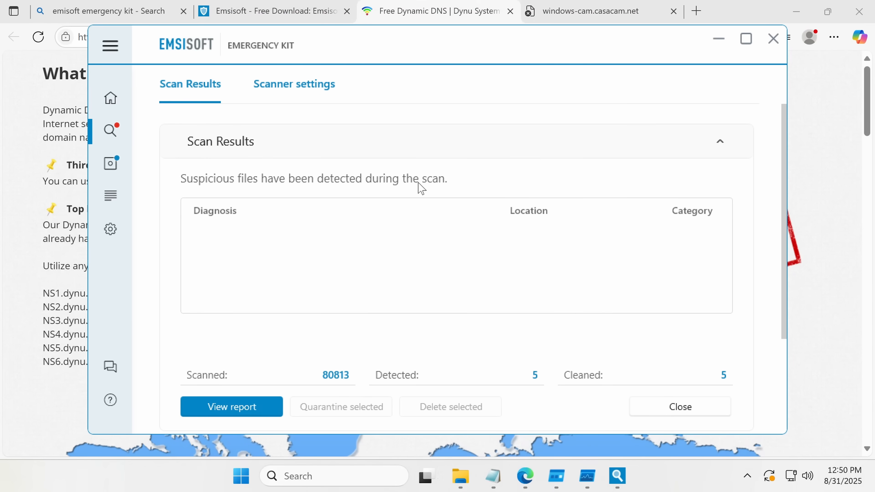
mouse_move(587, 477)
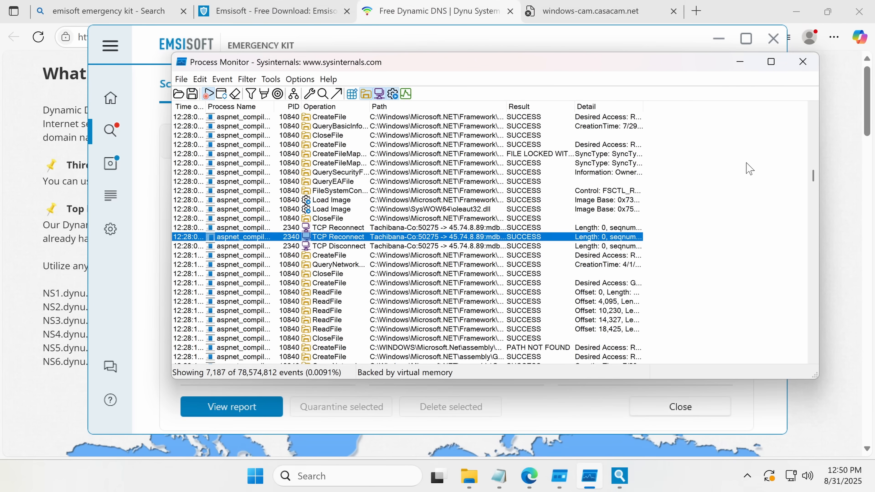
Step: Review aspnet_compiler's TCP Reconnect events to 45.74.8.89 and open the newest Log.tmp
scroll(down, 3)
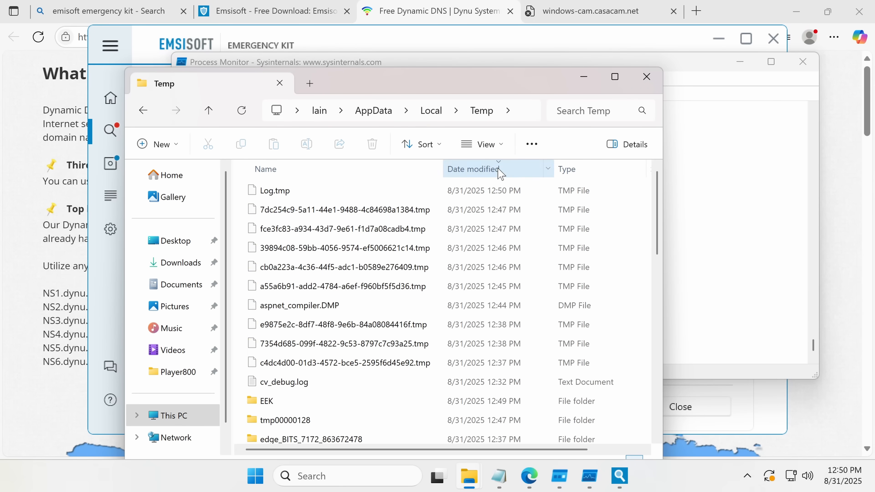
click(274, 191)
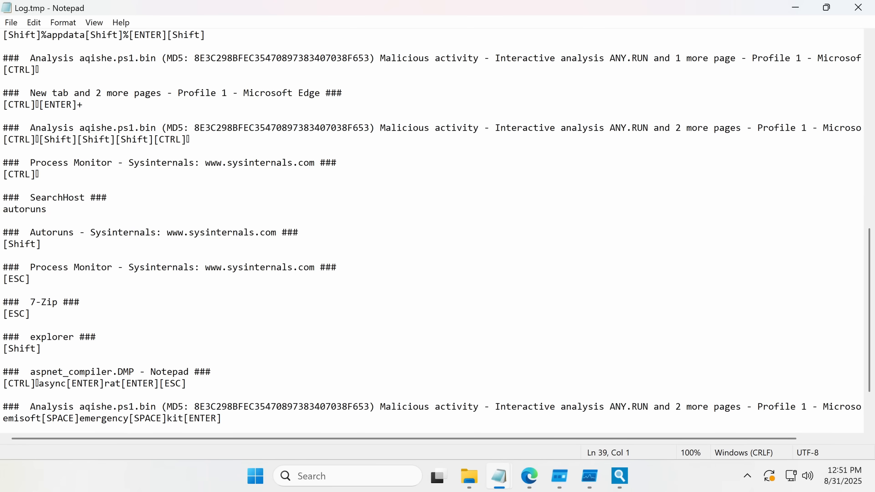
Step: Scroll through the keystroke log in Log.tmp to read what the malware captured
scroll(down, 3)
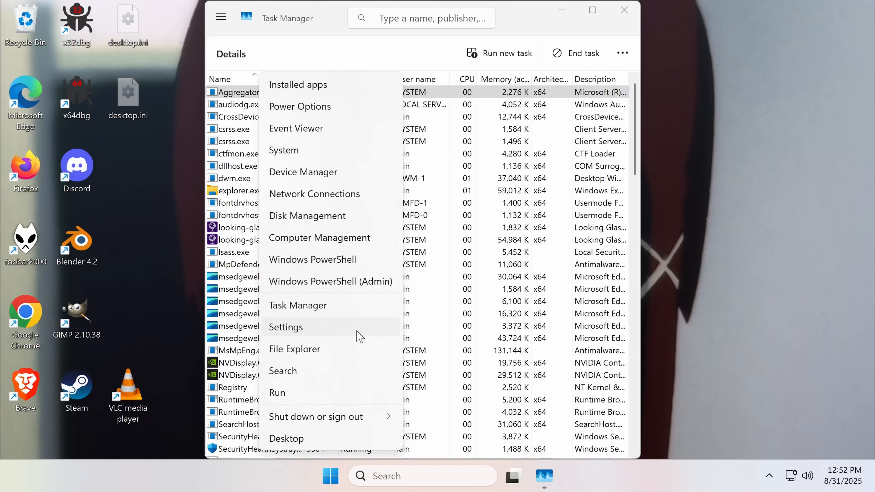
Step: Browse to the Player800 folder and read Cotrl.bat as text in Notepad
click(312, 258)
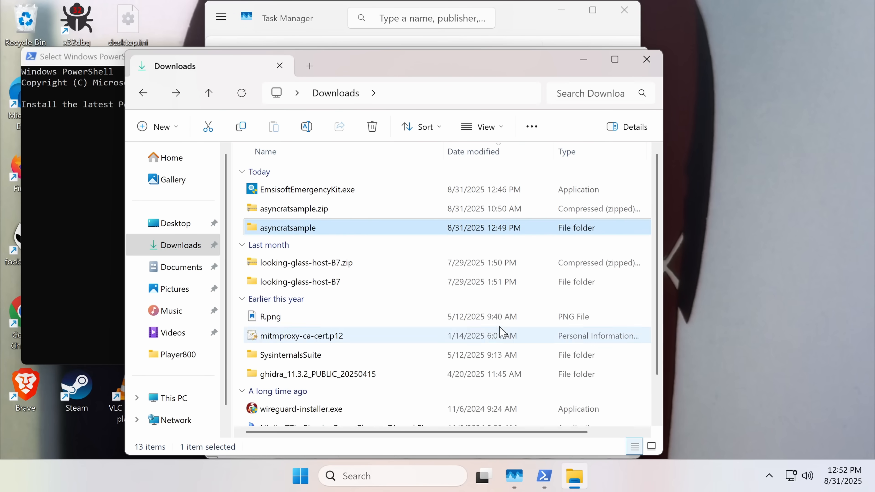
click(179, 328)
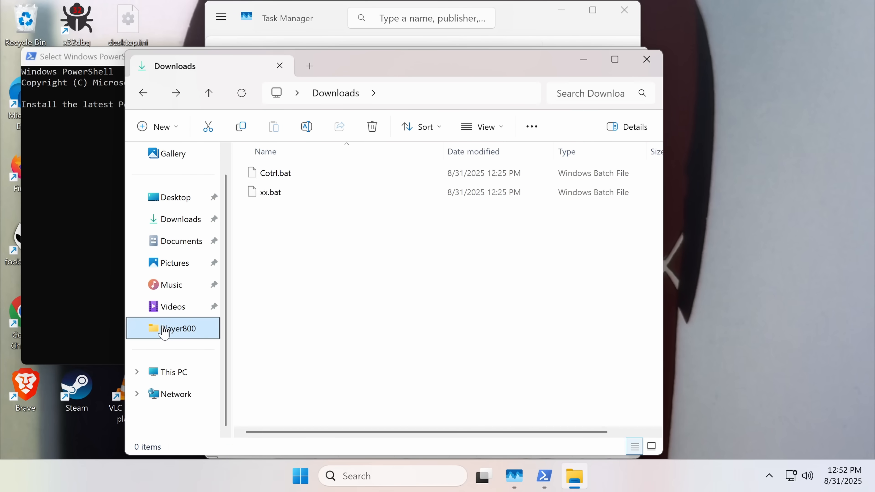
click(178, 328)
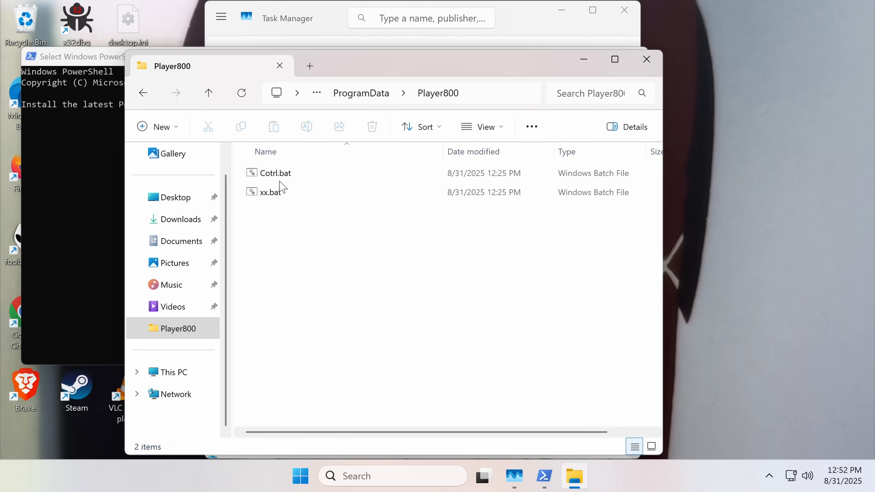
right_click(275, 173)
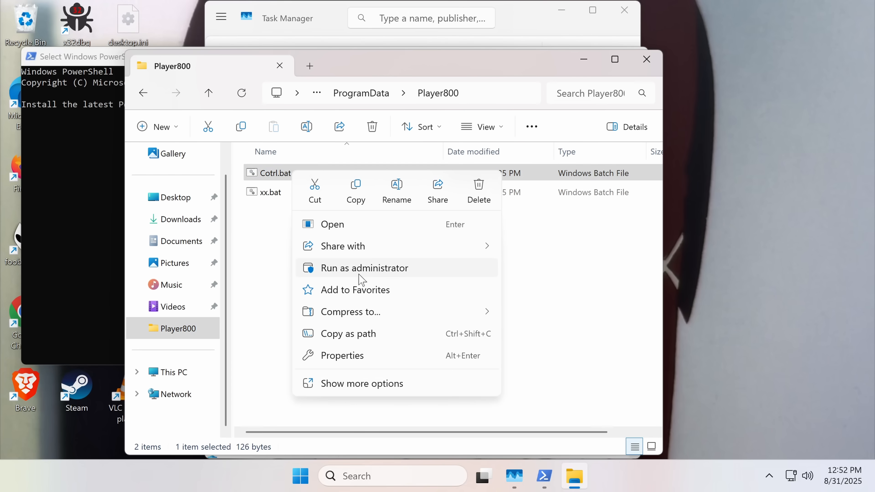
mouse_move(365, 383)
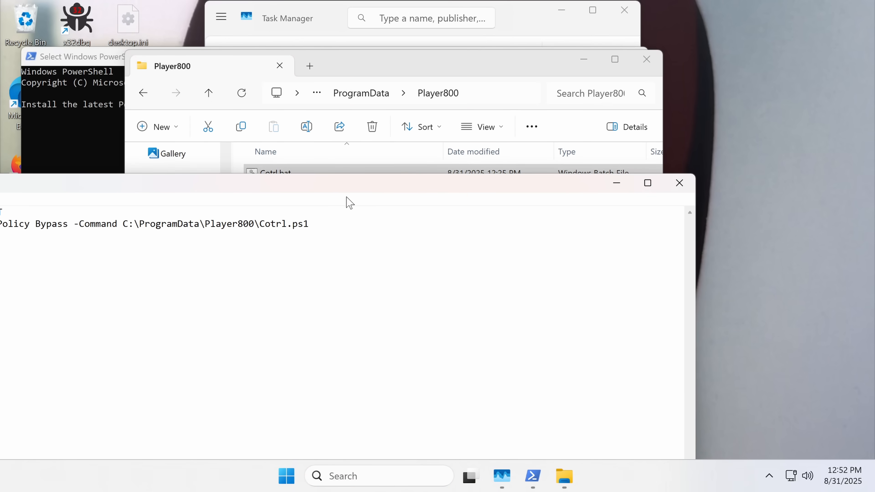
double_click(275, 172)
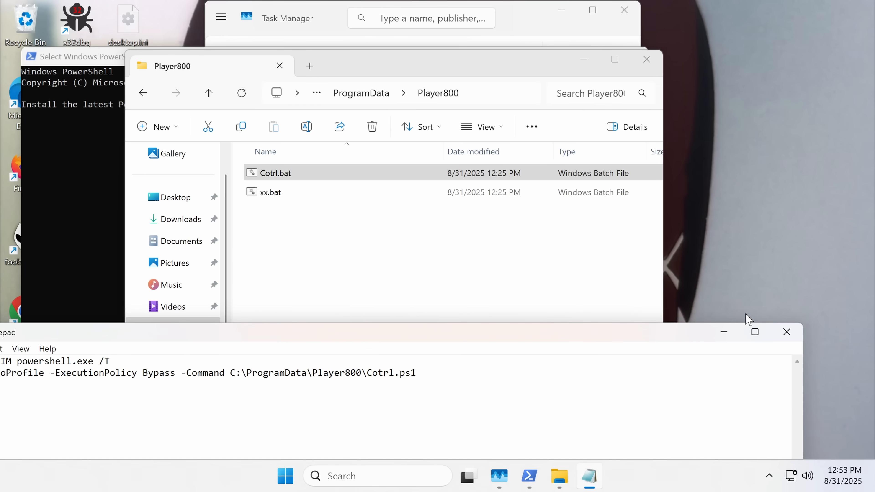
click(274, 172)
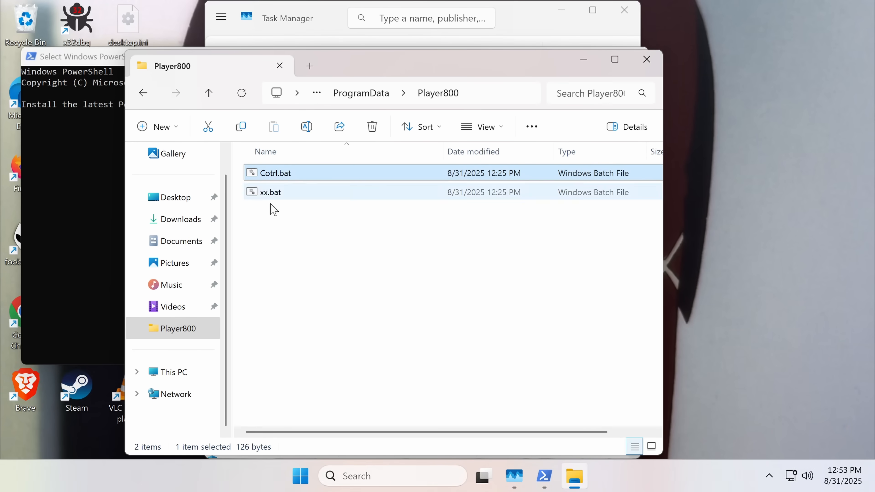
Step: Read xx.bat in Notepad via Show more options > Edit
right_click(271, 192)
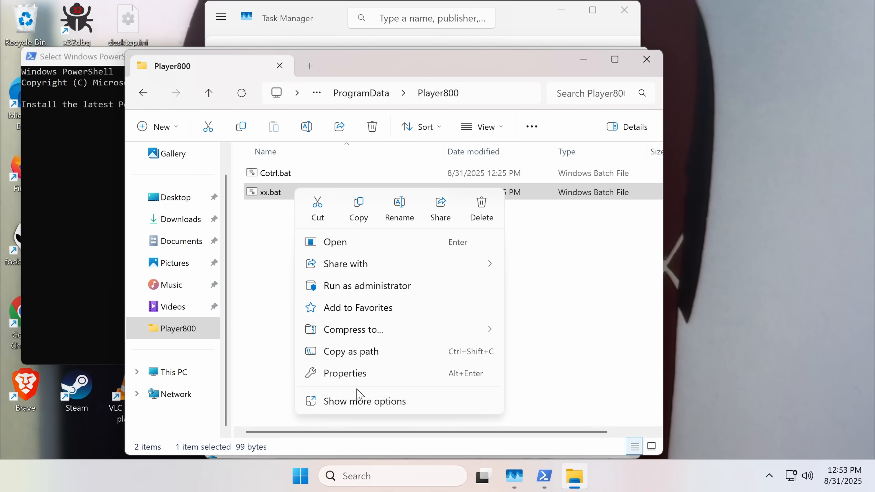
click(335, 242)
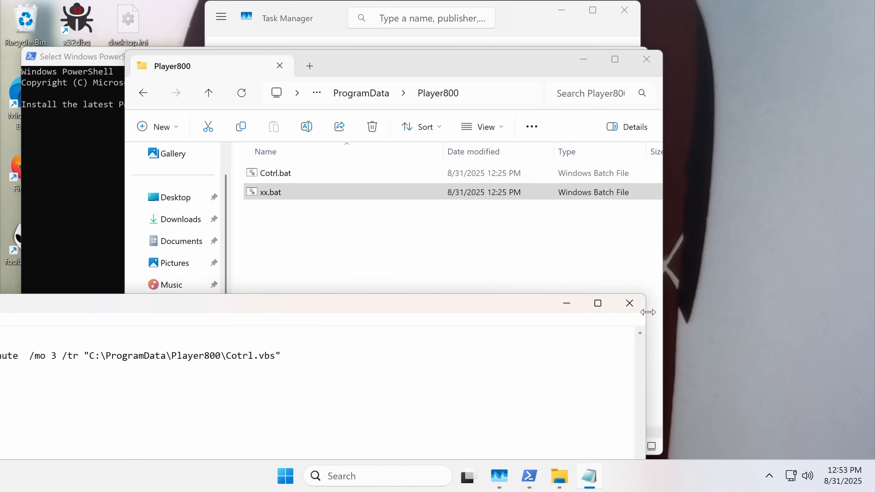
click(271, 192)
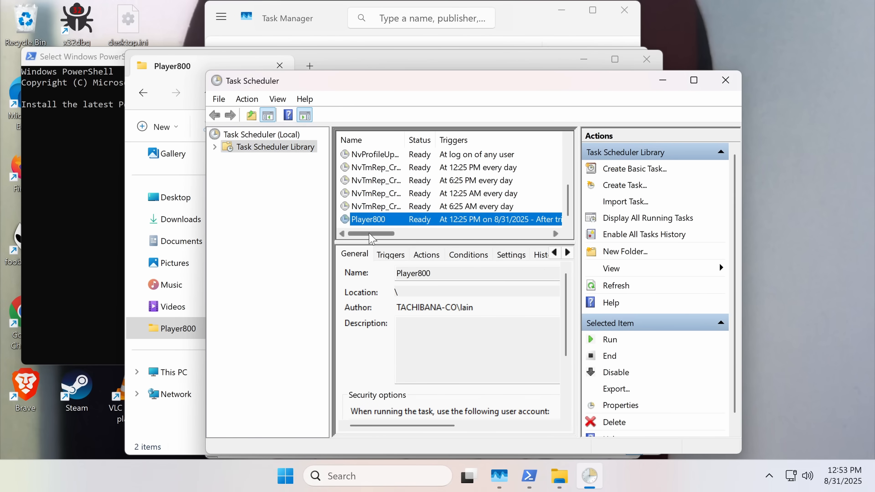
Step: Run the Player800 task to confirm the missing Cotrl.vbs error, then delete the task
click(609, 339)
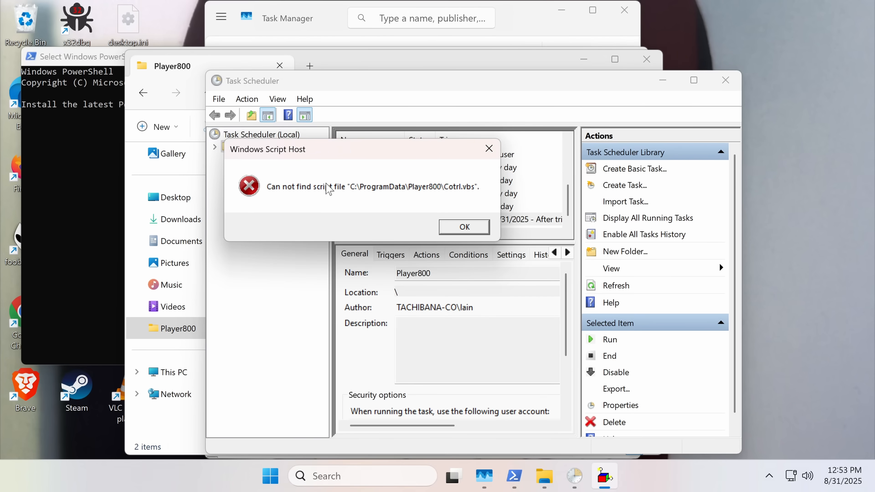
mouse_move(418, 250)
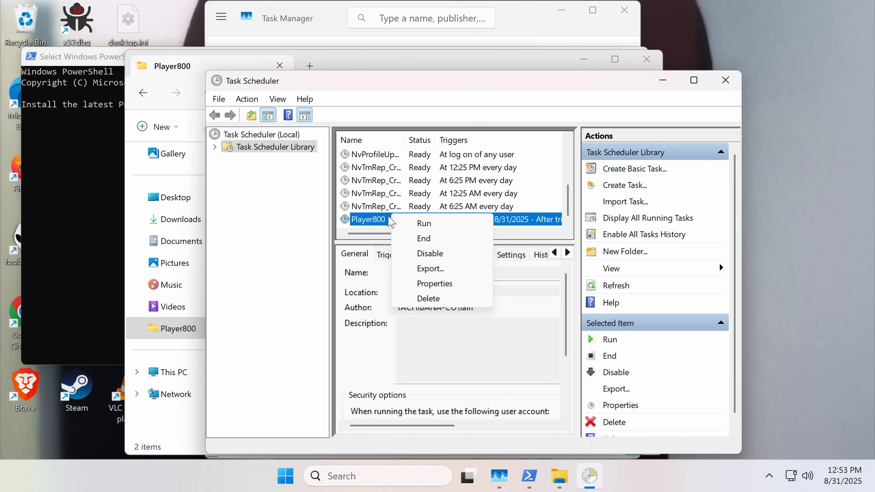
click(428, 298)
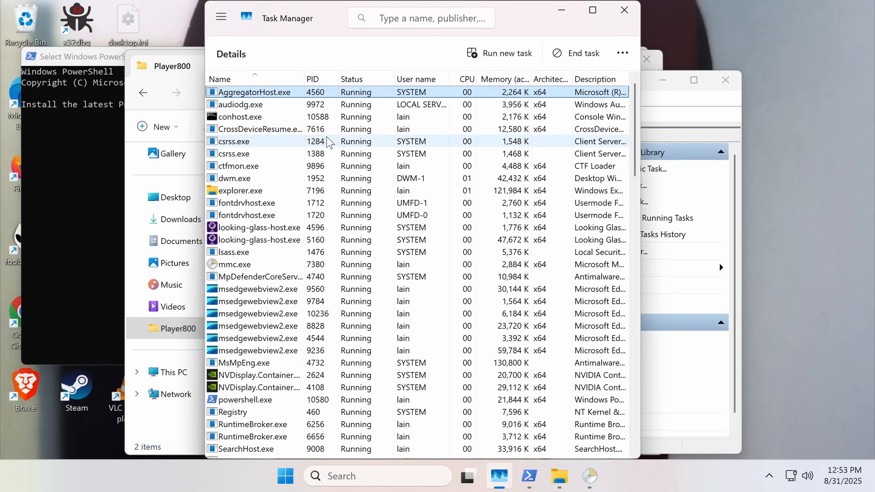
mouse_move(275, 276)
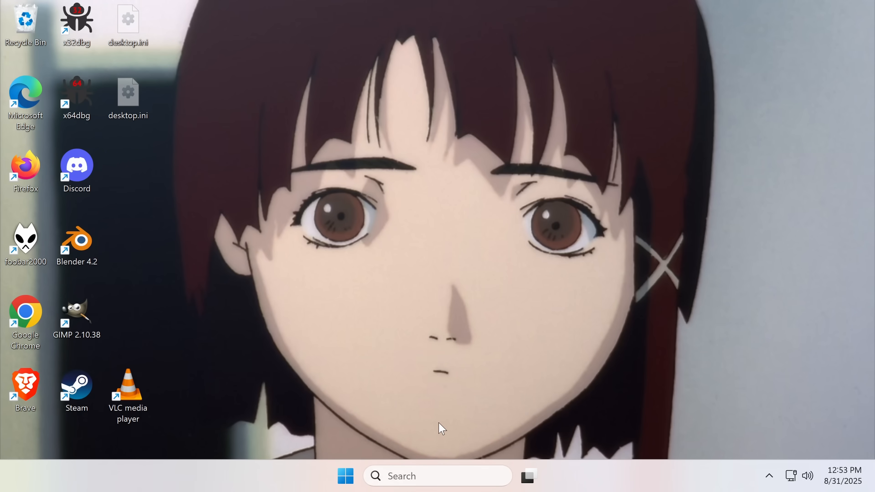
mouse_move(346, 475)
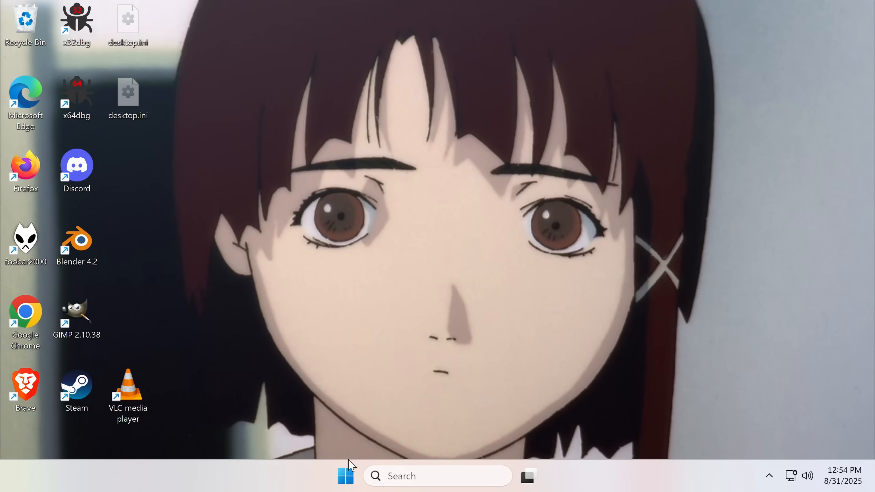
mouse_move(341, 405)
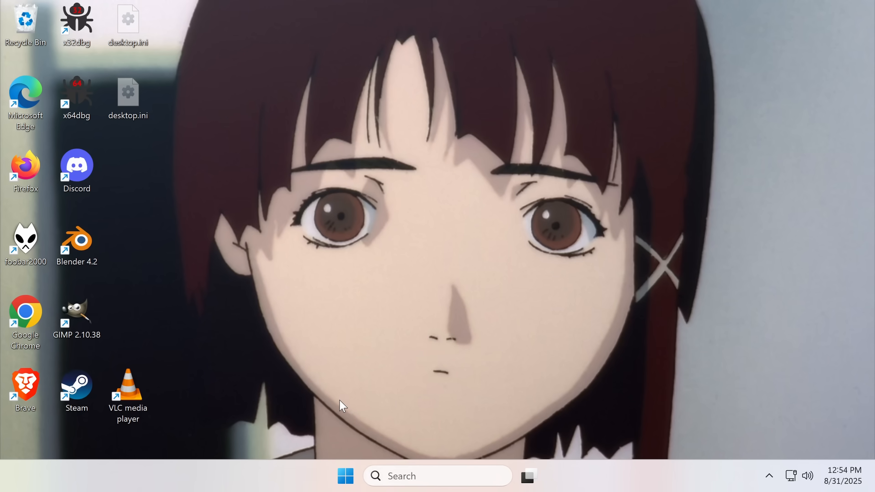
Step: Launch File Explorer from the taskbar to its Home page listing Player800 under Quick access
click(345, 475)
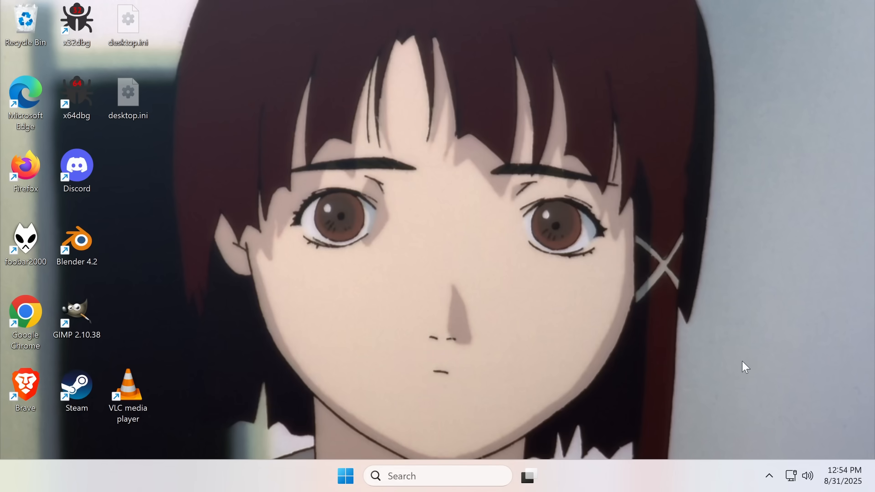
mouse_move(462, 355)
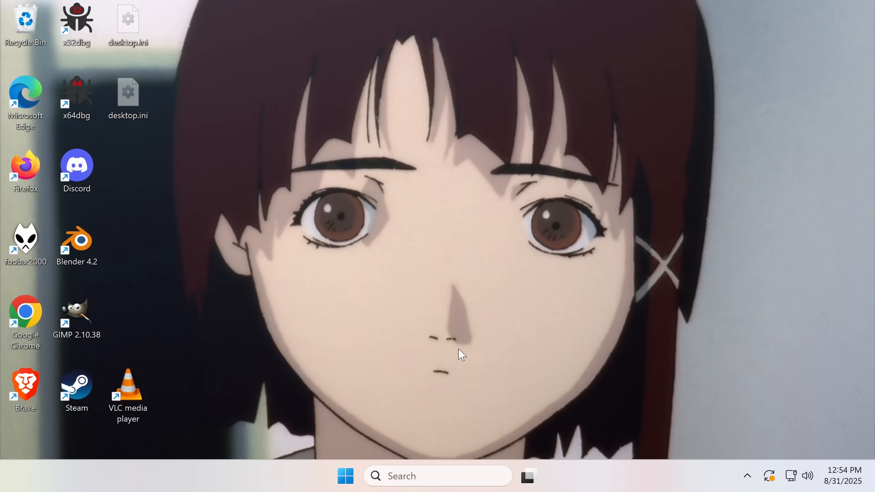
click(345, 476)
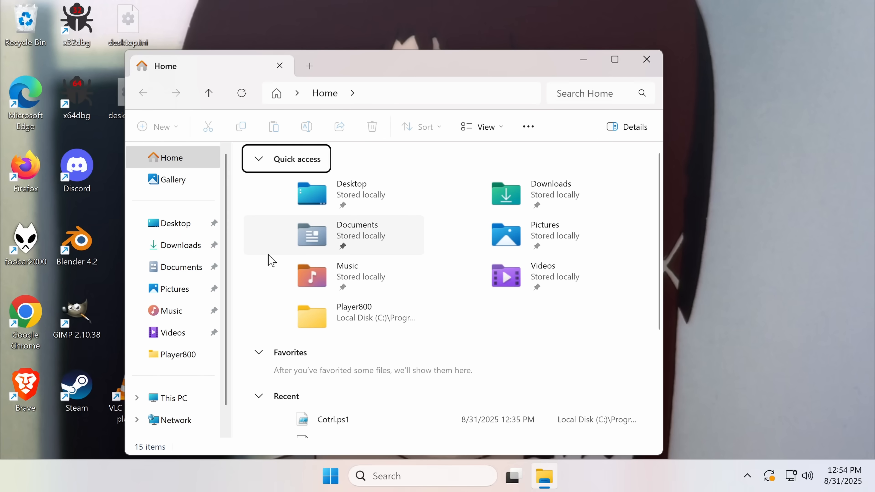
mouse_move(106, 276)
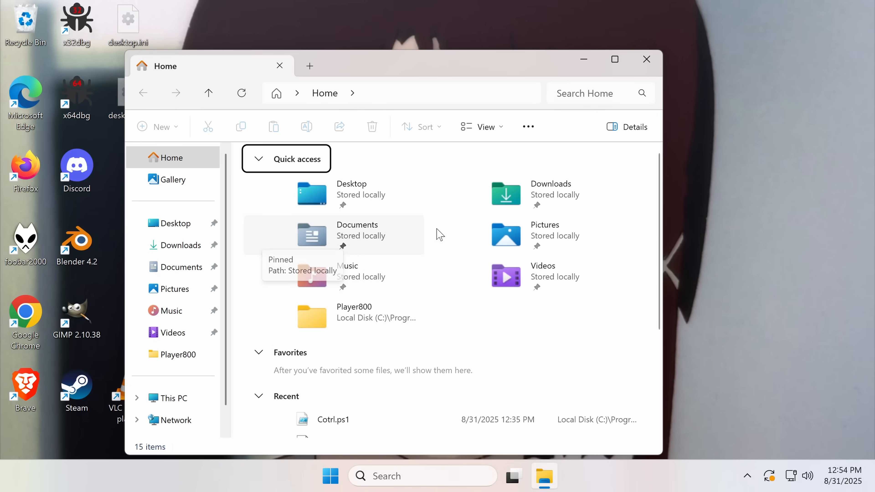
mouse_move(435, 72)
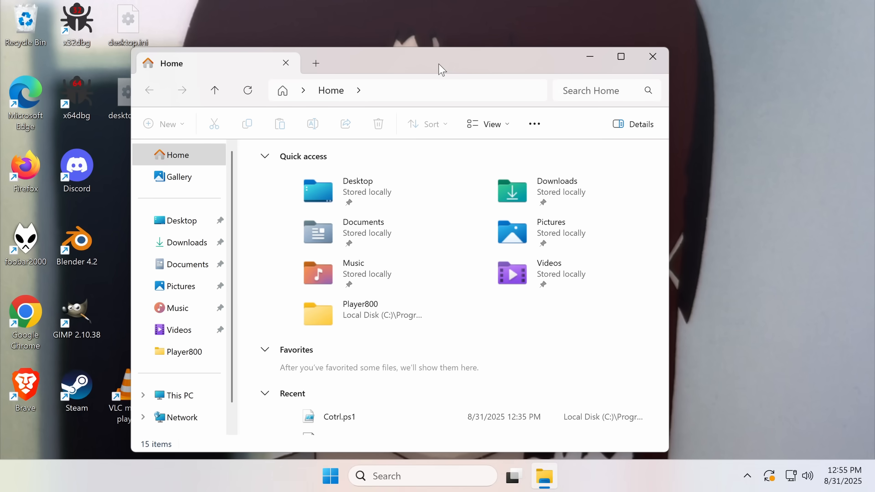
mouse_move(439, 74)
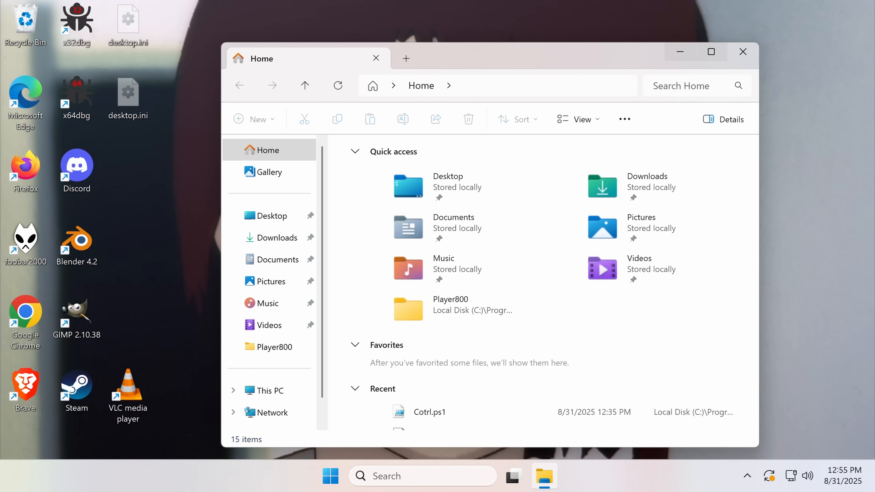
mouse_move(112, 265)
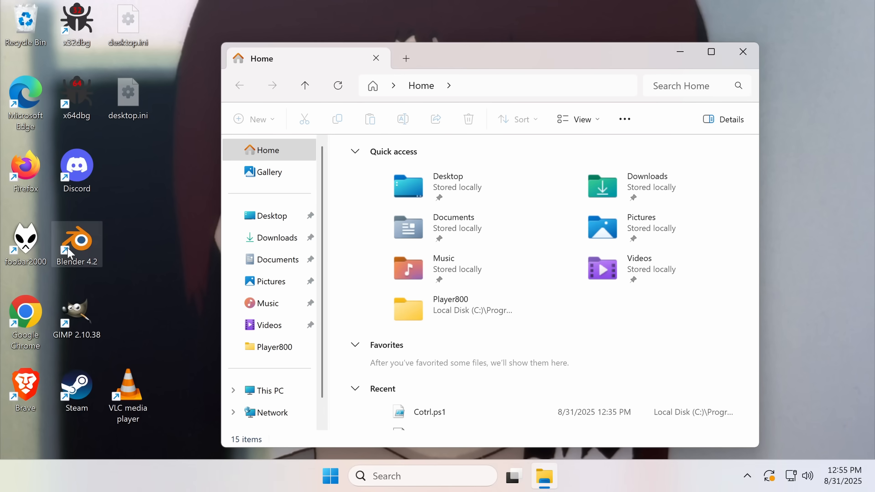
mouse_move(208, 288)
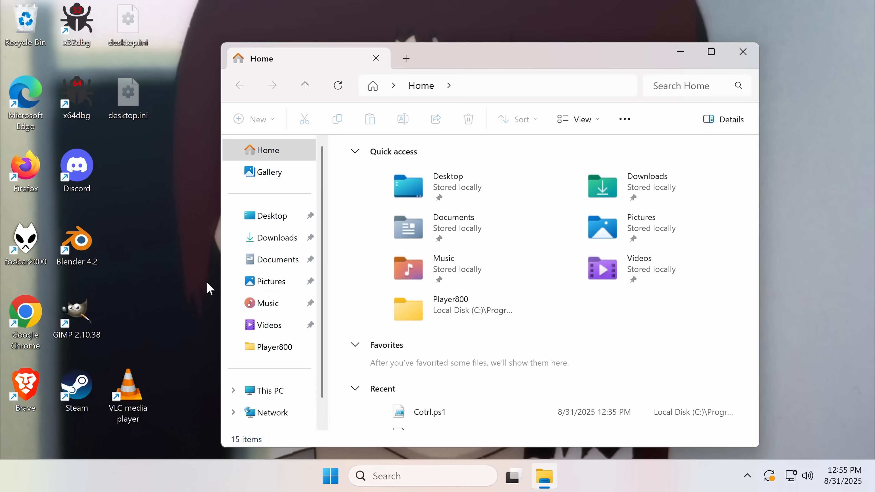
mouse_move(646, 13)
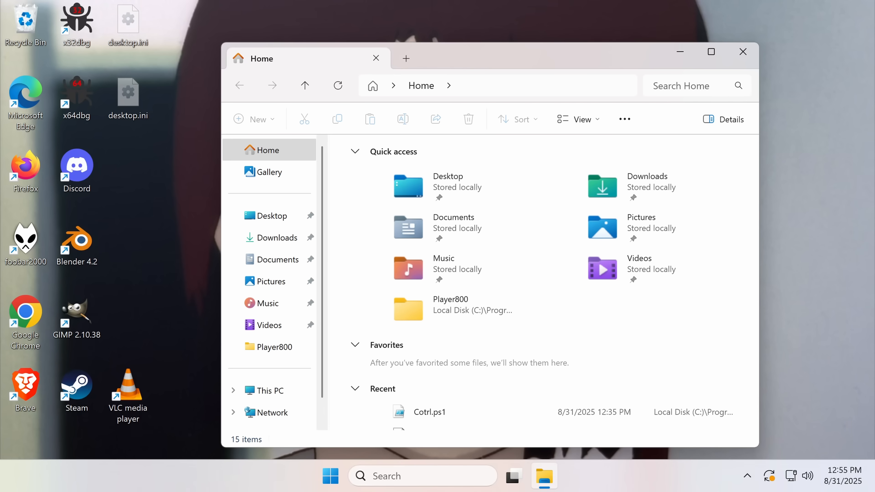
mouse_move(524, 335)
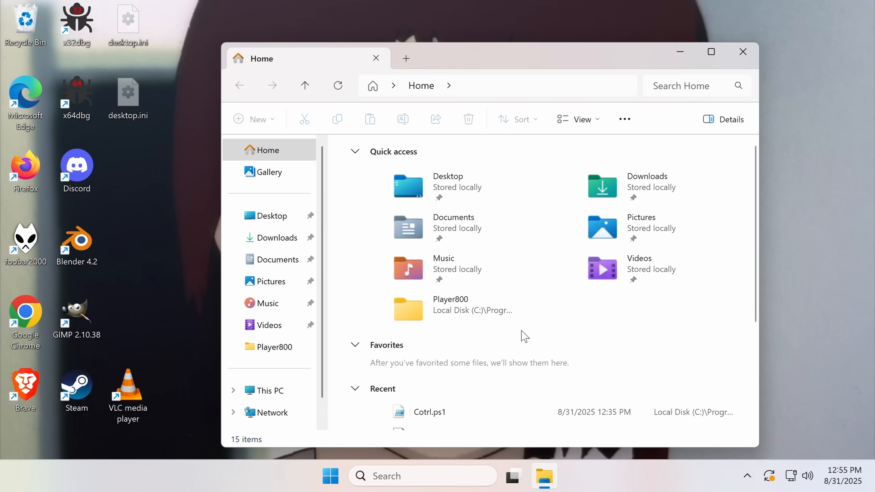
mouse_move(581, 119)
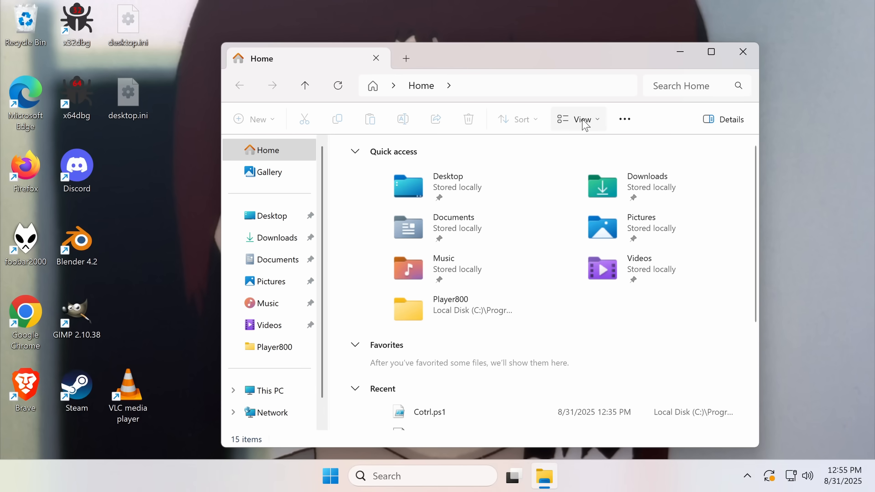
mouse_move(742, 51)
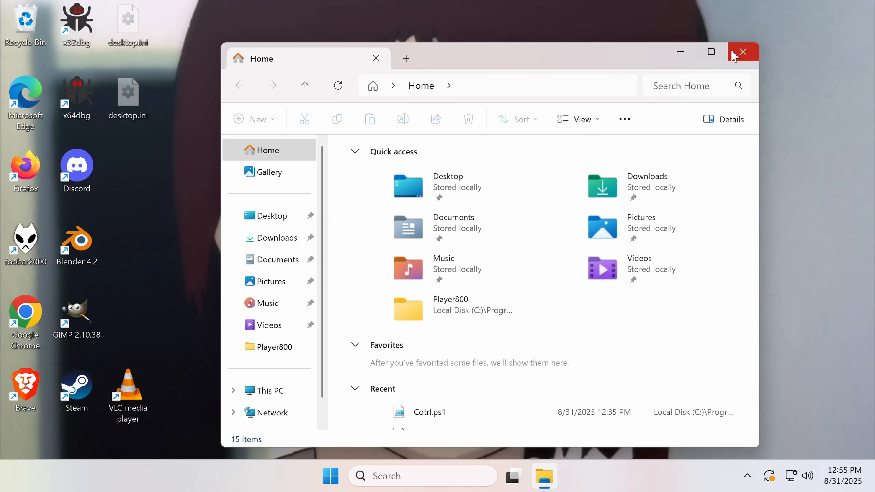
Step: Close the File Explorer Home window, leaving an empty desktop
click(742, 51)
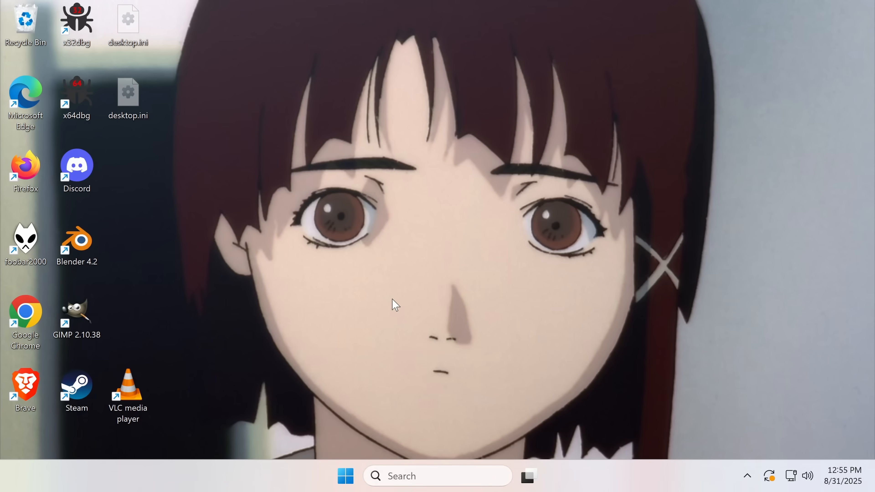
mouse_move(387, 370)
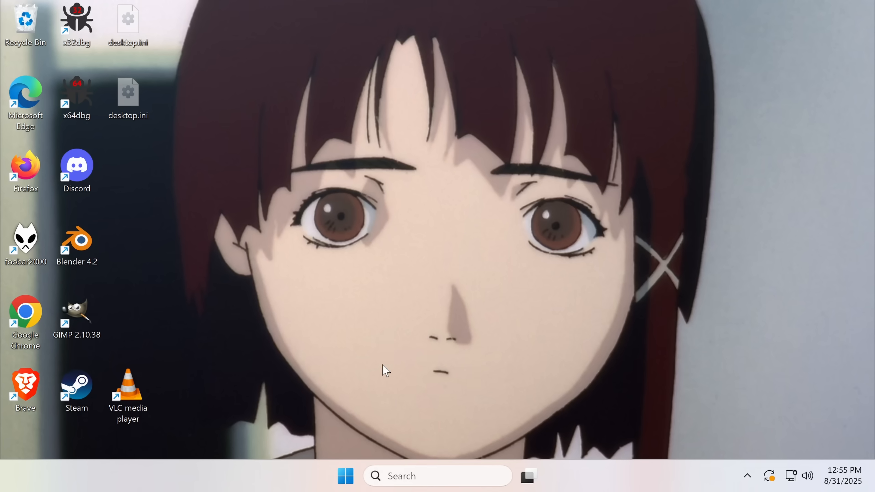